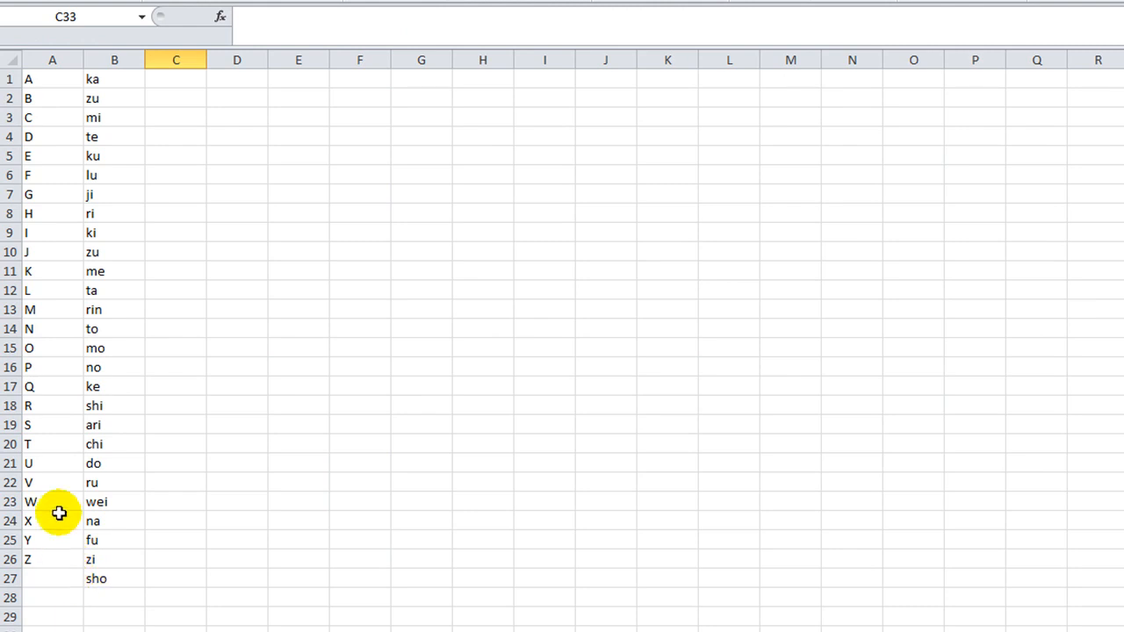
pyautogui.moveTo(54, 80)
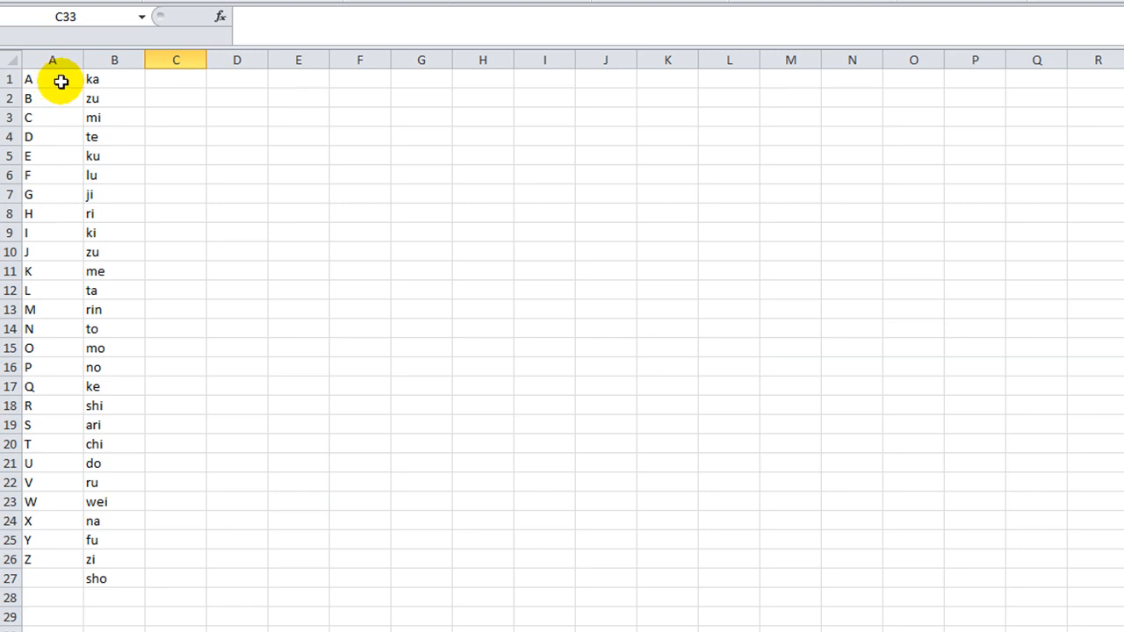
# Review letters and syllables in the A–Z table and enter the sample name DAN in C3
pyautogui.click(53, 79)
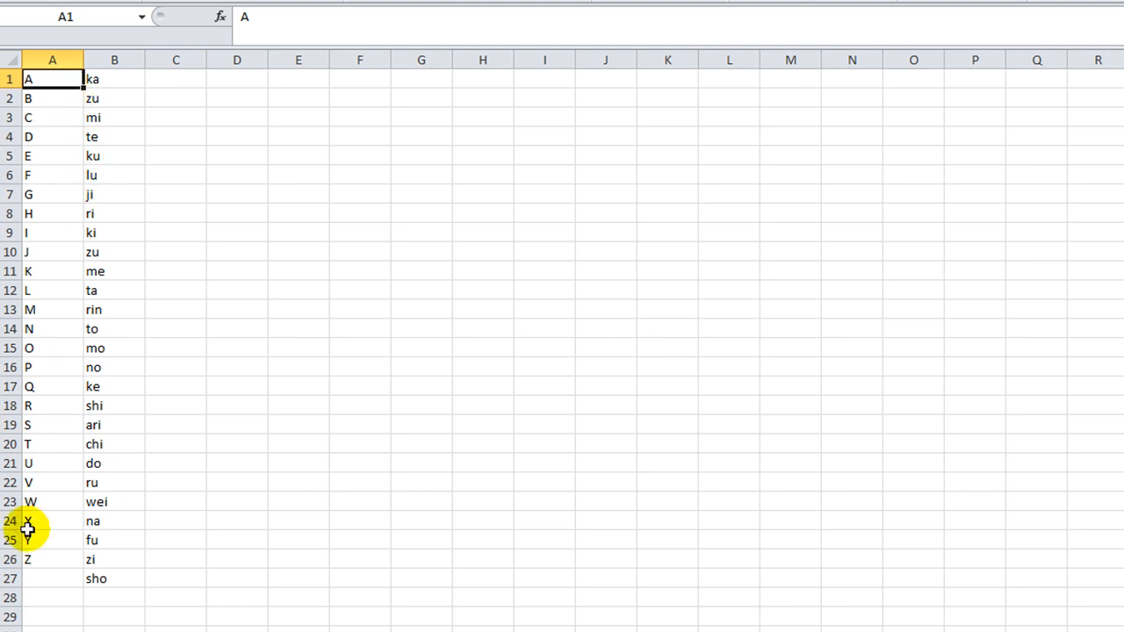
pyautogui.click(115, 79)
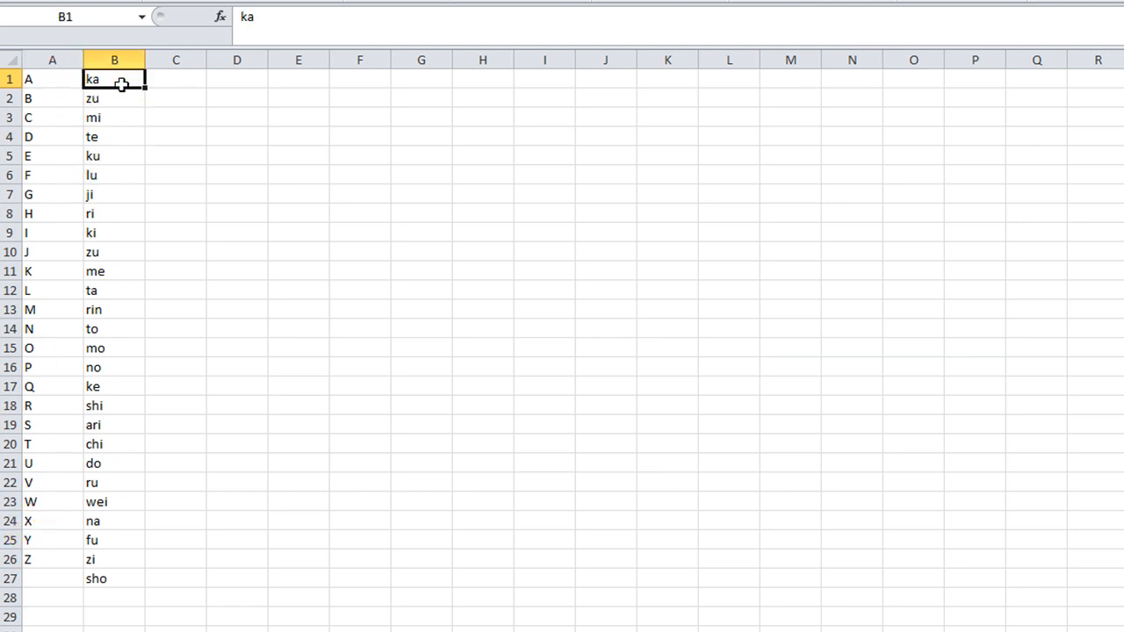
pyautogui.click(115, 176)
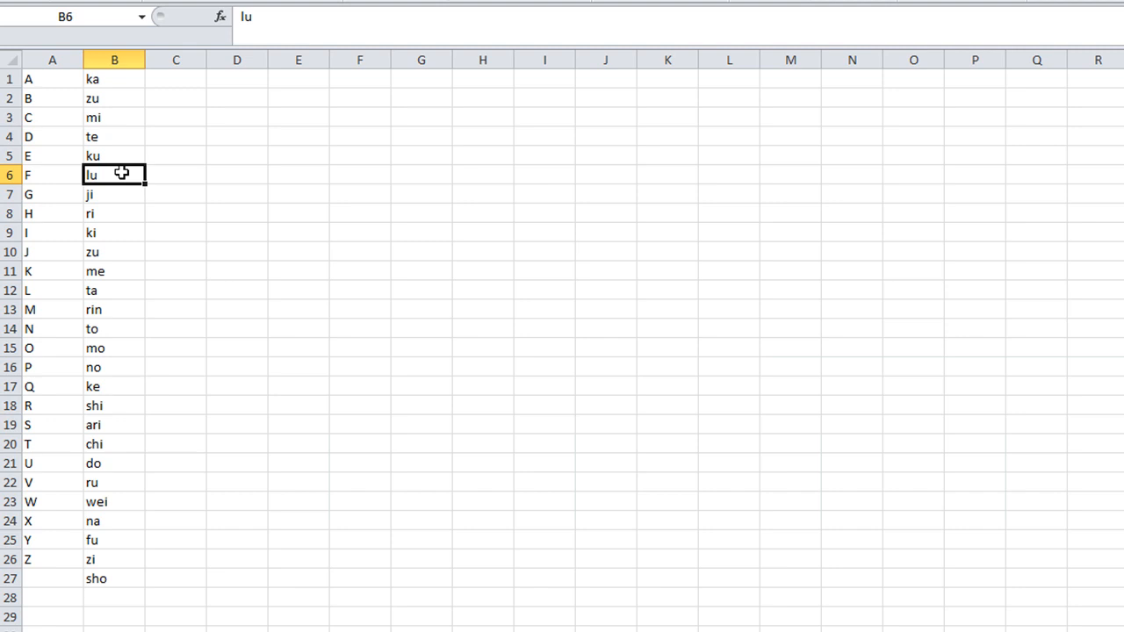
pyautogui.moveTo(179, 242)
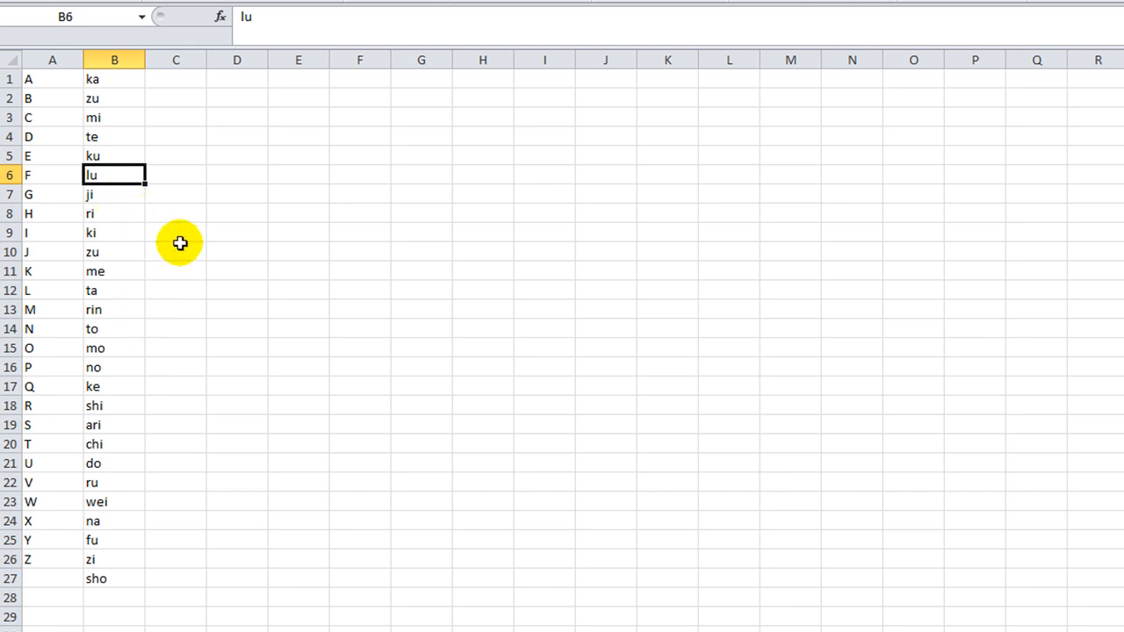
pyautogui.click(175, 116)
pyautogui.write('DAN')
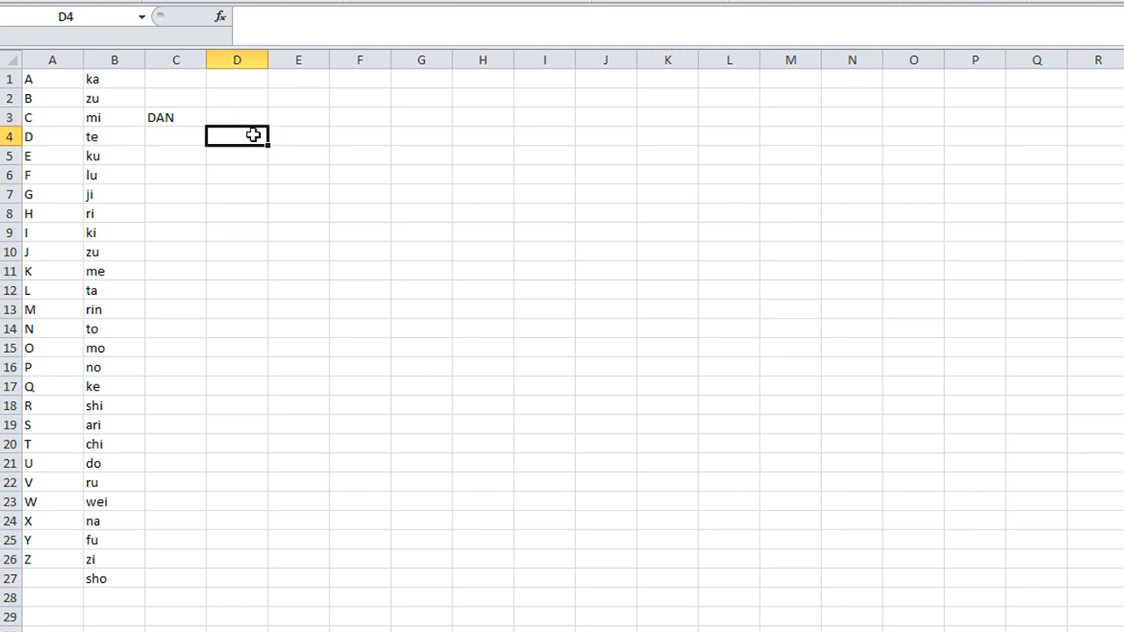
pyautogui.click(53, 137)
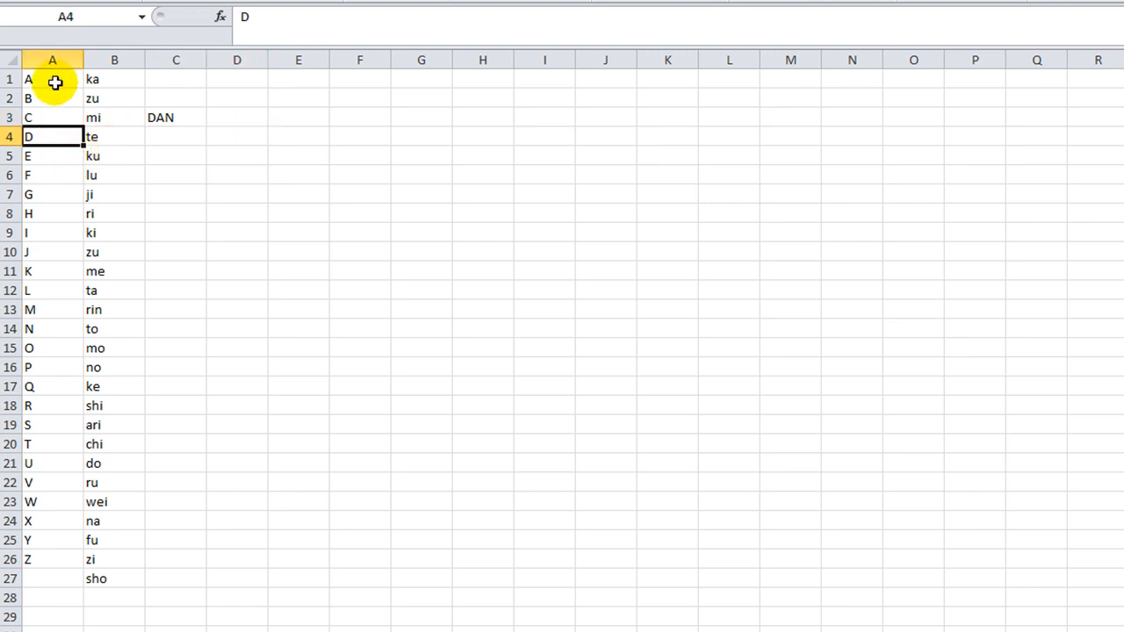
pyautogui.moveTo(144, 137)
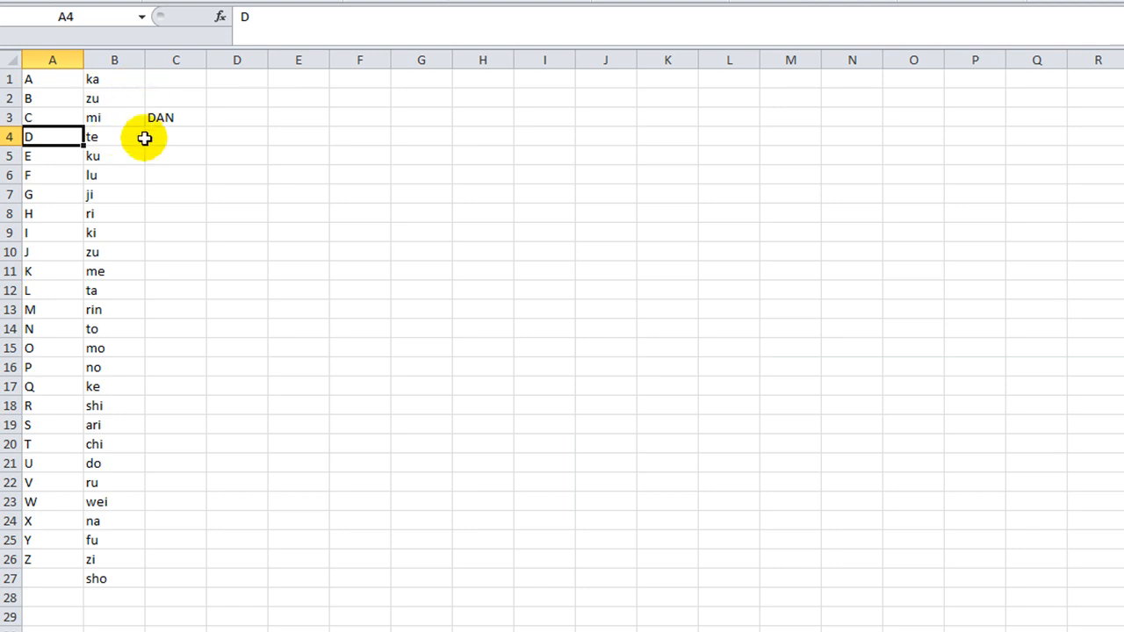
pyautogui.moveTo(139, 246)
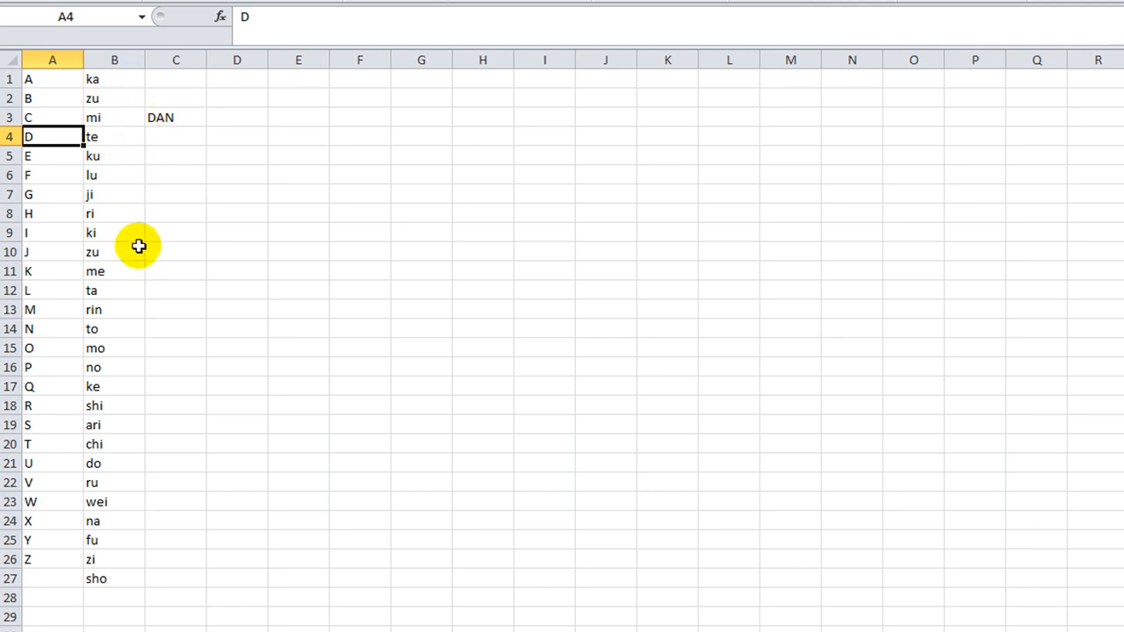
pyautogui.moveTo(93, 330)
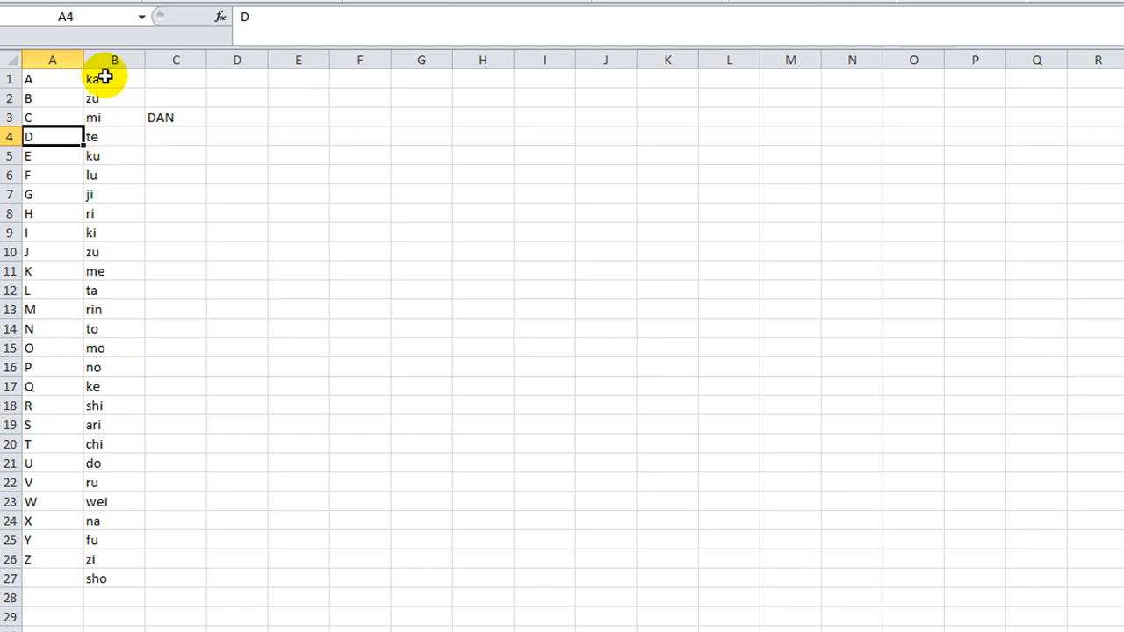
pyautogui.click(176, 116)
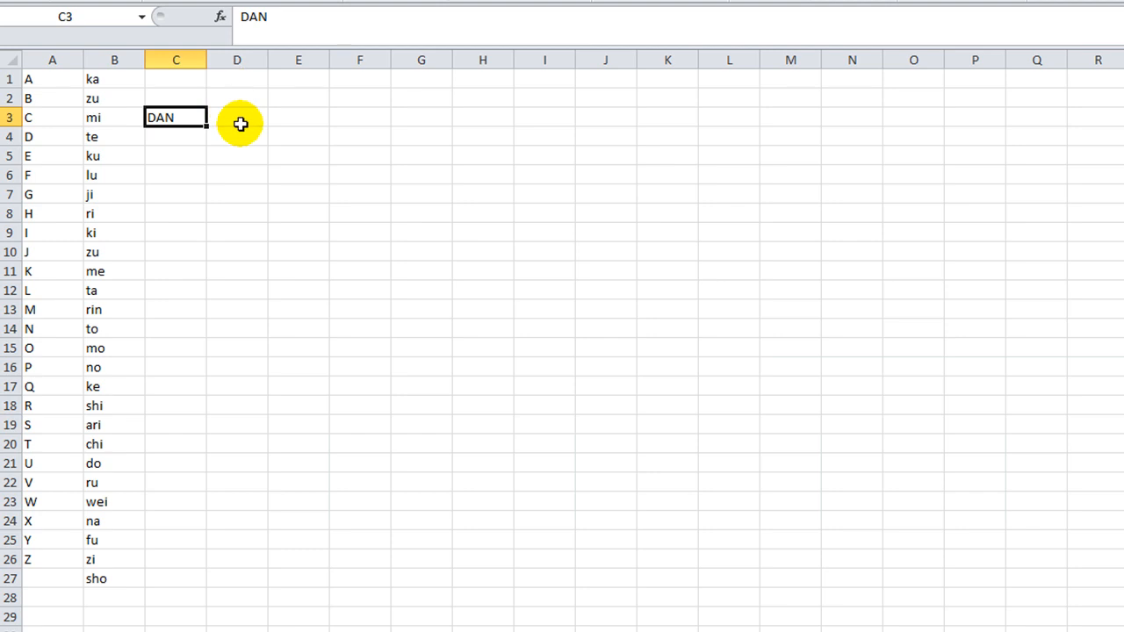
pyautogui.moveTo(235, 114)
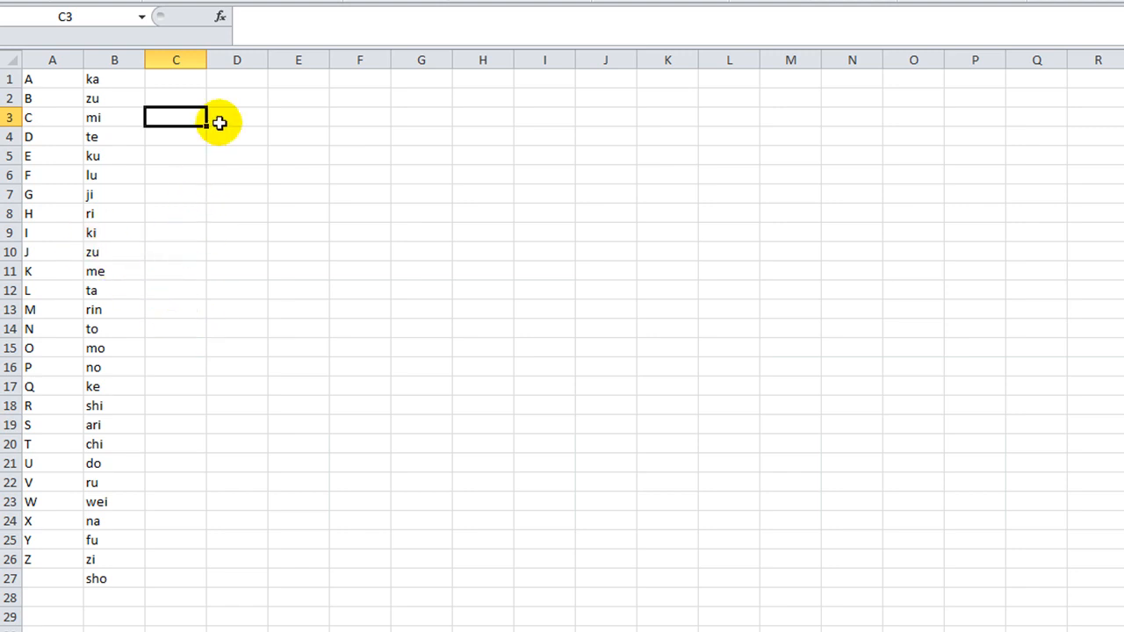
# Clear the sample name DAN from C3, leaving only the letter-to-syllable table
pyautogui.click(237, 116)
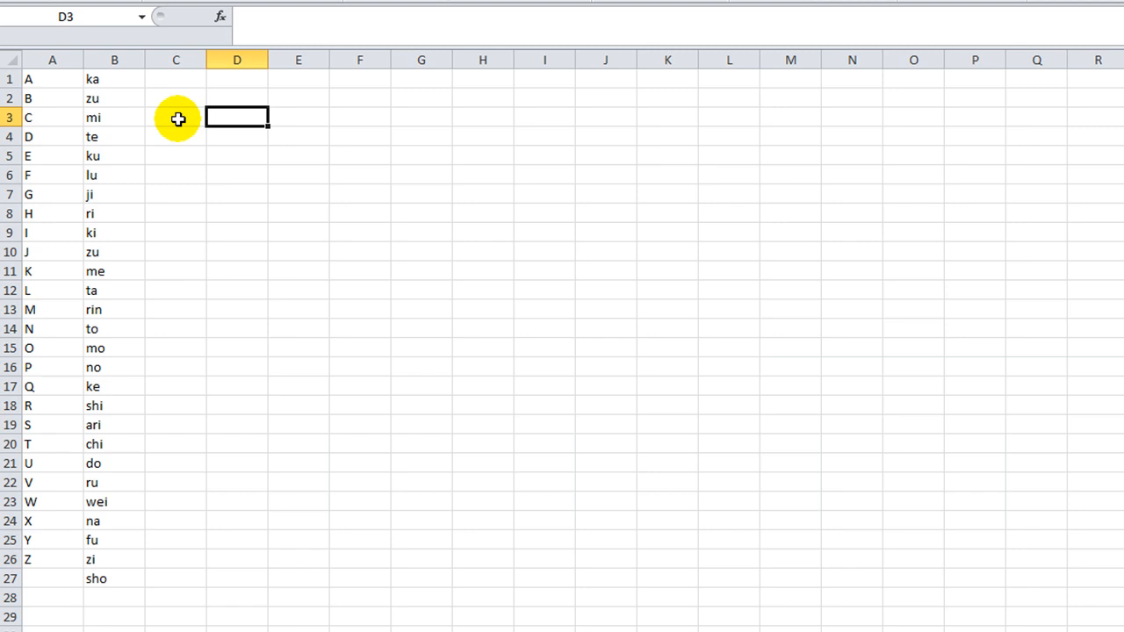
pyautogui.moveTo(182, 127)
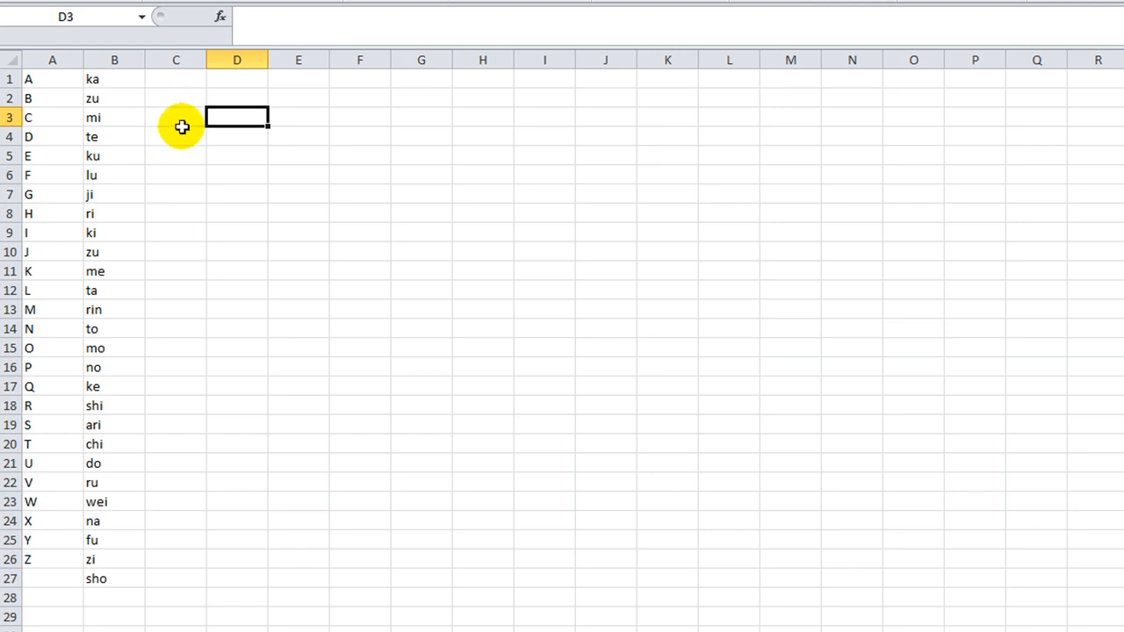
pyautogui.moveTo(169, 116)
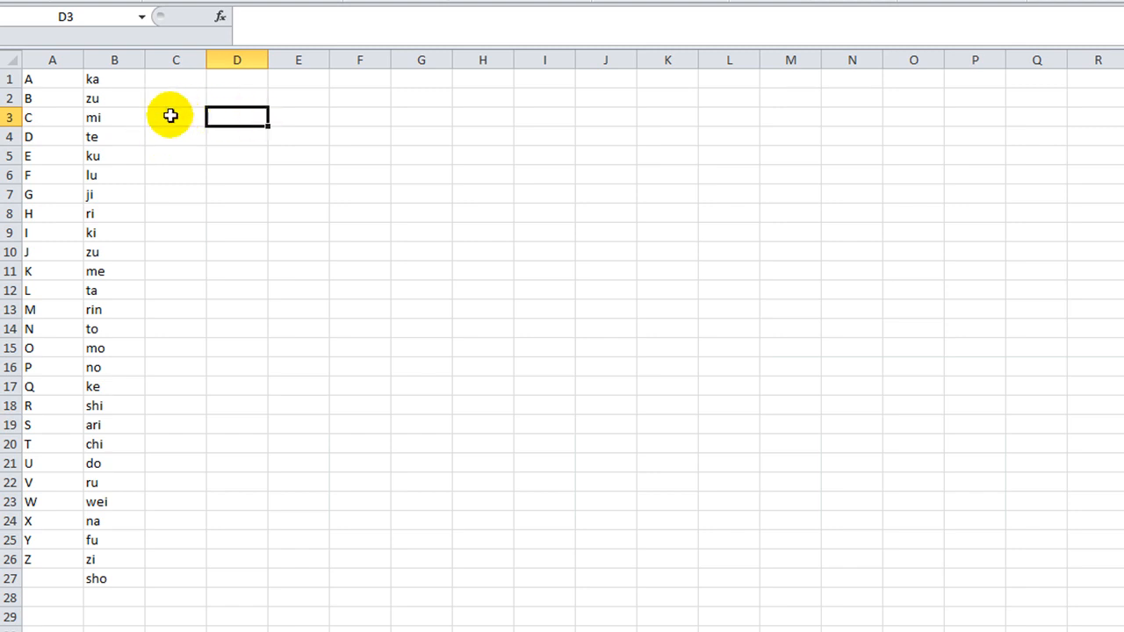
pyautogui.click(176, 116)
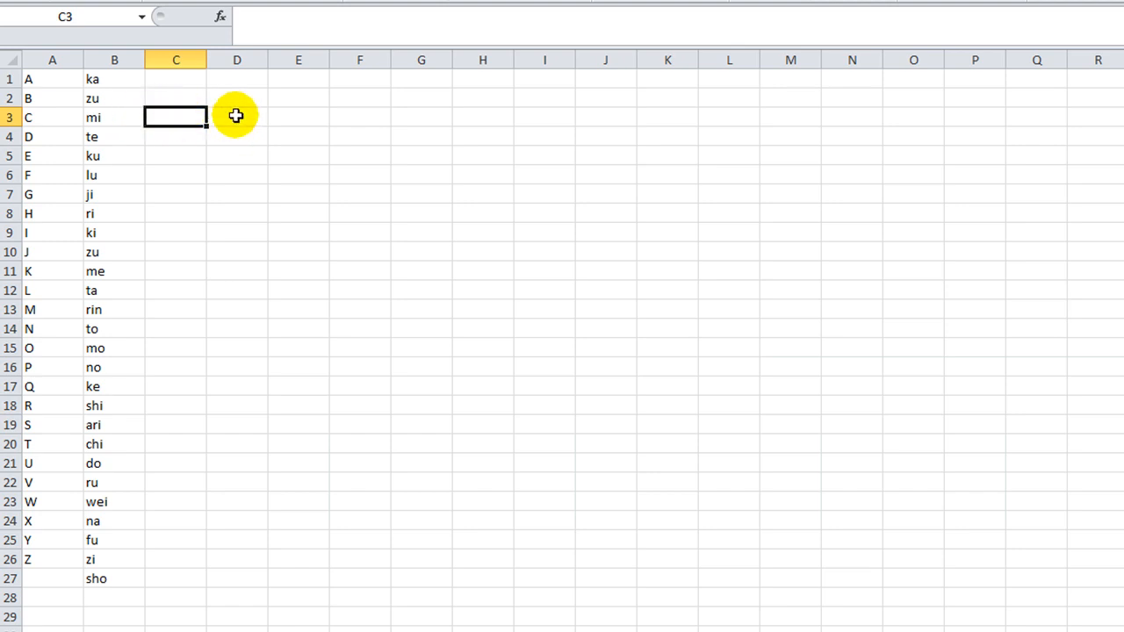
pyautogui.moveTo(241, 115)
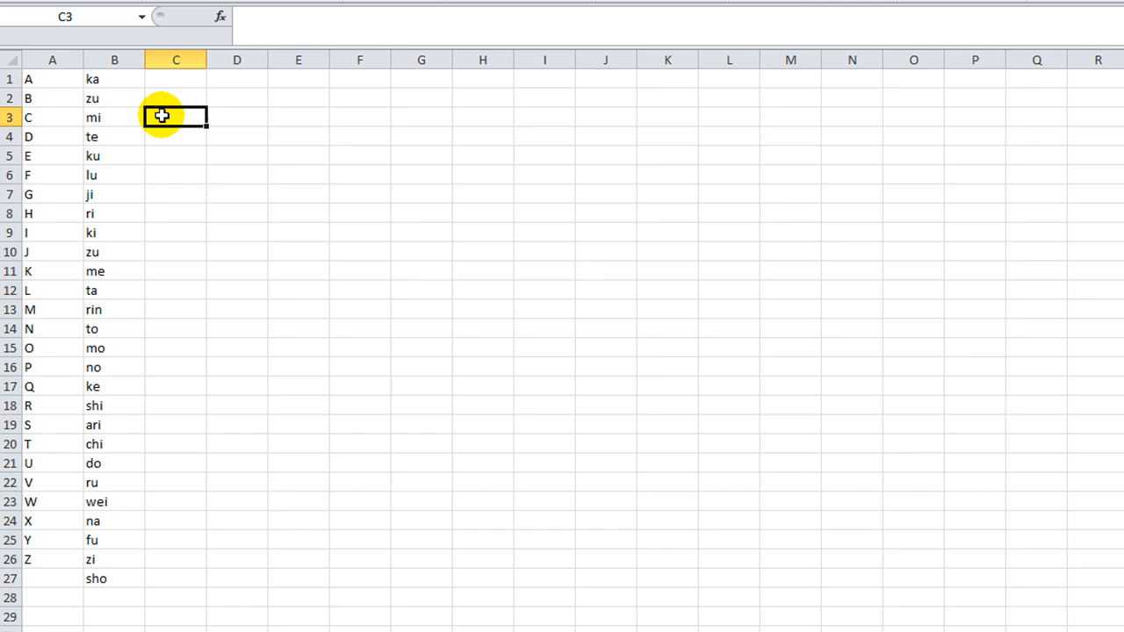
pyautogui.moveTo(218, 345)
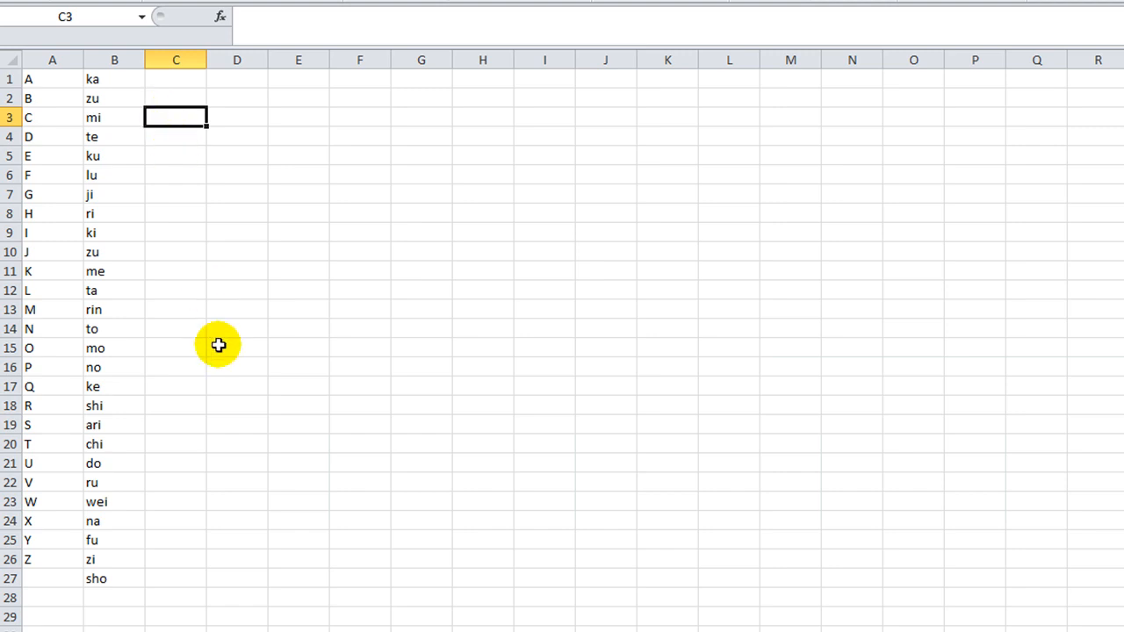
pyautogui.moveTo(221, 317)
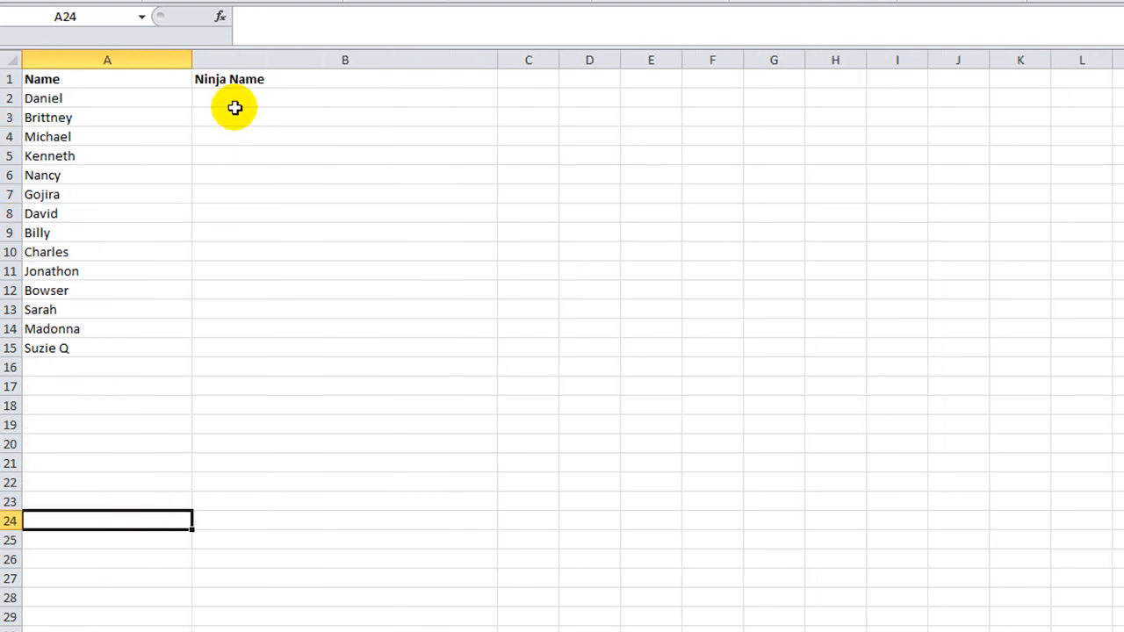
# Return to the syllable table sheet and bring up the VBA editor with Alt+F11
pyautogui.click(236, 109)
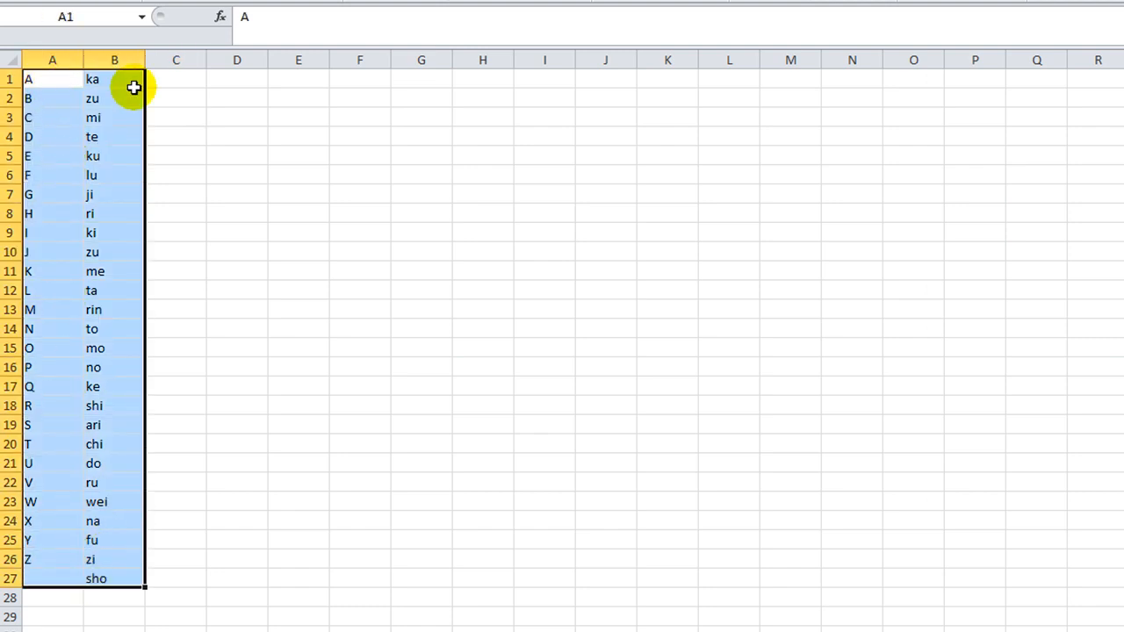
pyautogui.click(114, 98)
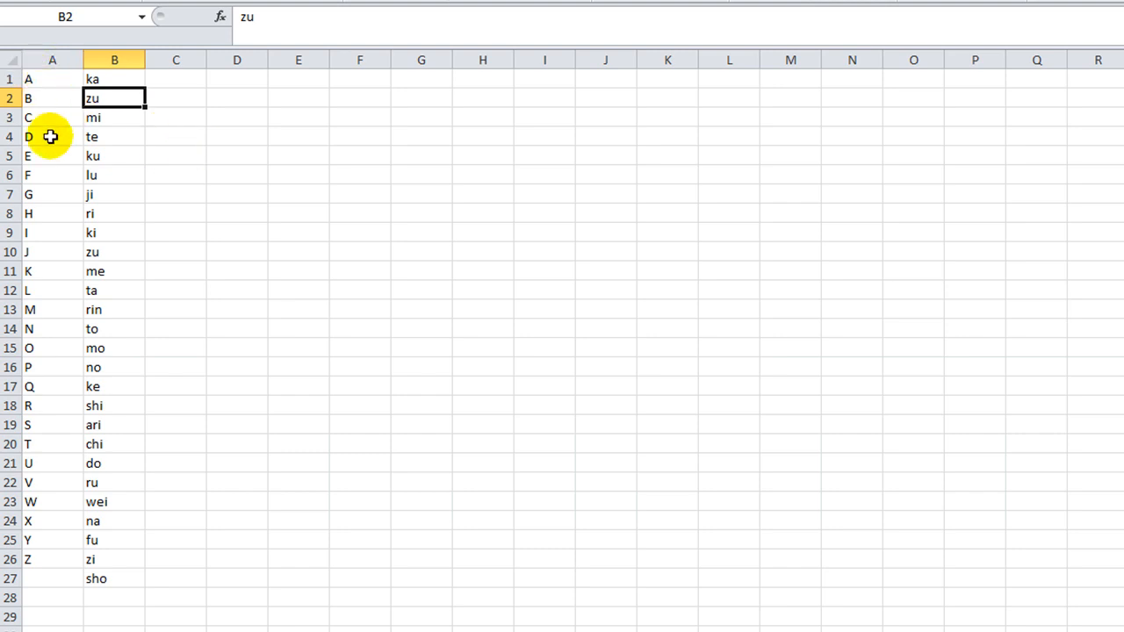
pyautogui.moveTo(98, 141)
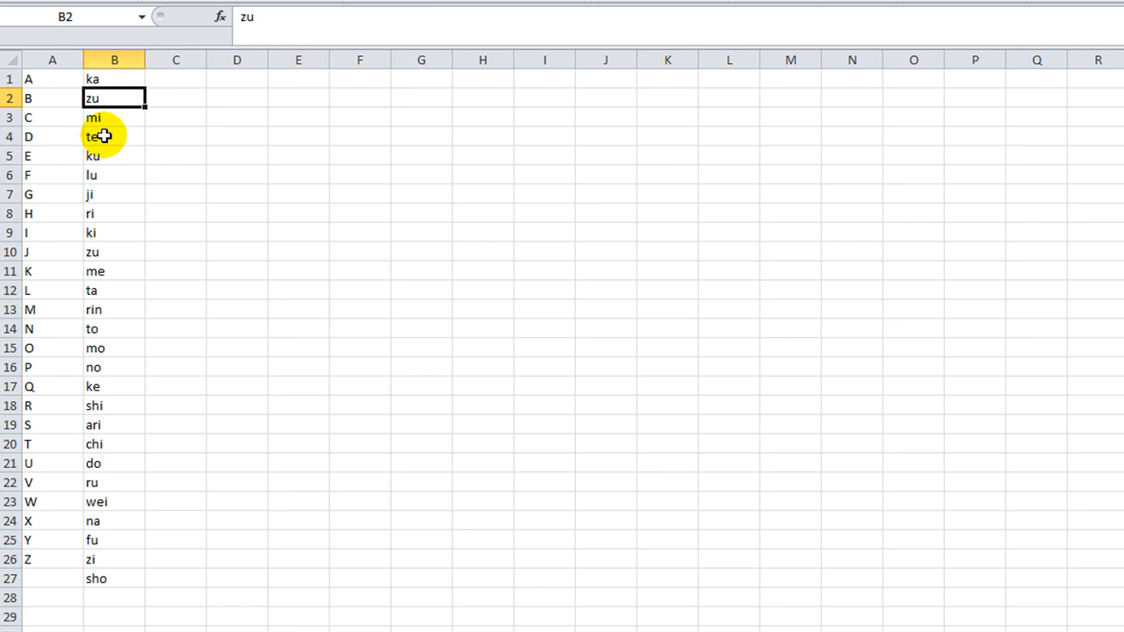
pyautogui.moveTo(172, 140)
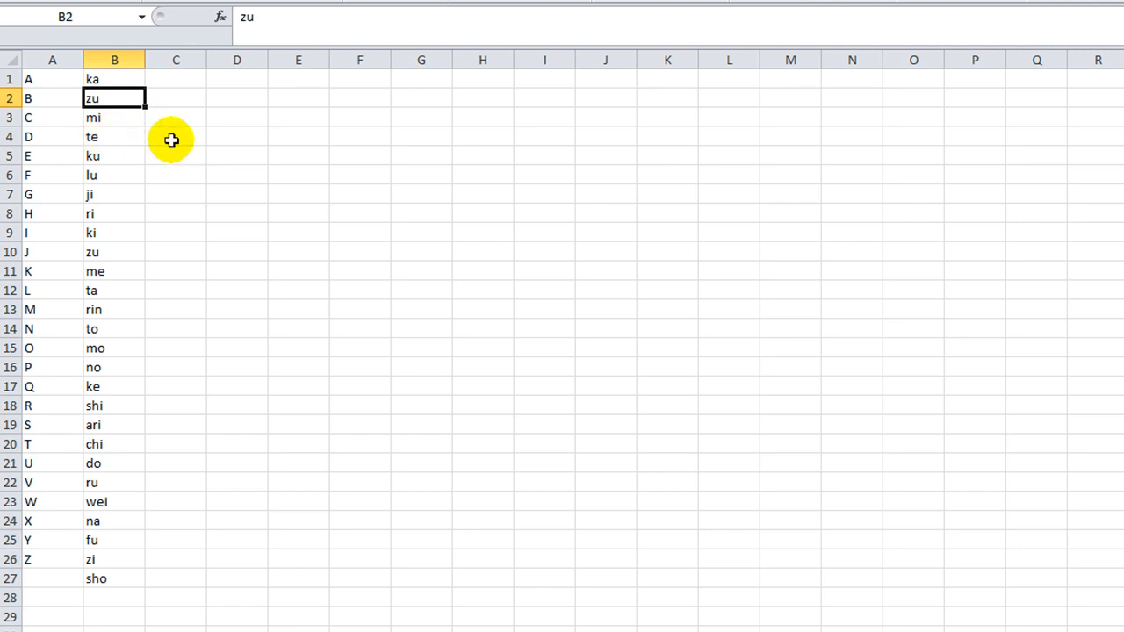
pyautogui.moveTo(165, 139)
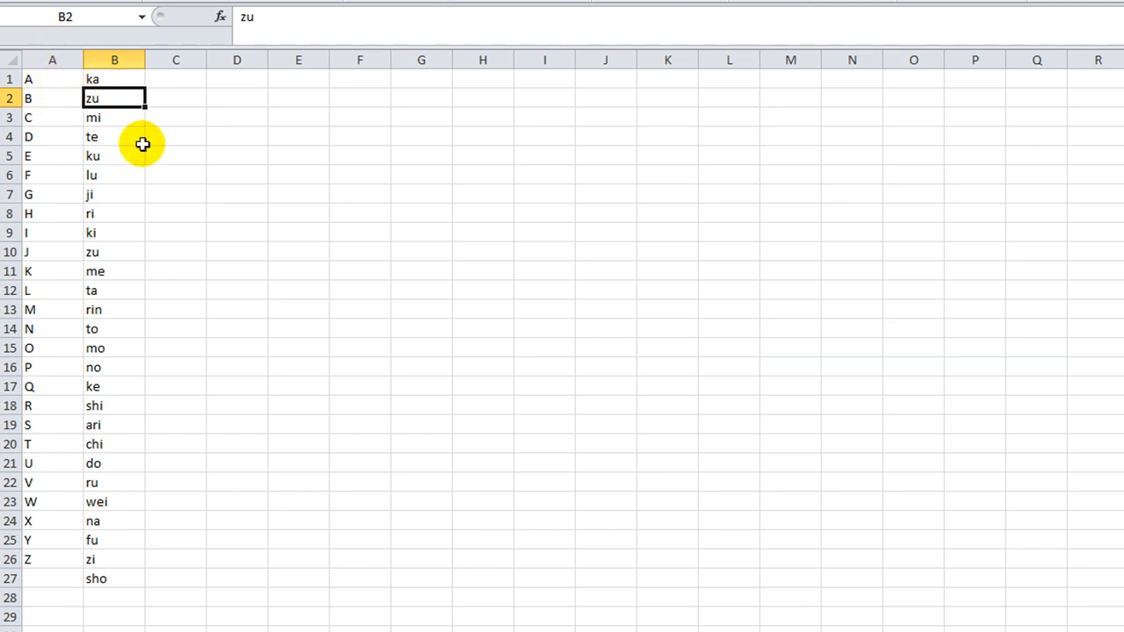
pyautogui.press('alt+F11')
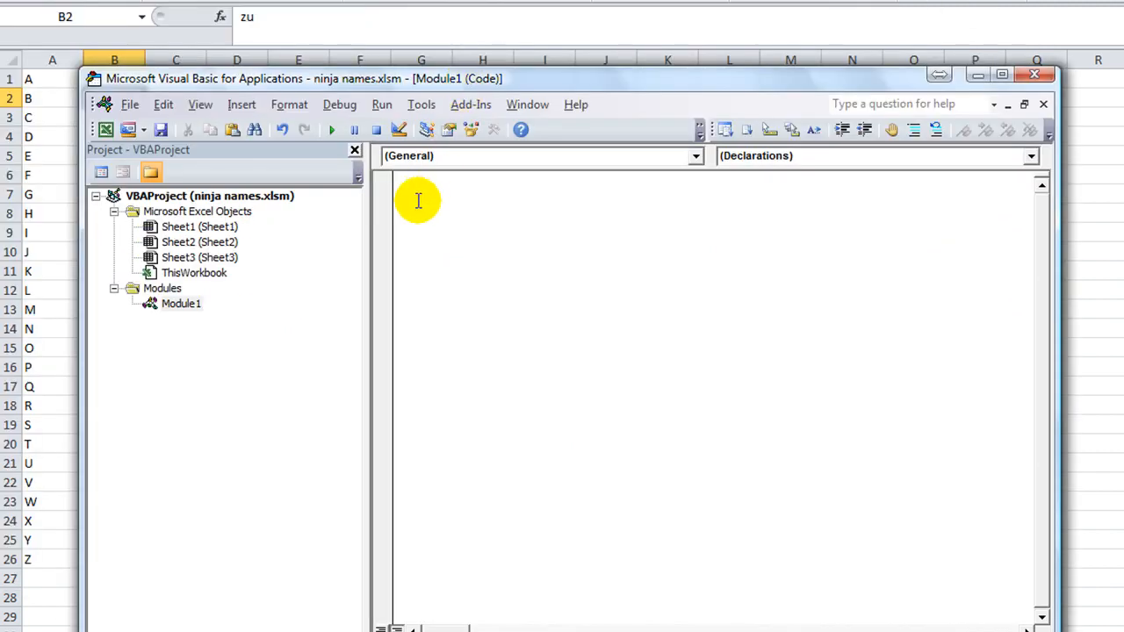
# Declare a Function NinjaName( shell in Module1 so End Function is added
pyautogui.write('FUn c')
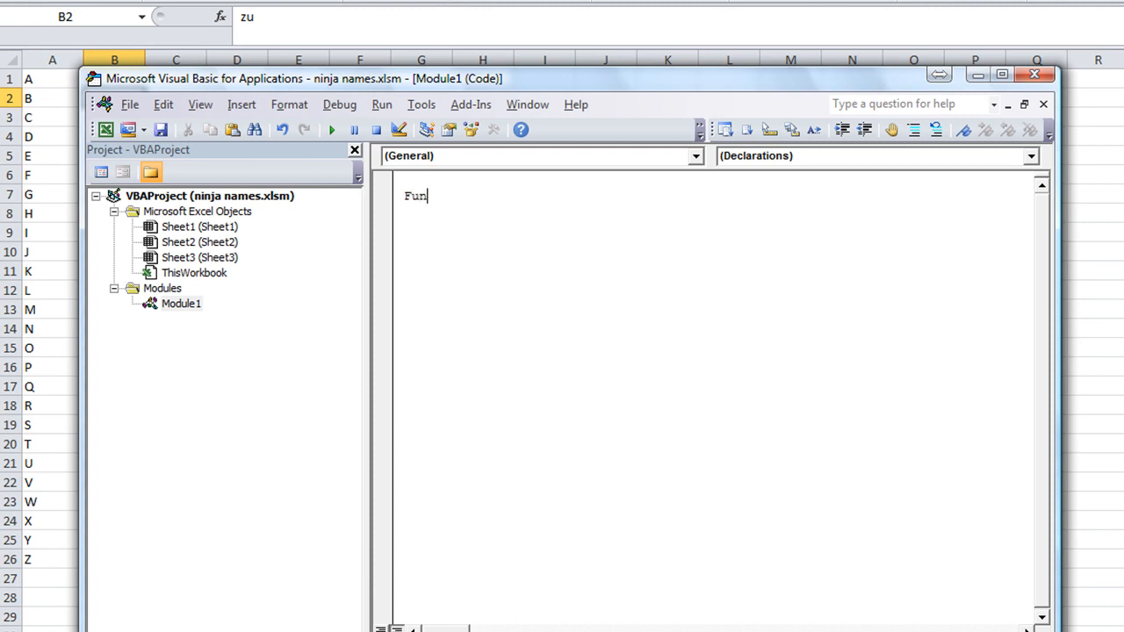
pyautogui.write('ction')
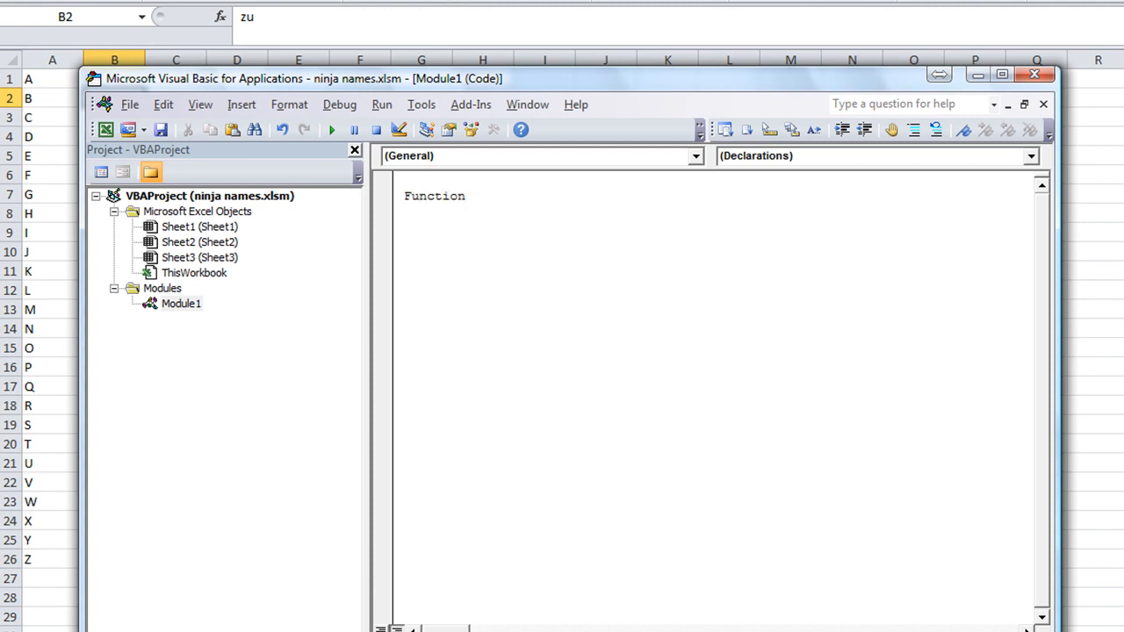
pyautogui.write('Ninj')
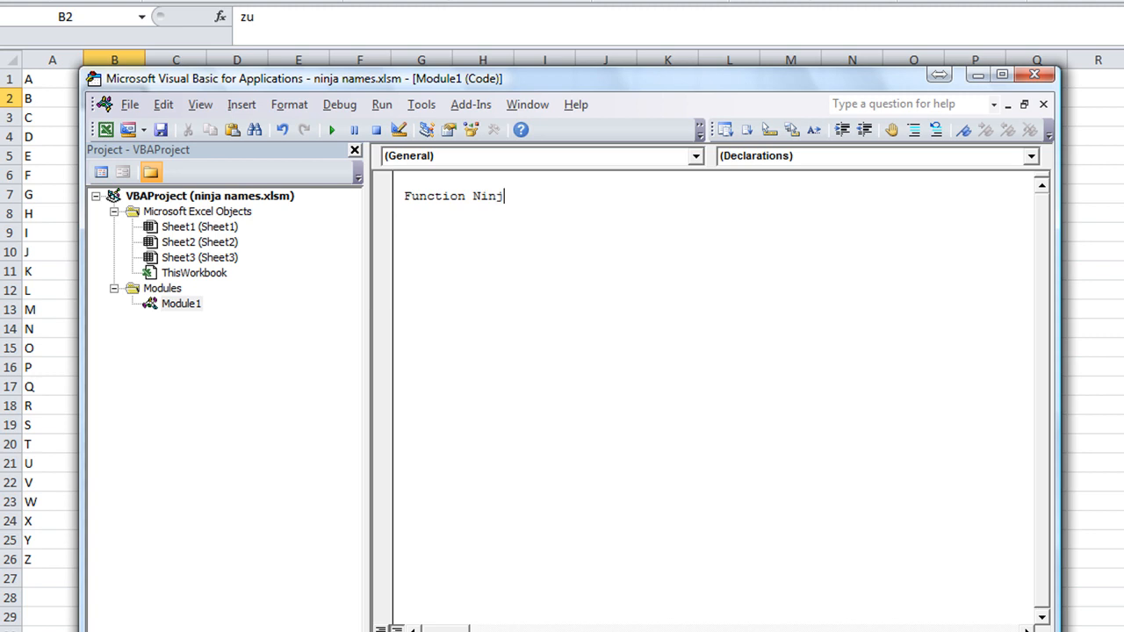
pyautogui.write('aName (')
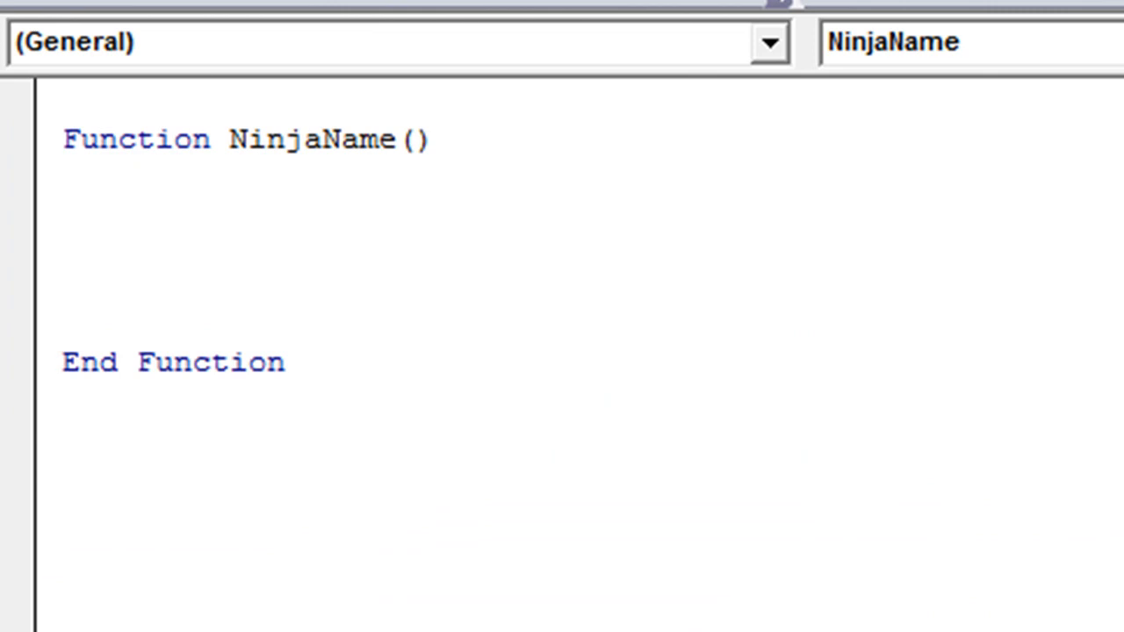
# Begin the loop line 'for x = 1 to len(' and dismiss the resulting compile error
pyautogui.write('for x = 1 to')
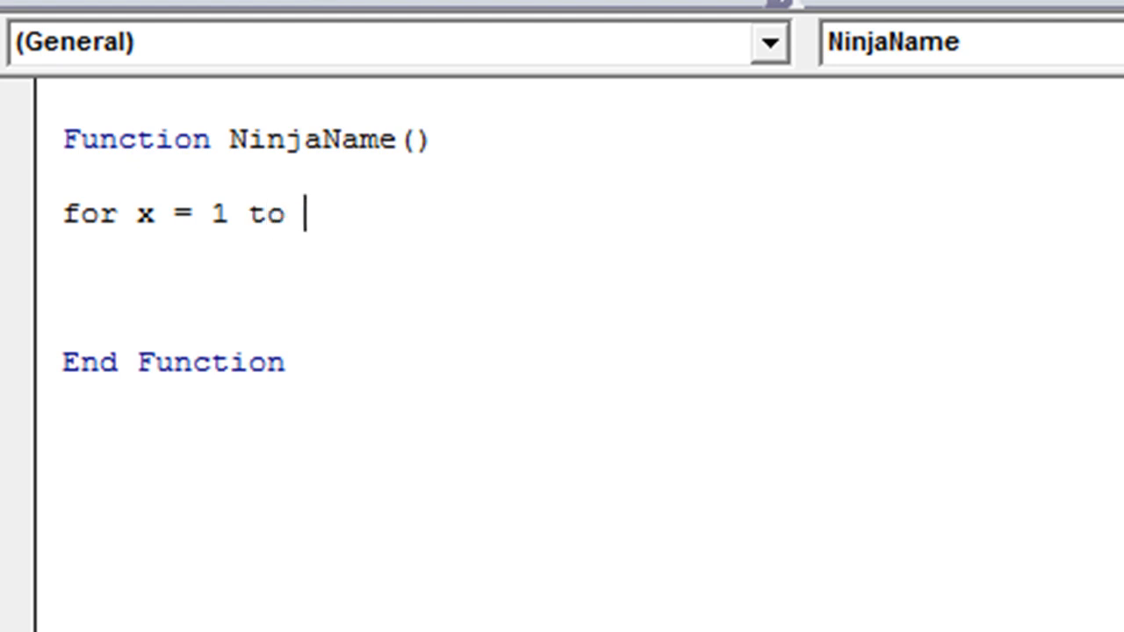
pyautogui.write('len')
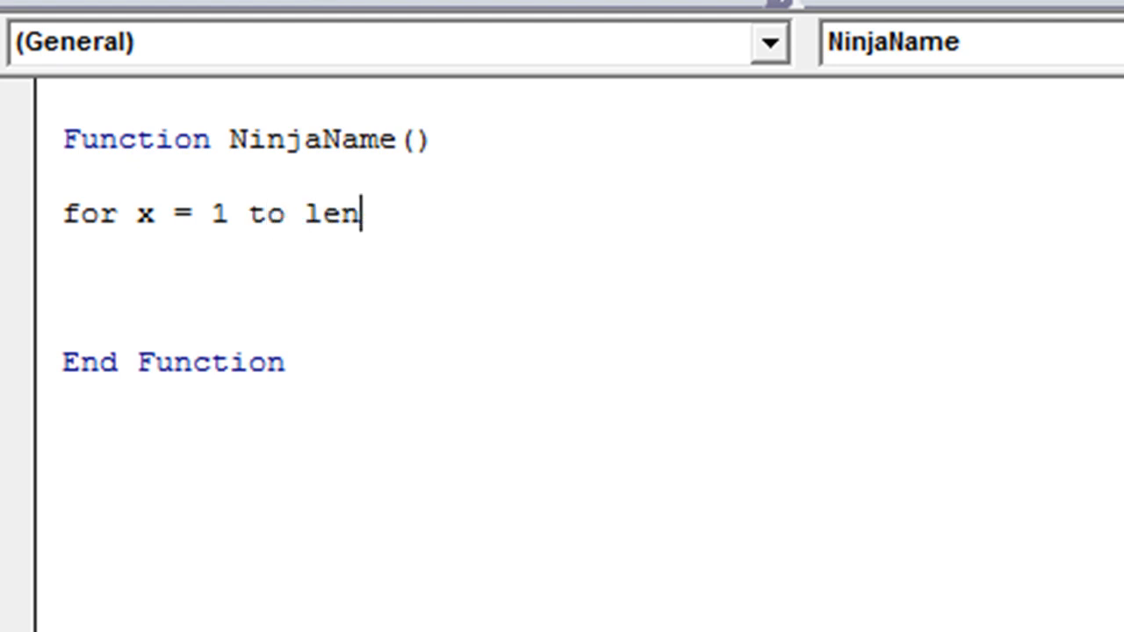
pyautogui.write('(')
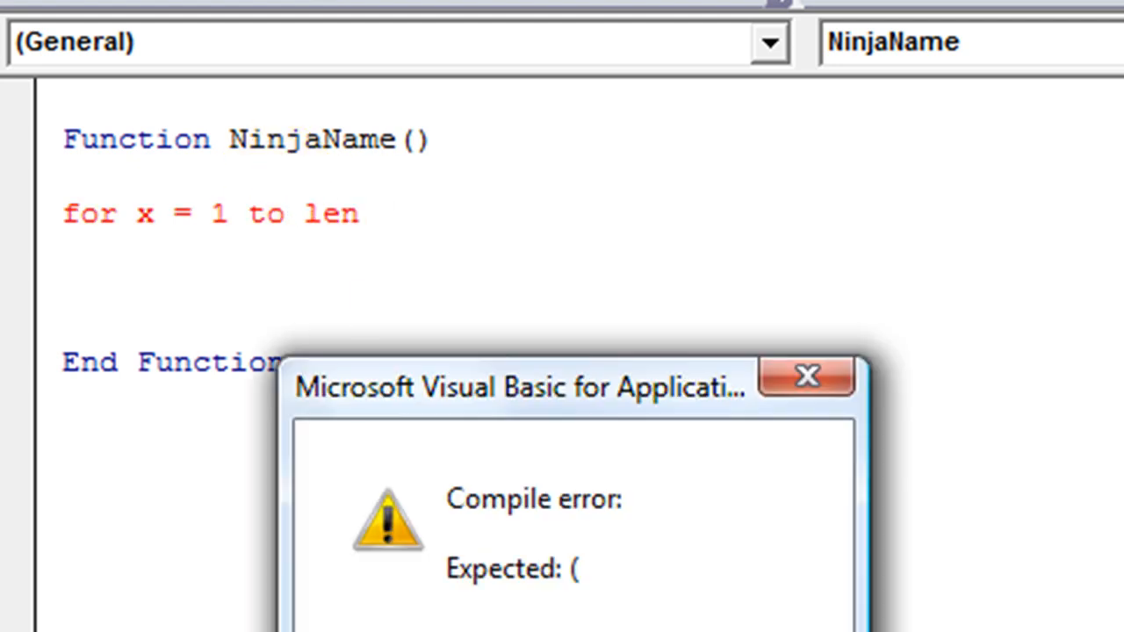
pyautogui.click(805, 376)
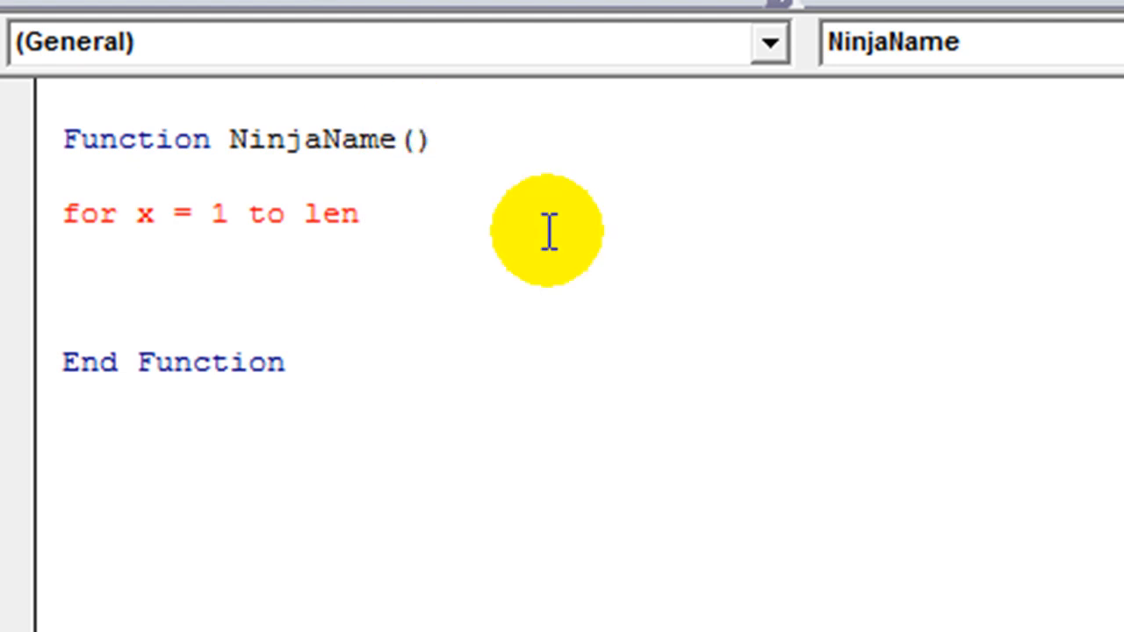
# Give NinjaName a Selection As String argument and complete For x = 1 To Len(Selection)
pyautogui.write('Selec')
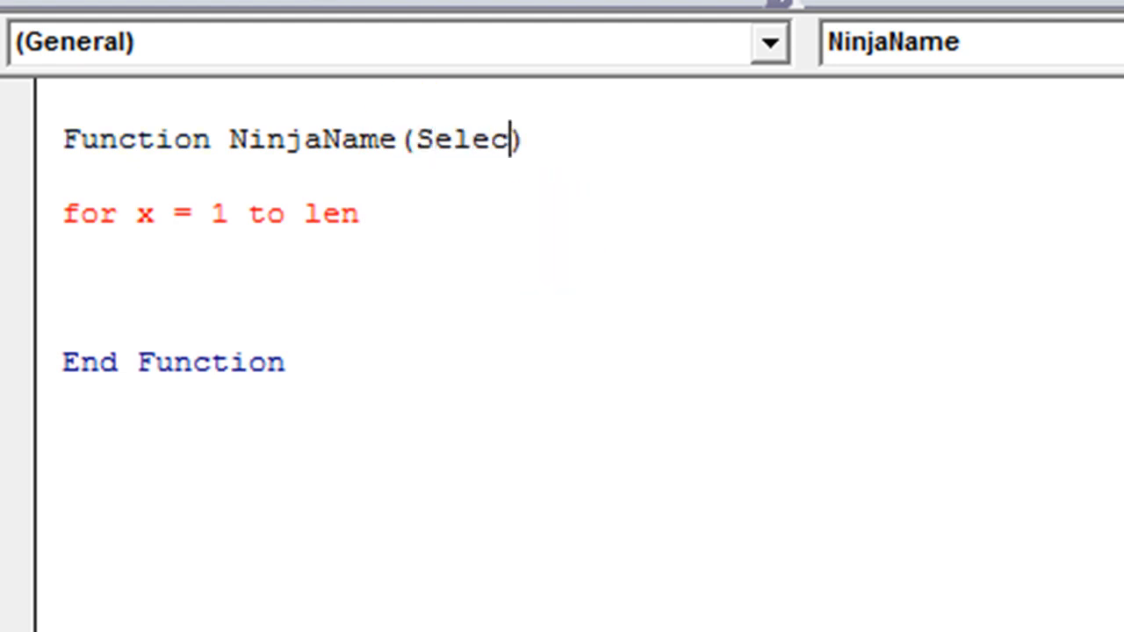
pyautogui.write('tion)')
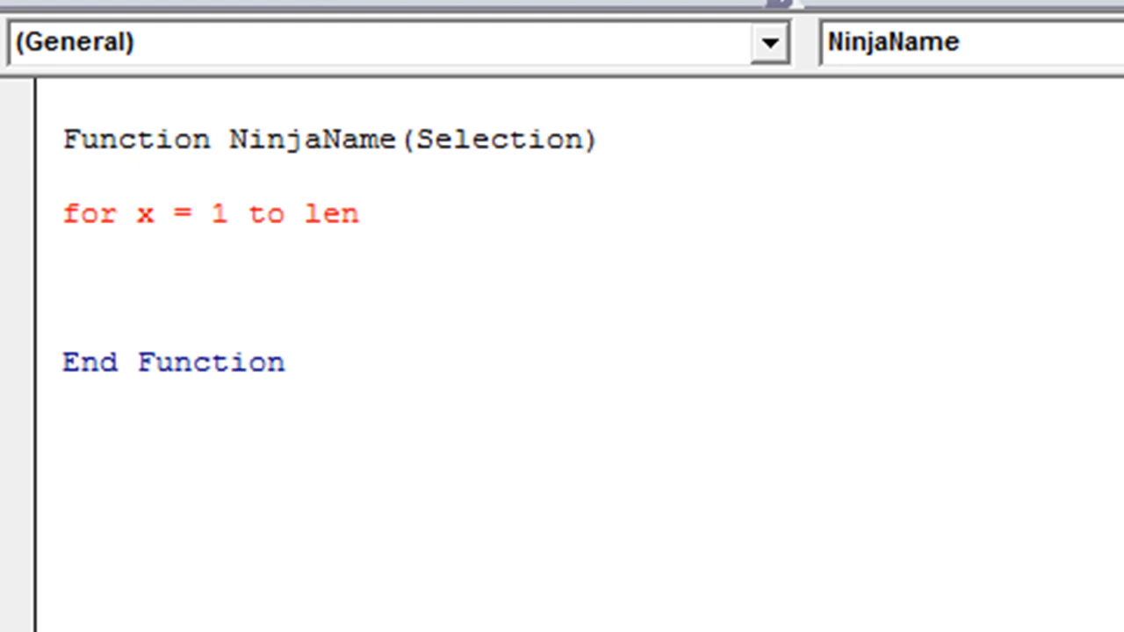
pyautogui.write('as')
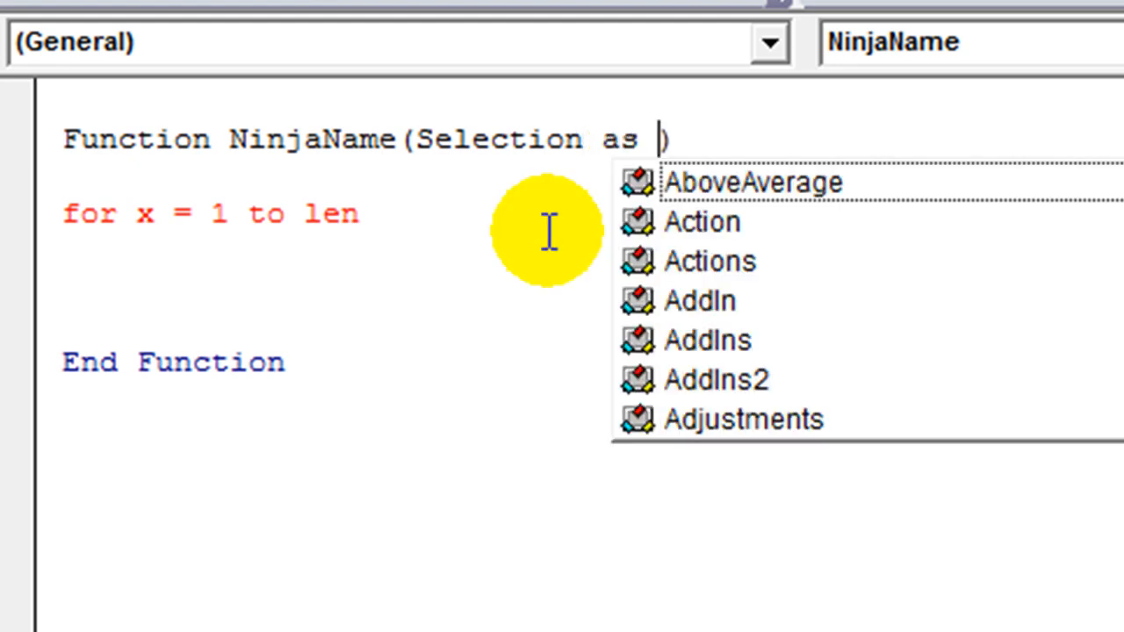
pyautogui.write('String)')
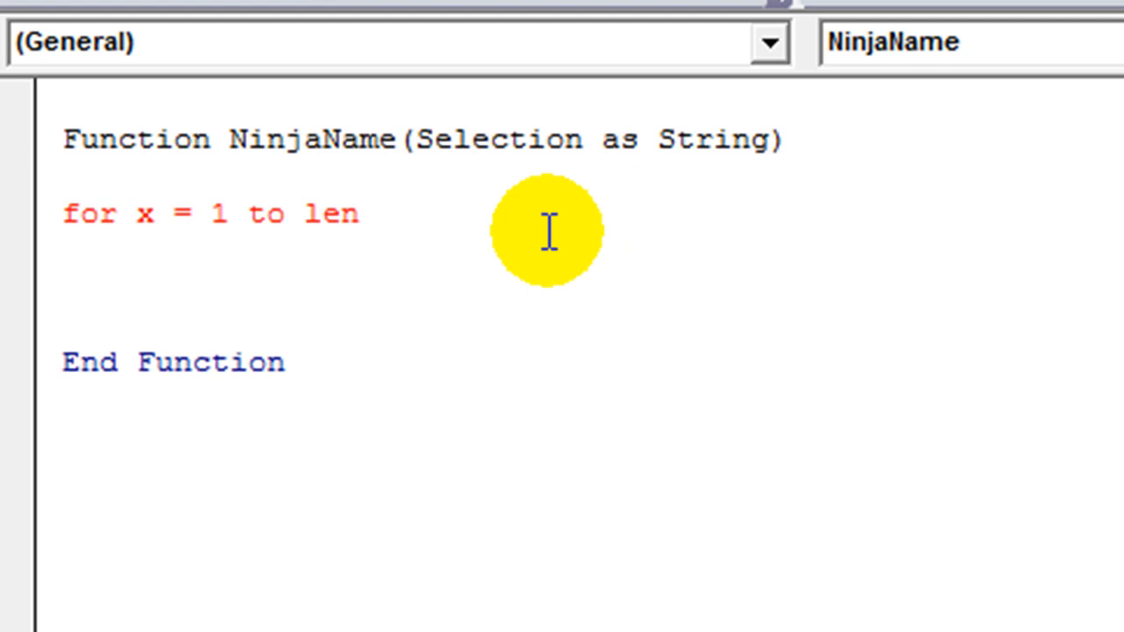
pyautogui.doubleClick(699, 138)
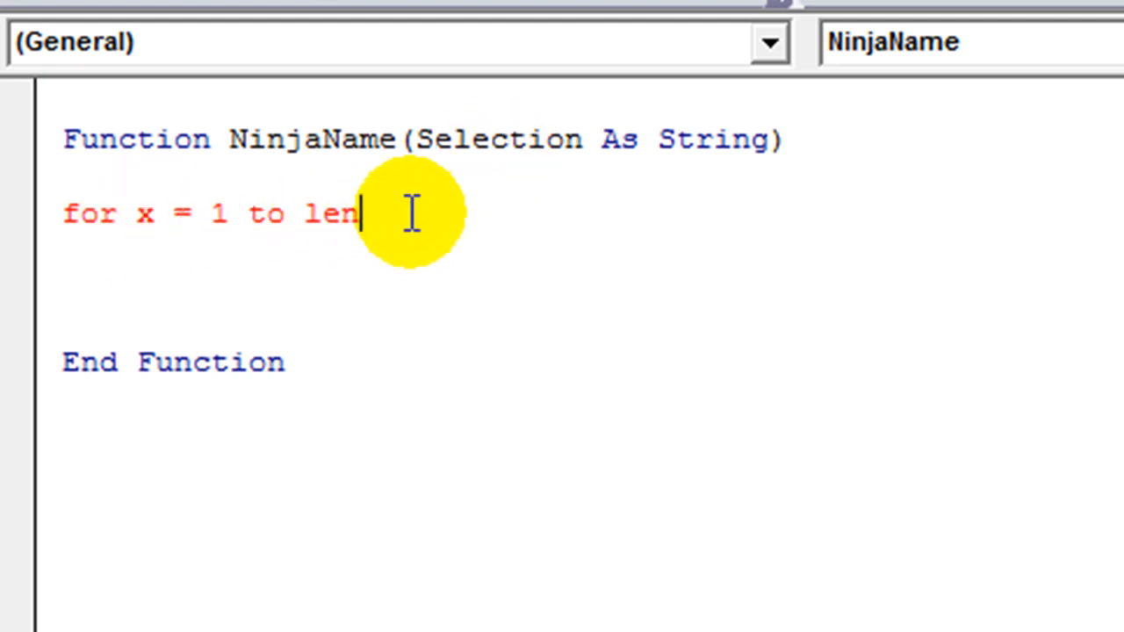
pyautogui.write('(Se')
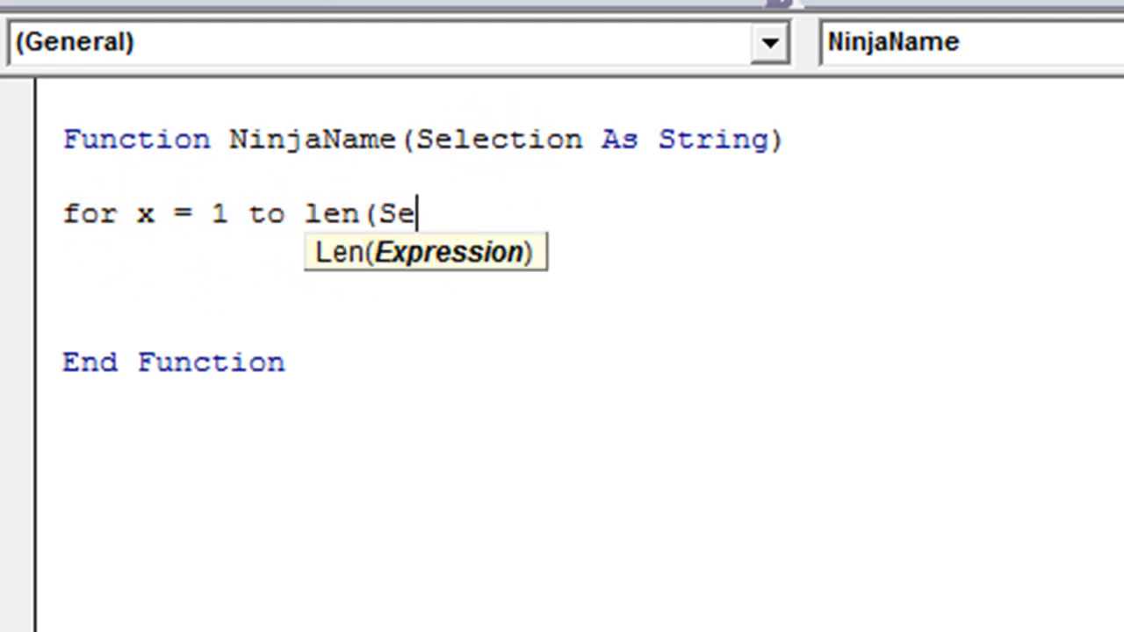
pyautogui.write('lection)')
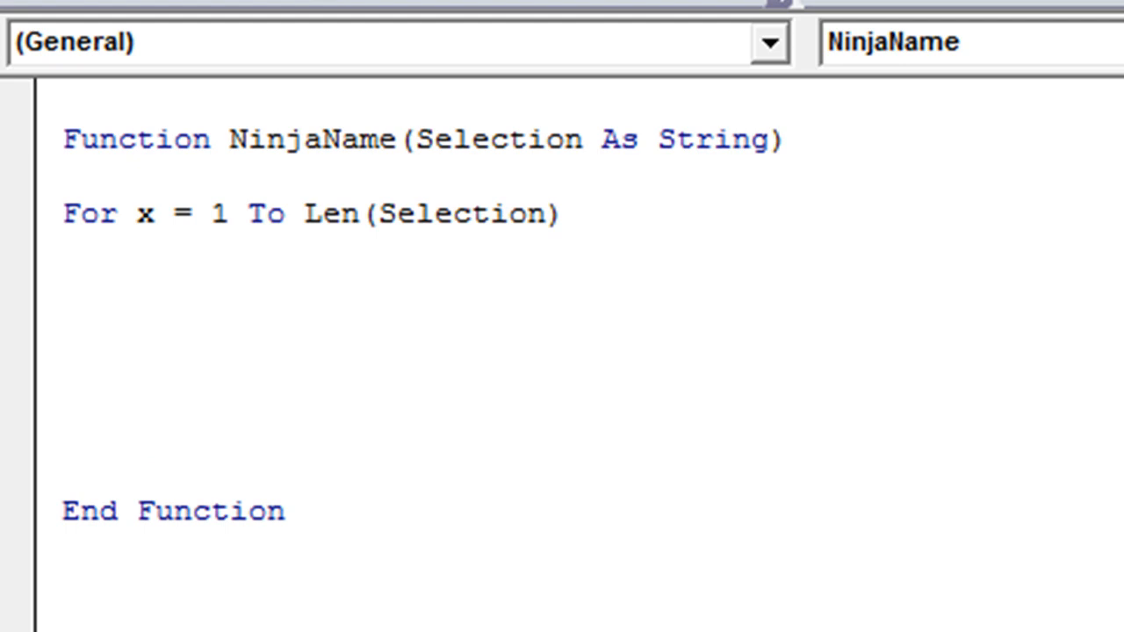
# Close the loop with Next x and start a new line inside it
pyautogui.write('next x')
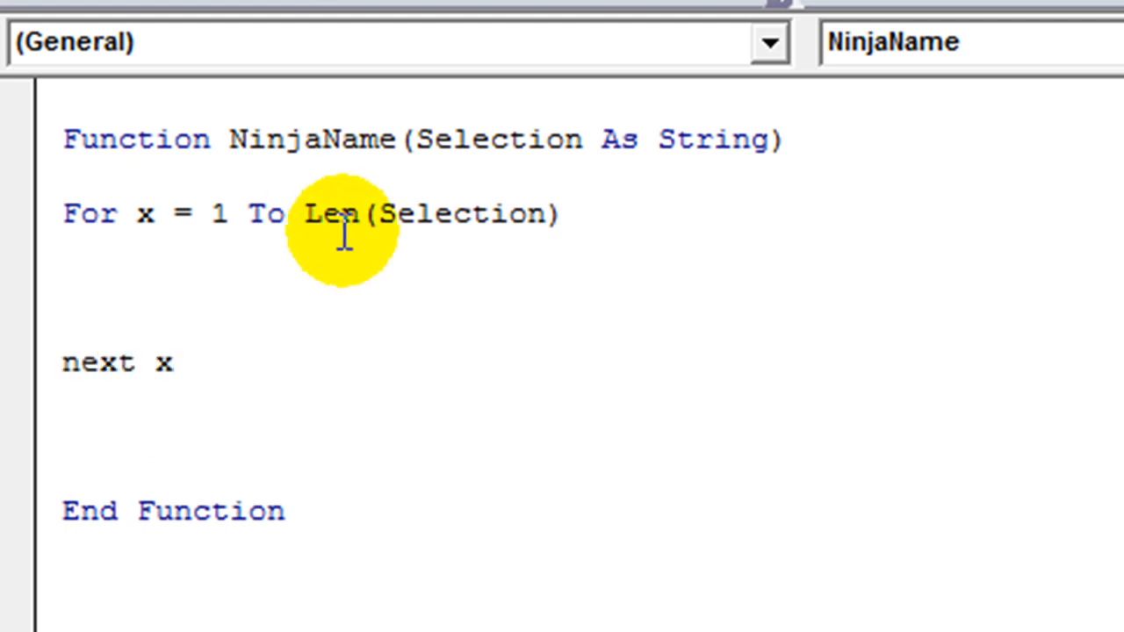
pyautogui.click(63, 290)
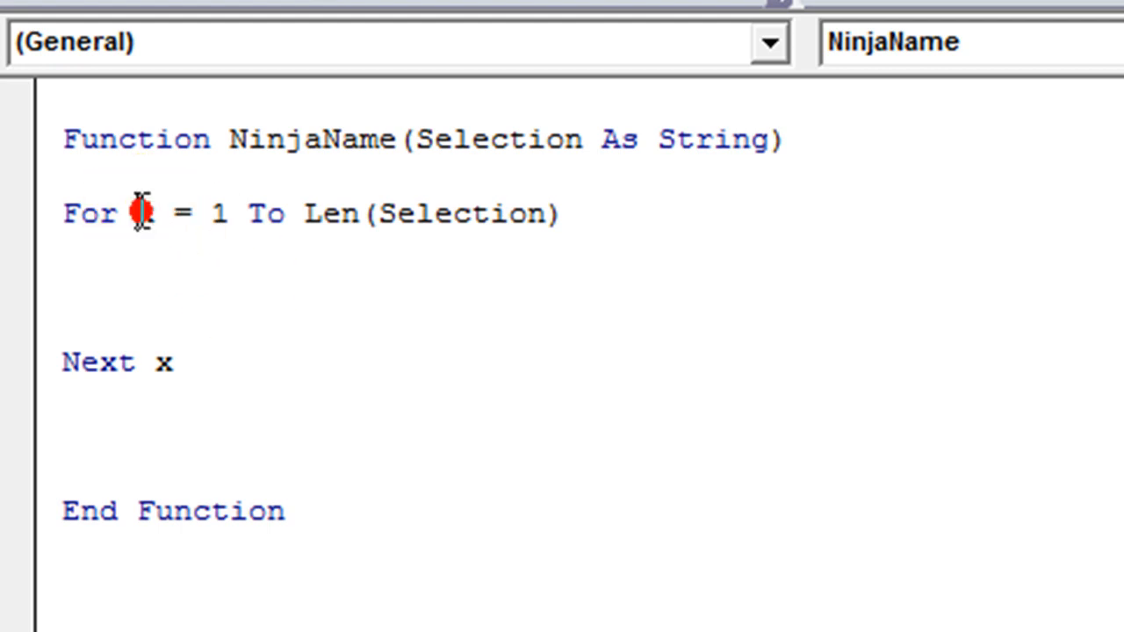
pyautogui.doubleClick(471, 214)
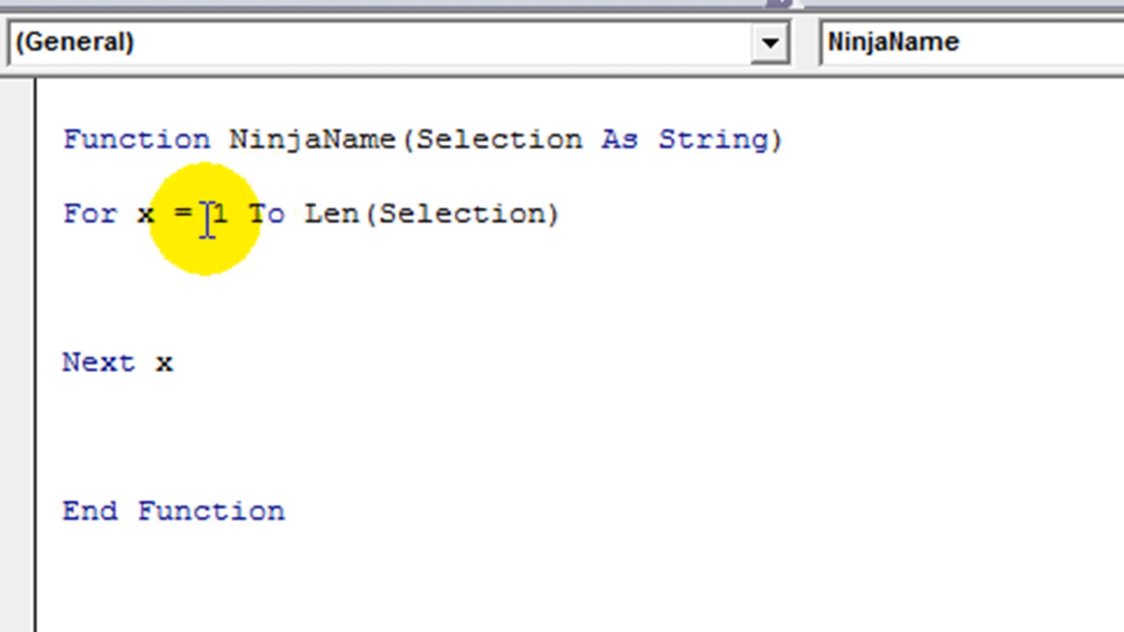
pyautogui.doubleClick(327, 214)
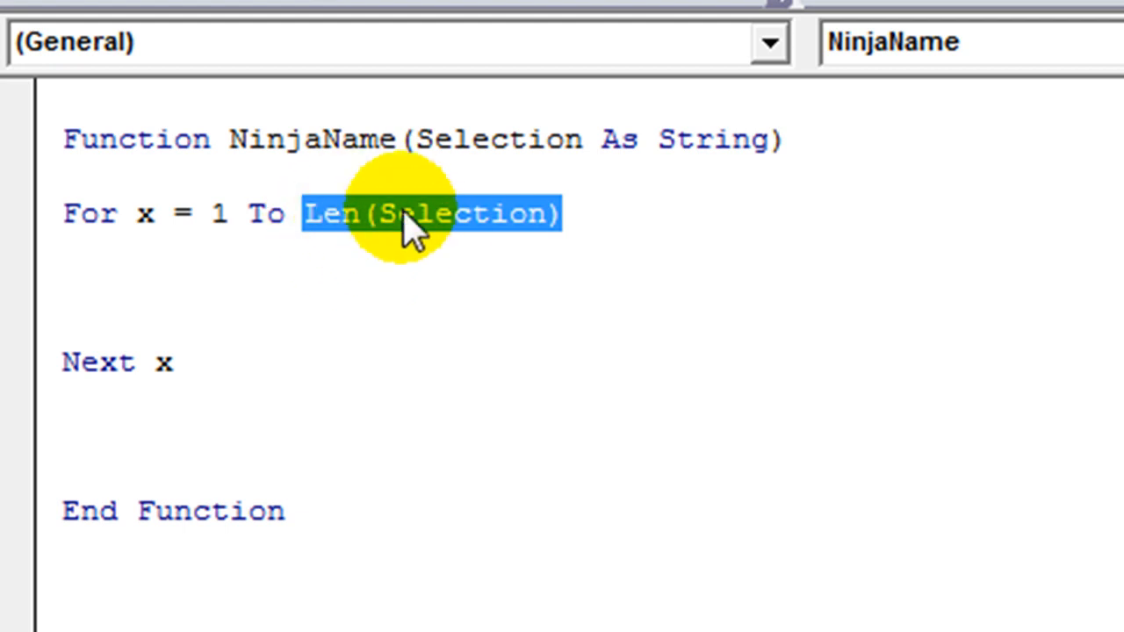
pyautogui.moveTo(470, 246)
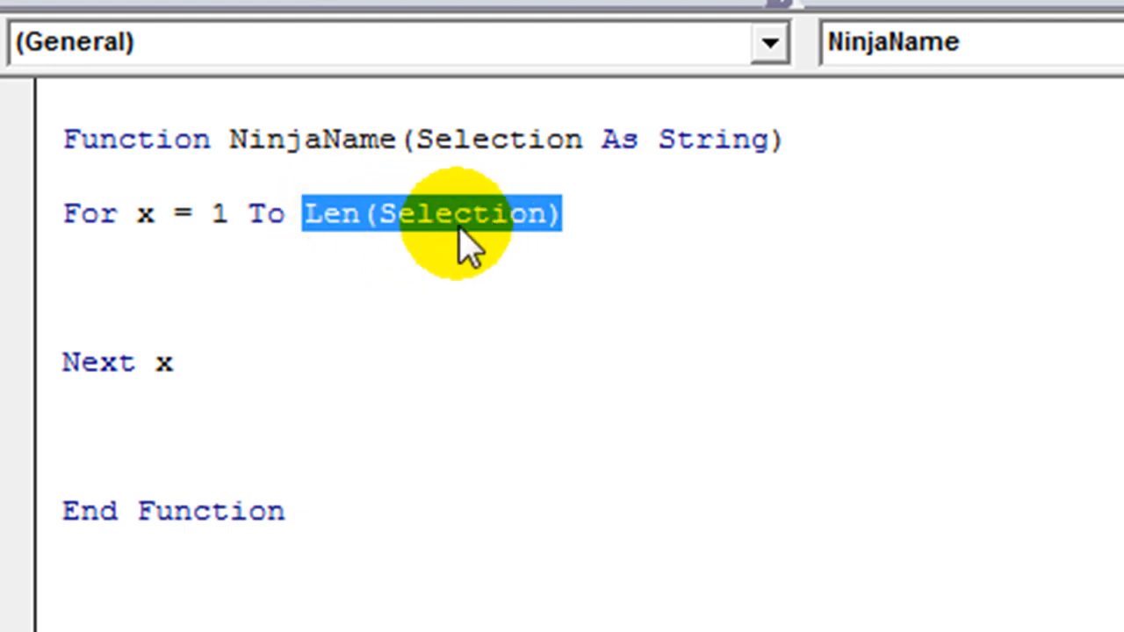
pyautogui.click(407, 214)
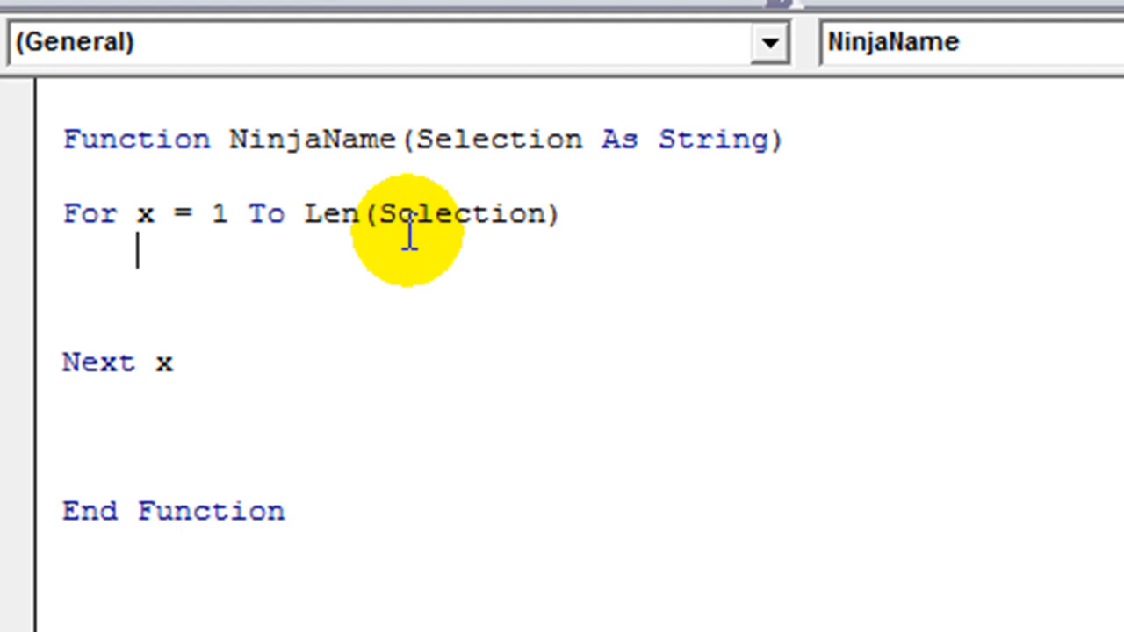
# Write the loop line ltr = Mid(Selection, x, 1) to take character x of Selection
pyautogui.write('ltr=')
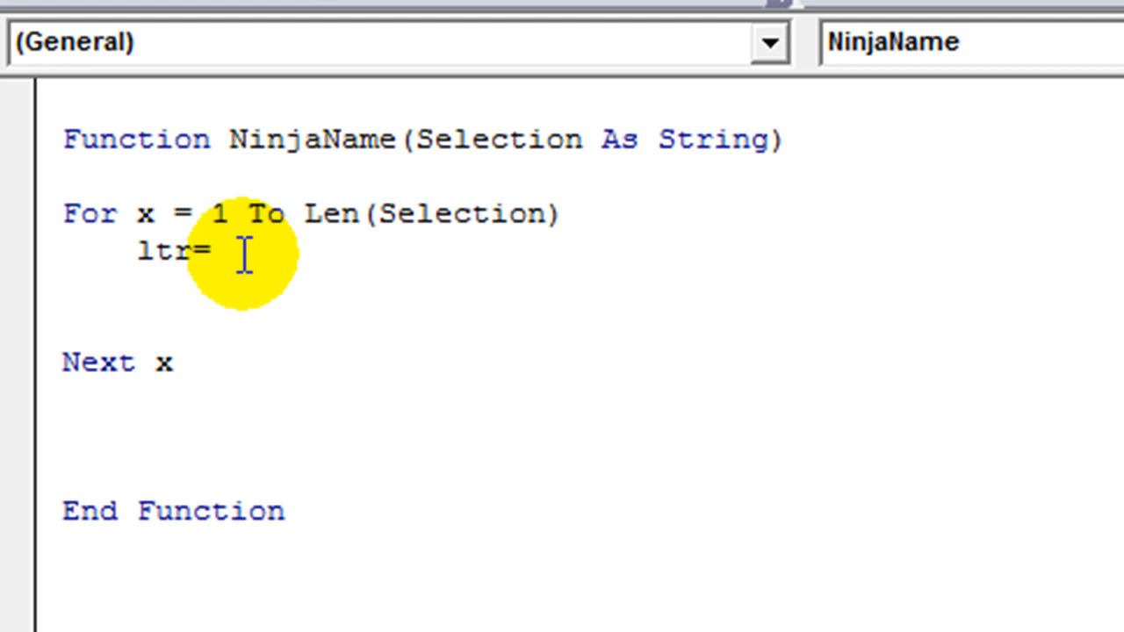
pyautogui.write('mi')
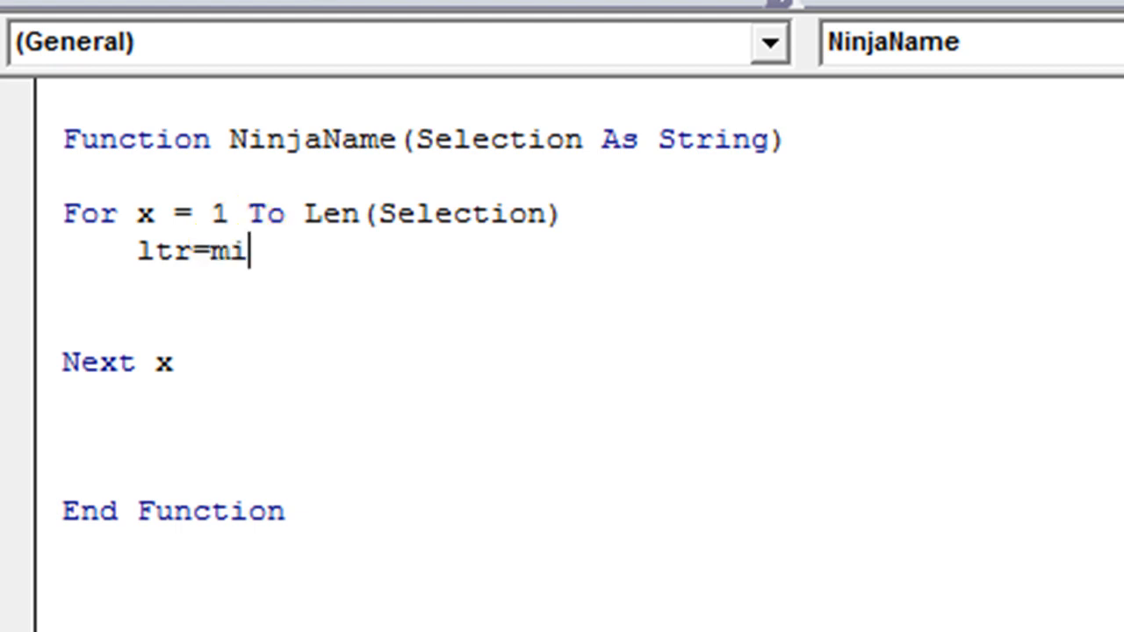
pyautogui.write('d(')
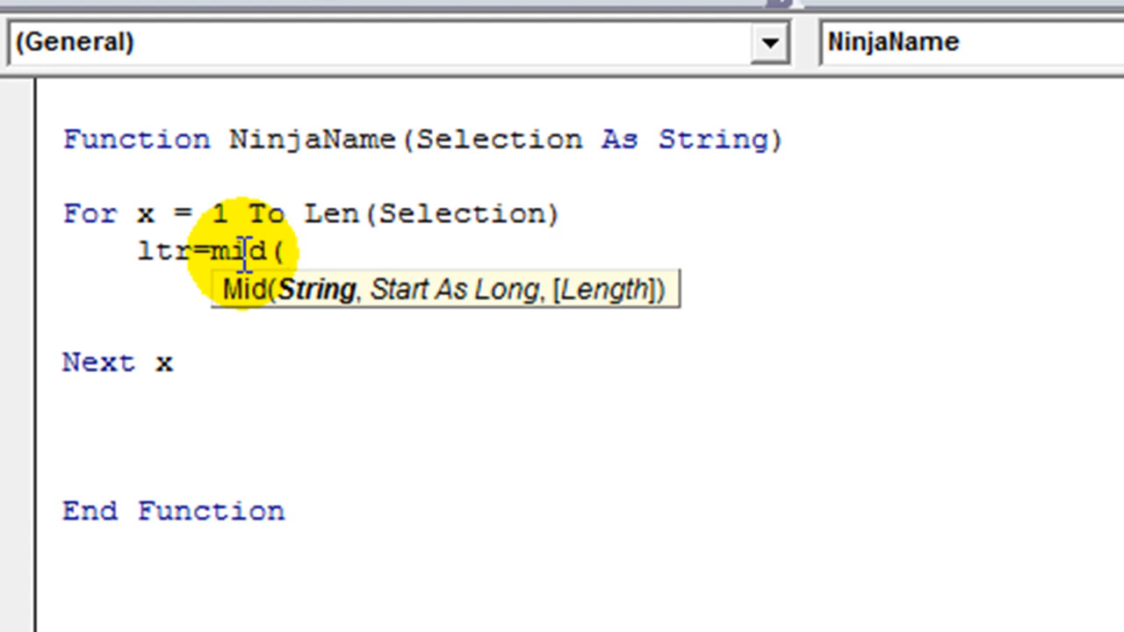
pyautogui.write('selectio')
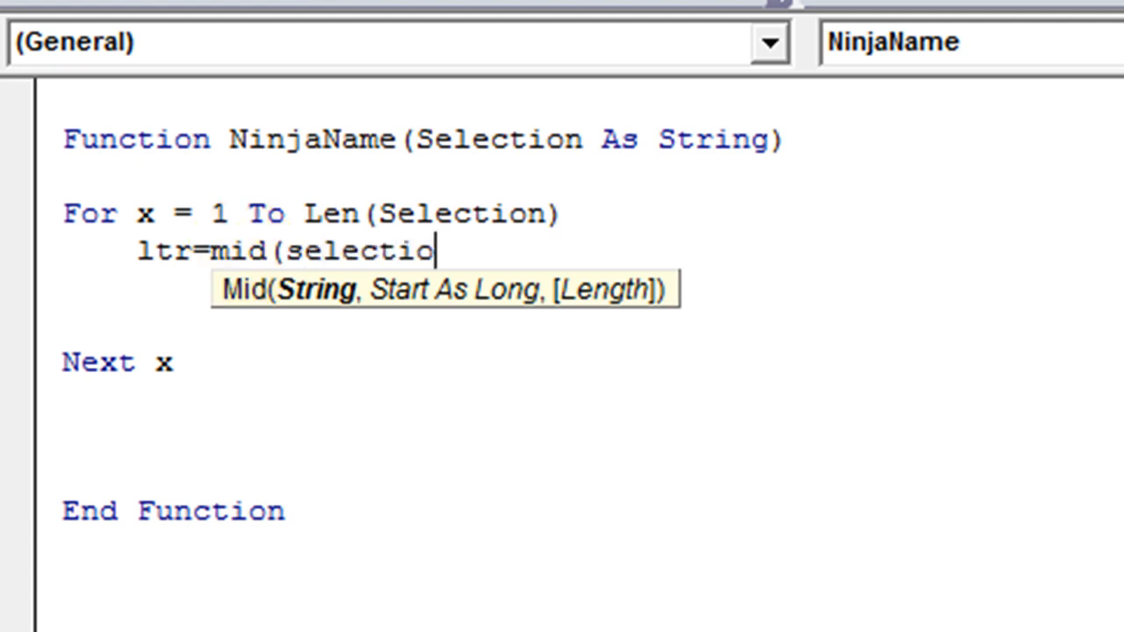
pyautogui.write('n,')
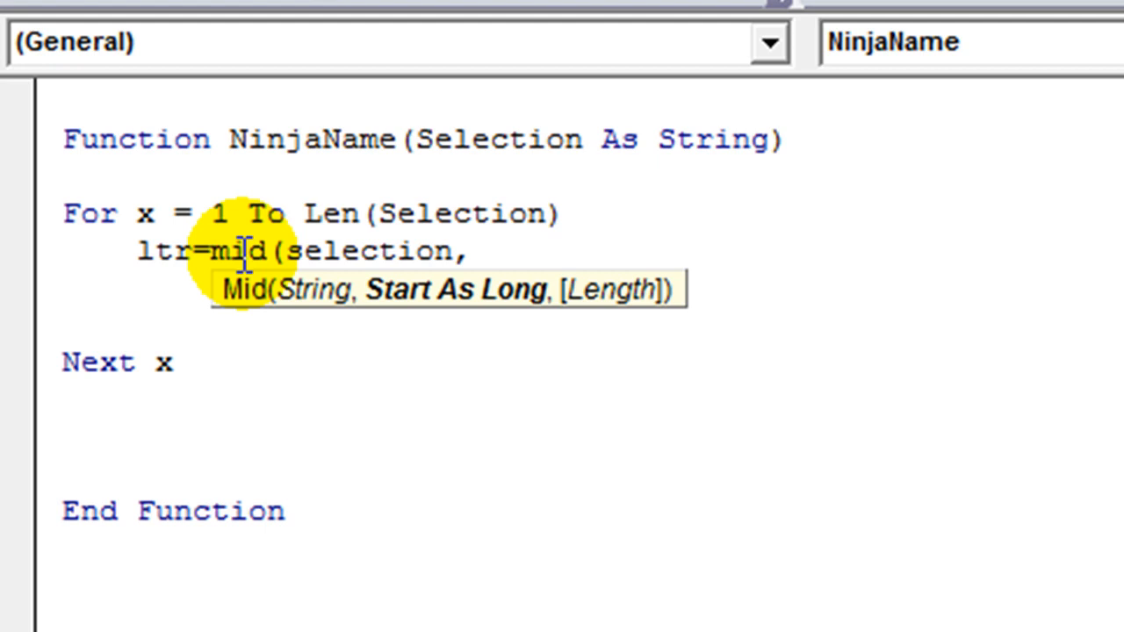
pyautogui.write('x')
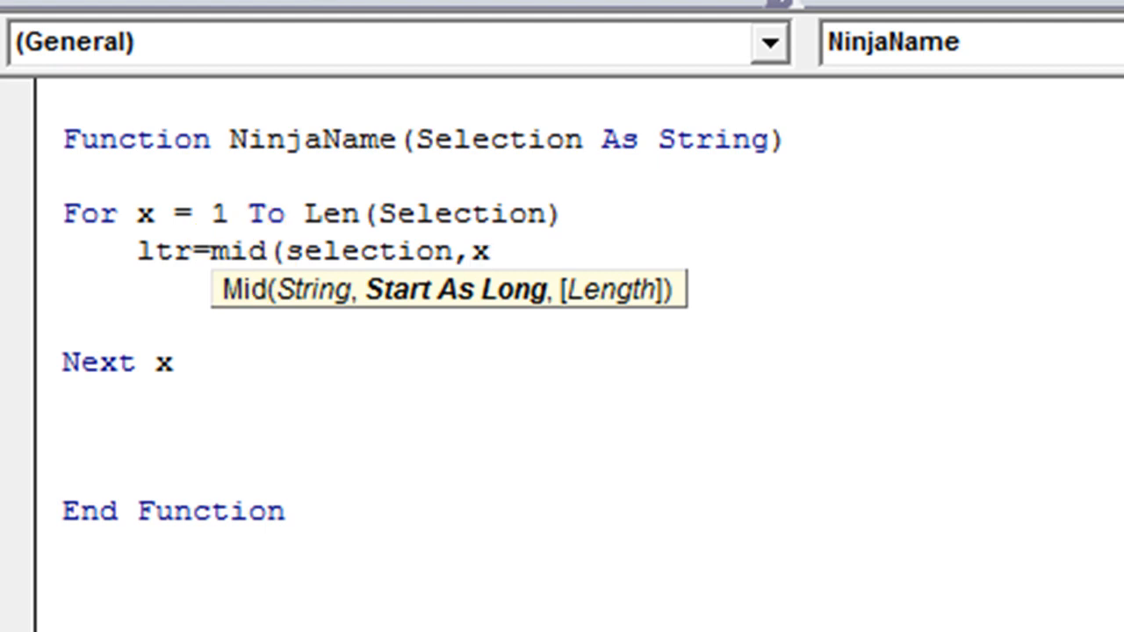
pyautogui.write(',1')
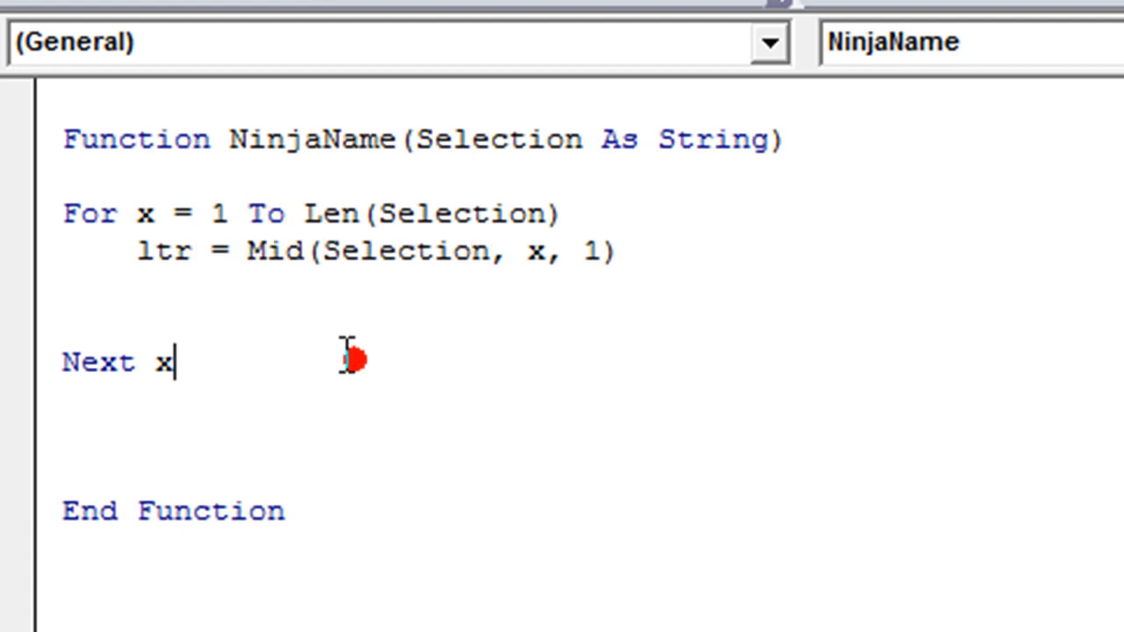
pyautogui.moveTo(220, 267)
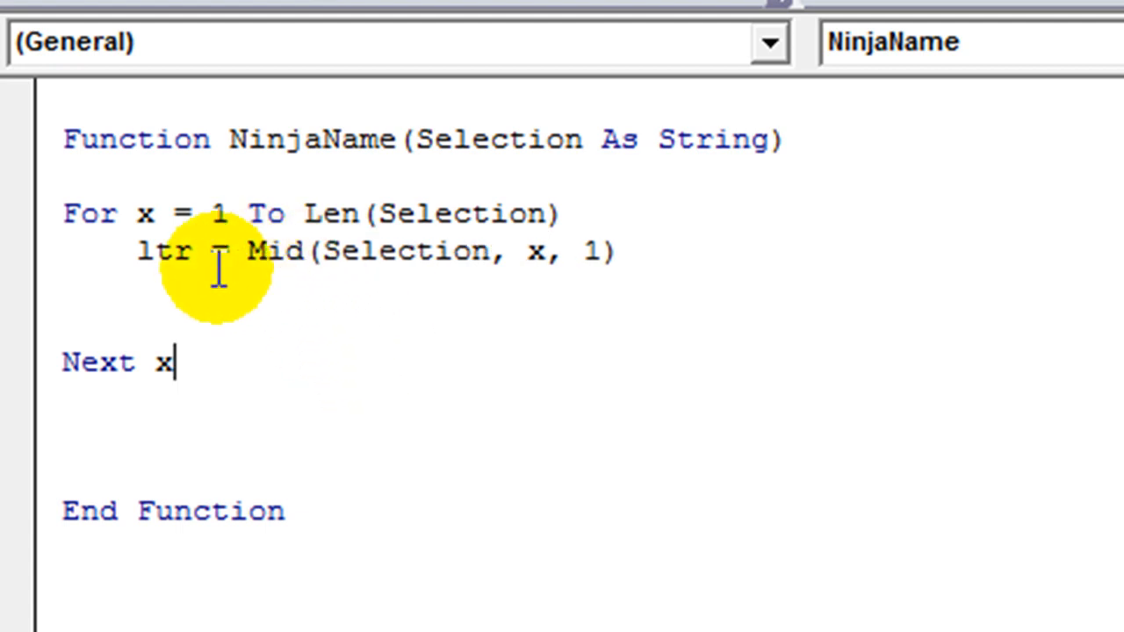
# Review the ltr, x and 1 arguments of the Mid line and add a blank line below it
pyautogui.doubleClick(161, 251)
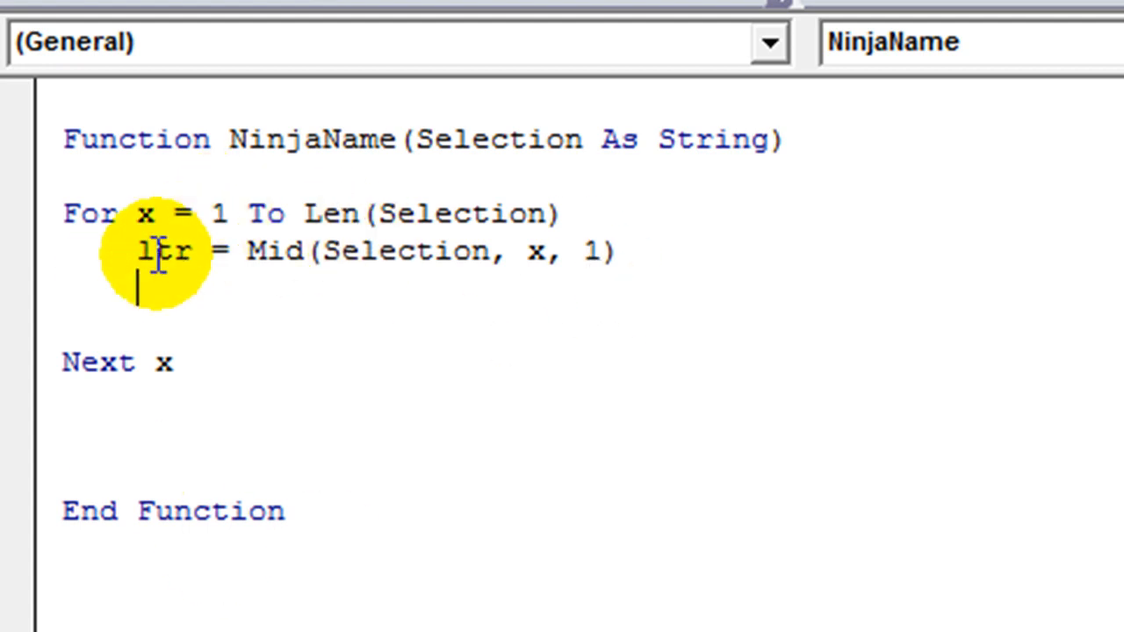
pyautogui.doubleClick(166, 251)
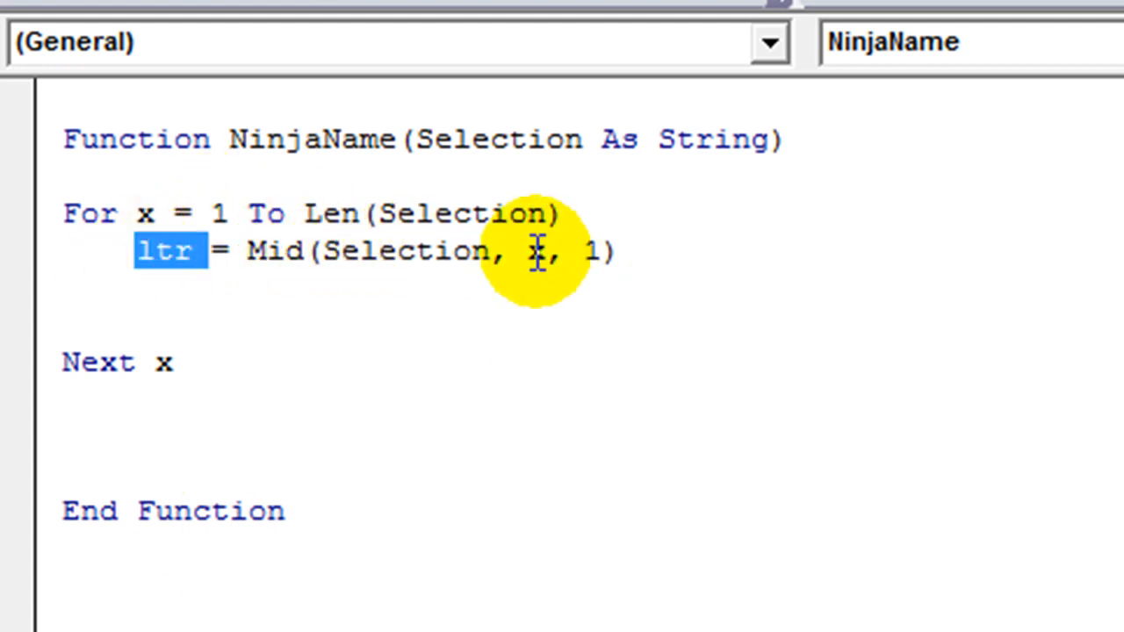
pyautogui.doubleClick(536, 252)
pyautogui.write(',')
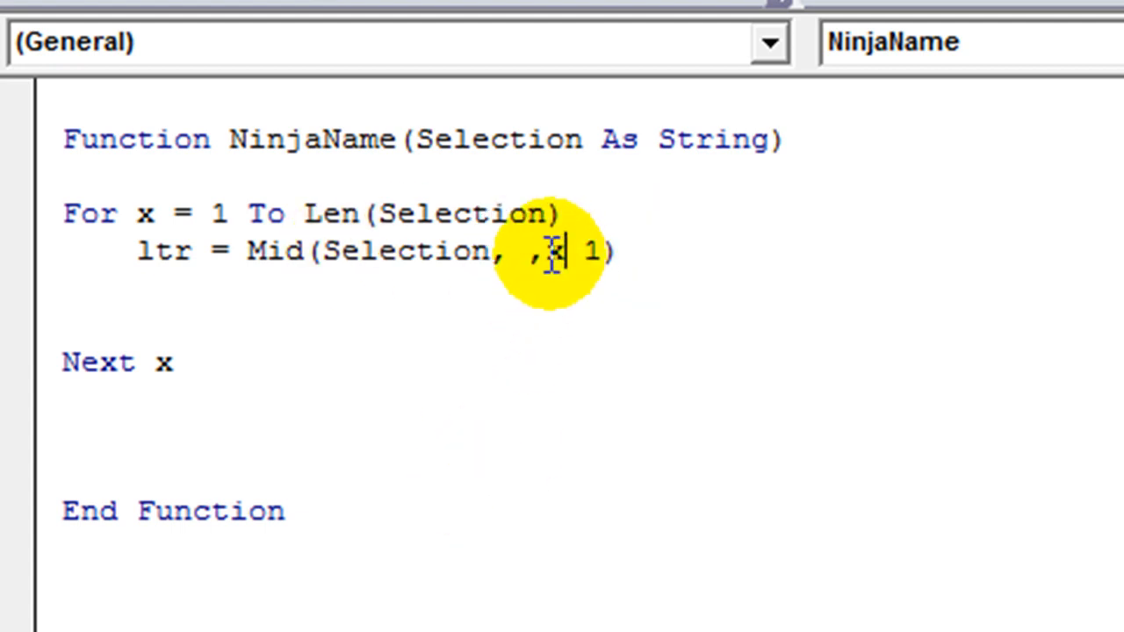
pyautogui.doubleClick(553, 253)
pyautogui.write('x')
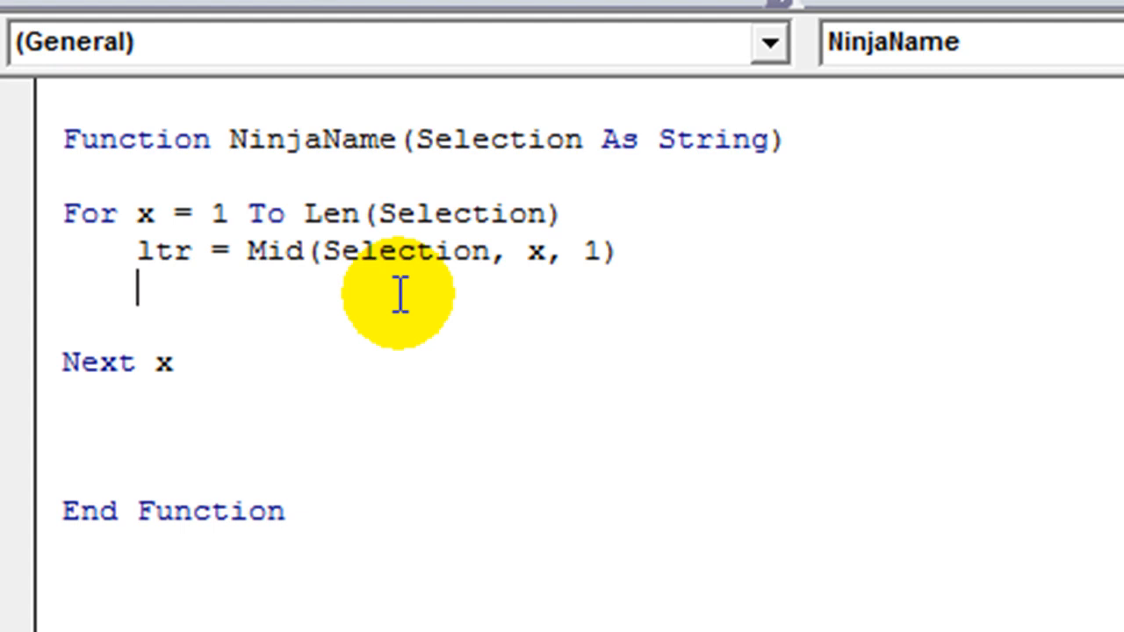
pyautogui.press('enter')
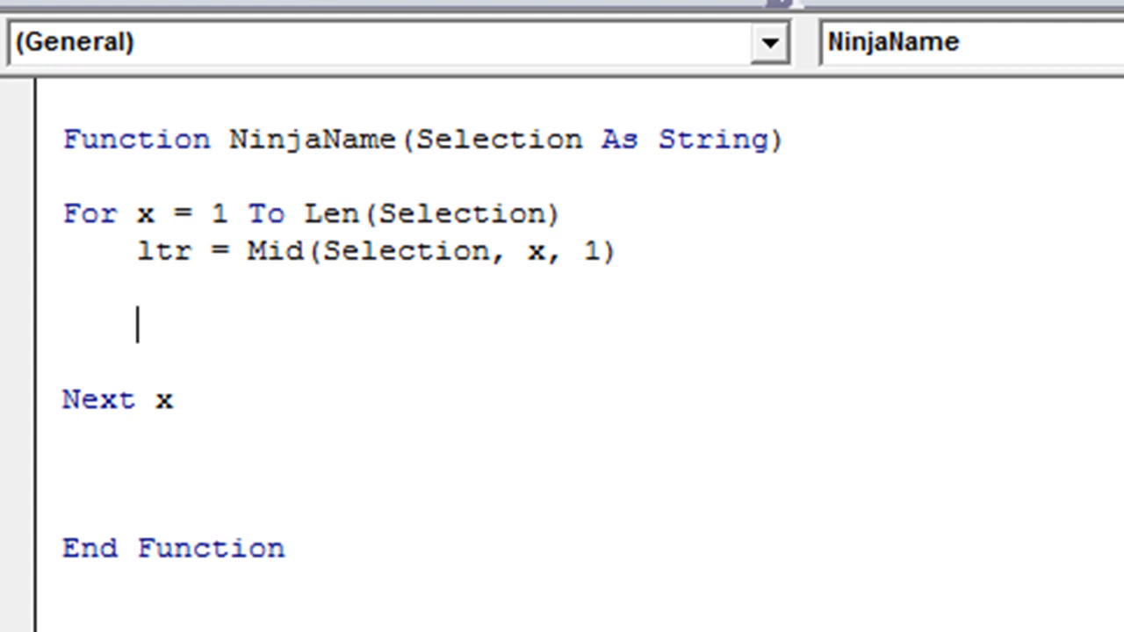
# Write tmp=tmp & application.WorksheetFunction.VLookup(ltr, as the second loop line
pyautogui.write('tmp=t')
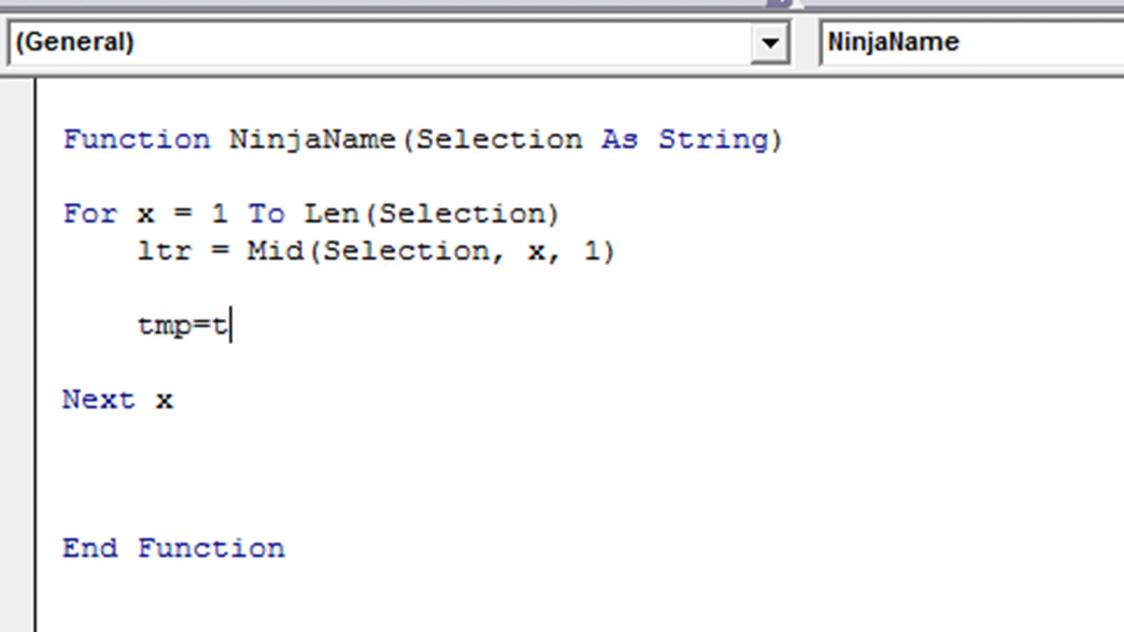
pyautogui.write('mp &')
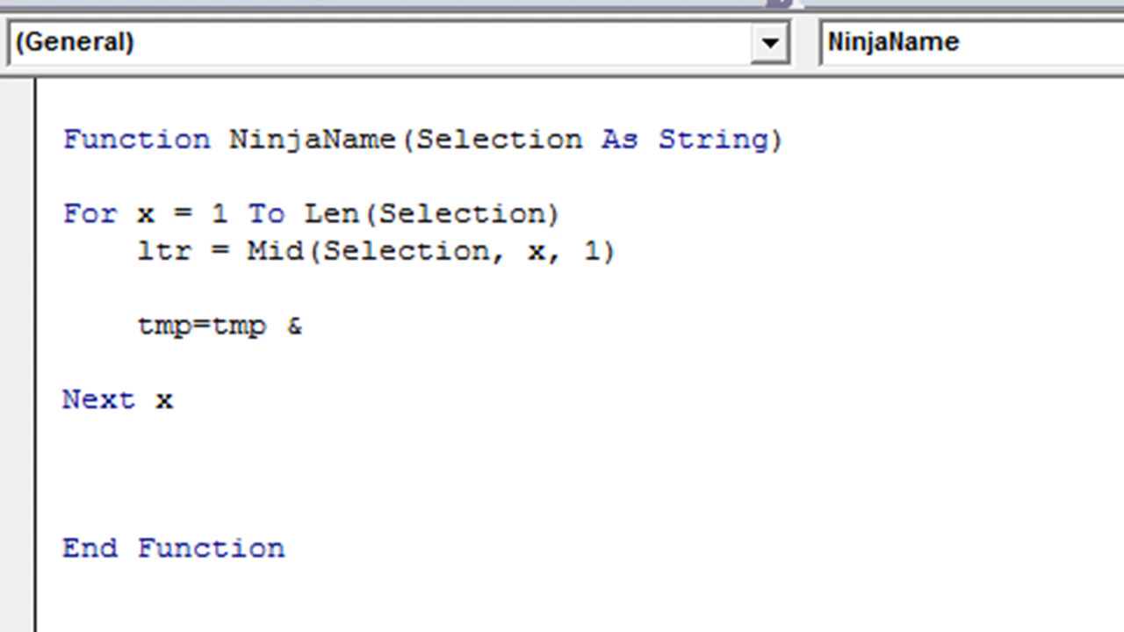
pyautogui.write('application.')
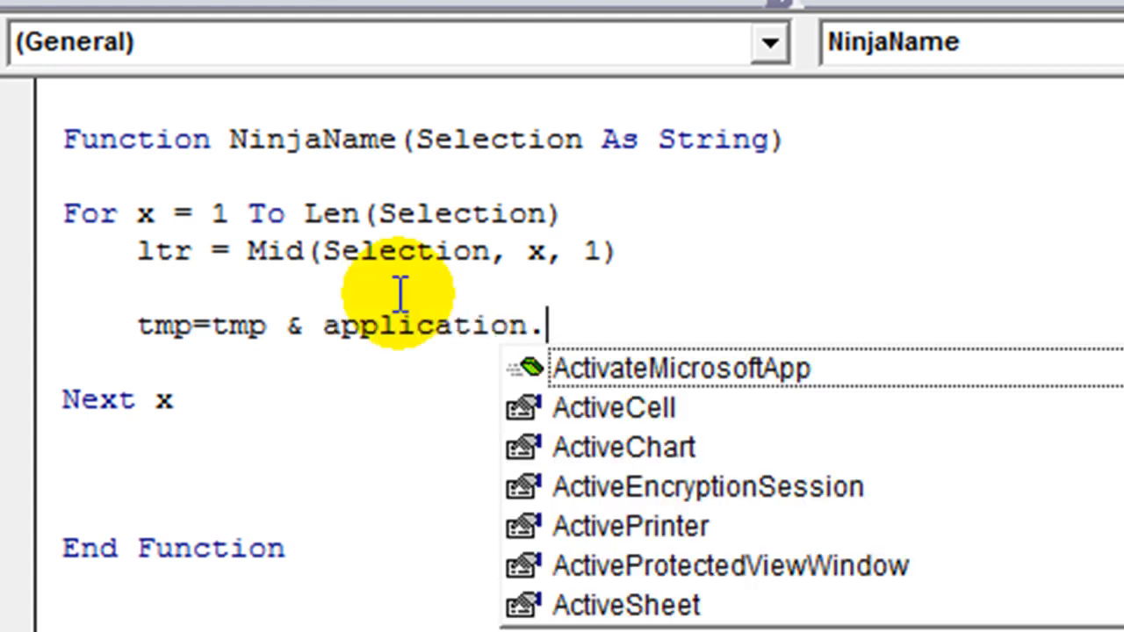
pyautogui.write('WorksheetFunction.')
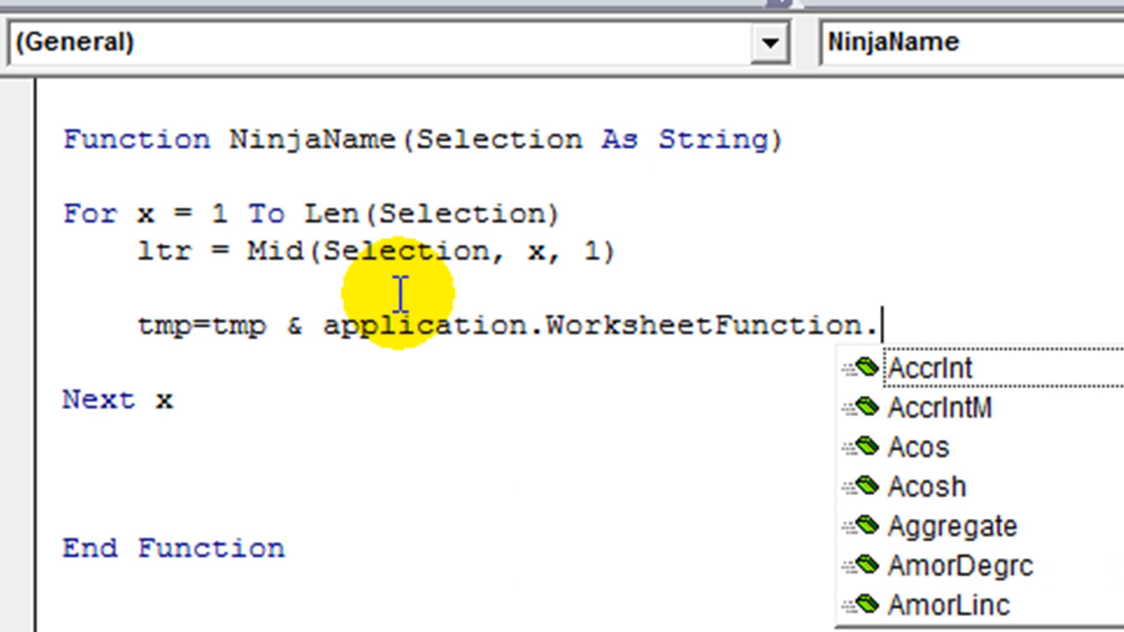
pyautogui.write('VLookup')
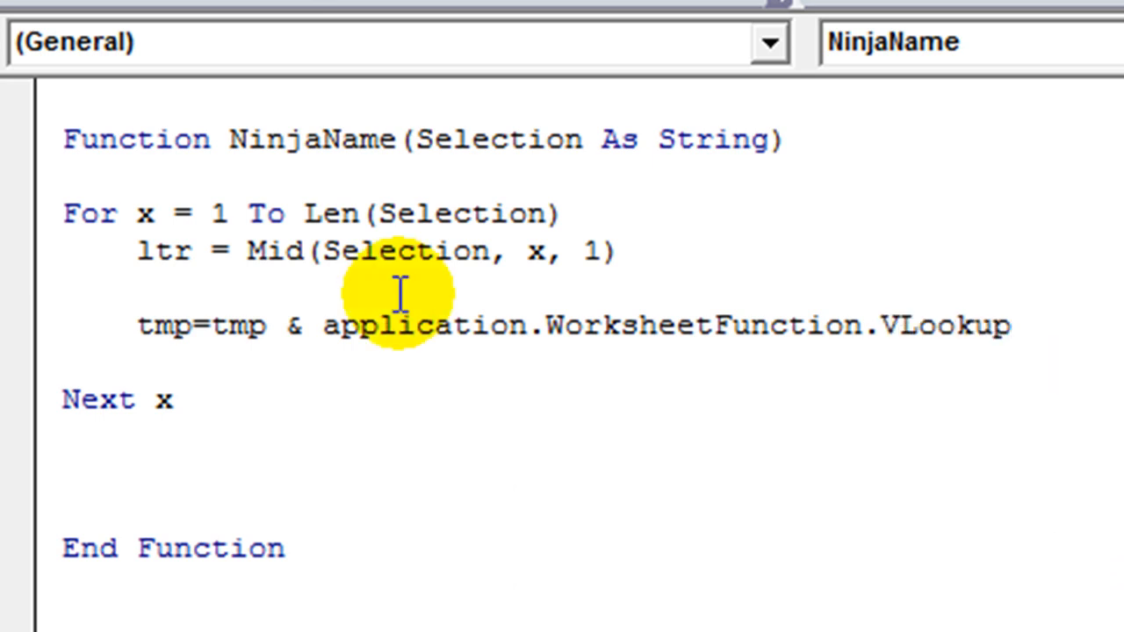
pyautogui.write('(')
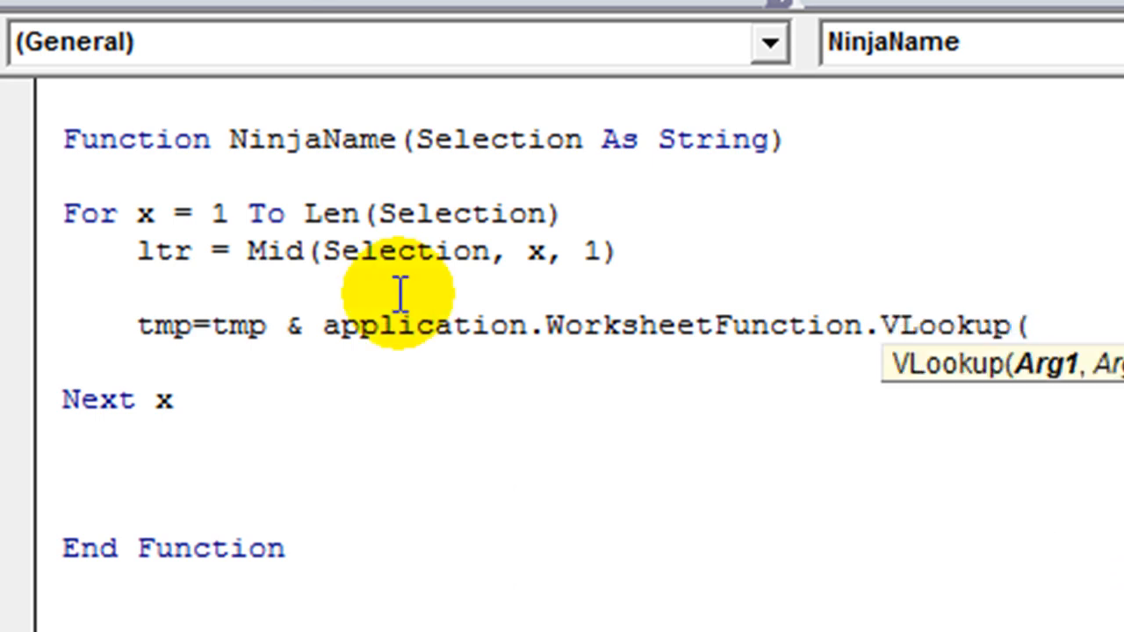
pyautogui.write('ltr,')
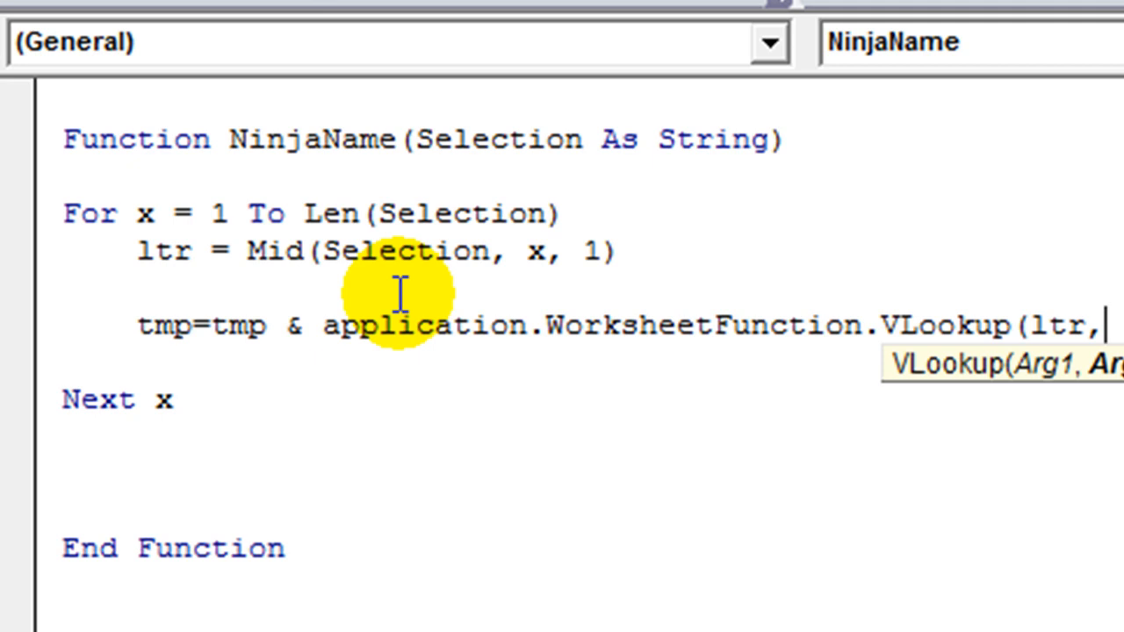
pyautogui.moveTo(672, 383)
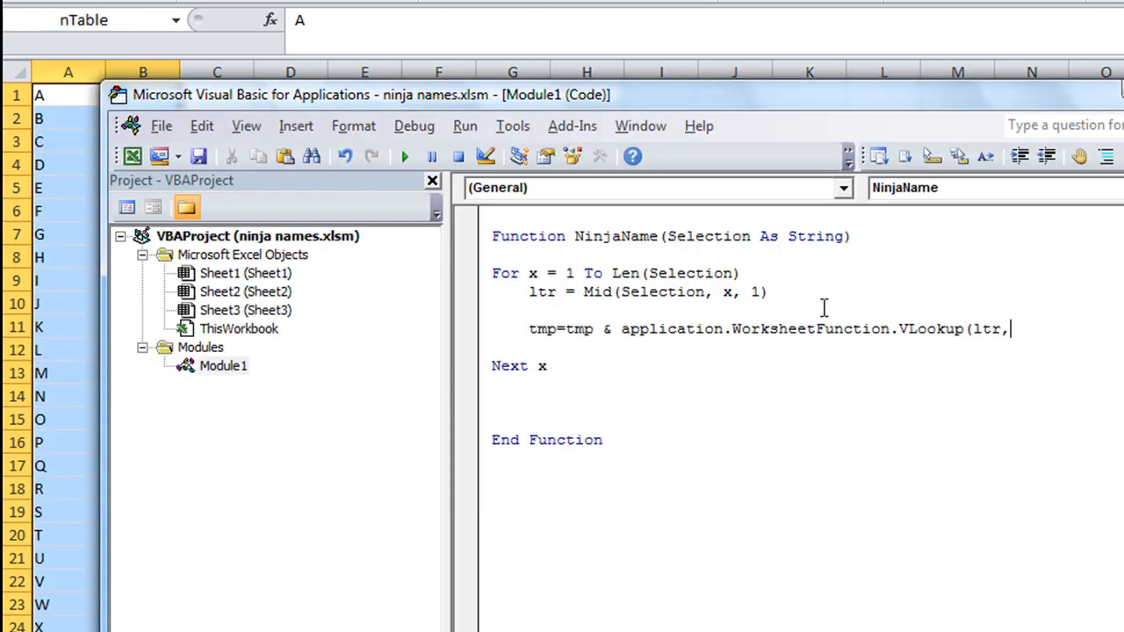
pyautogui.moveTo(1064, 352)
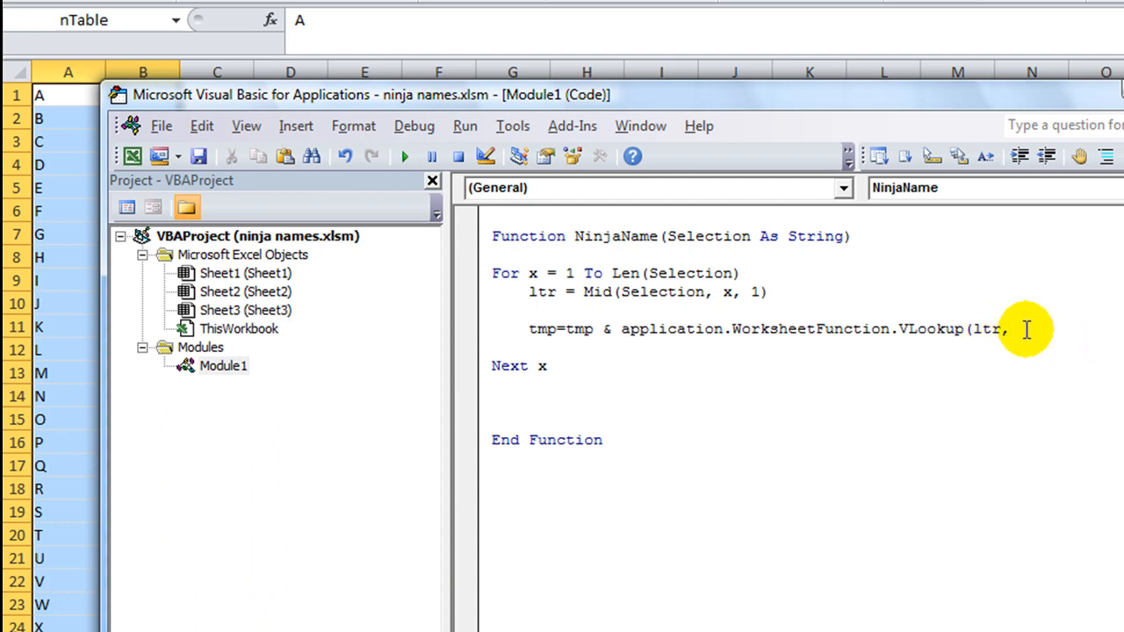
# Finish the lookup with [nTable], 2, 0) and assign NinjaName = tmp after Next x
pyautogui.write('[]')
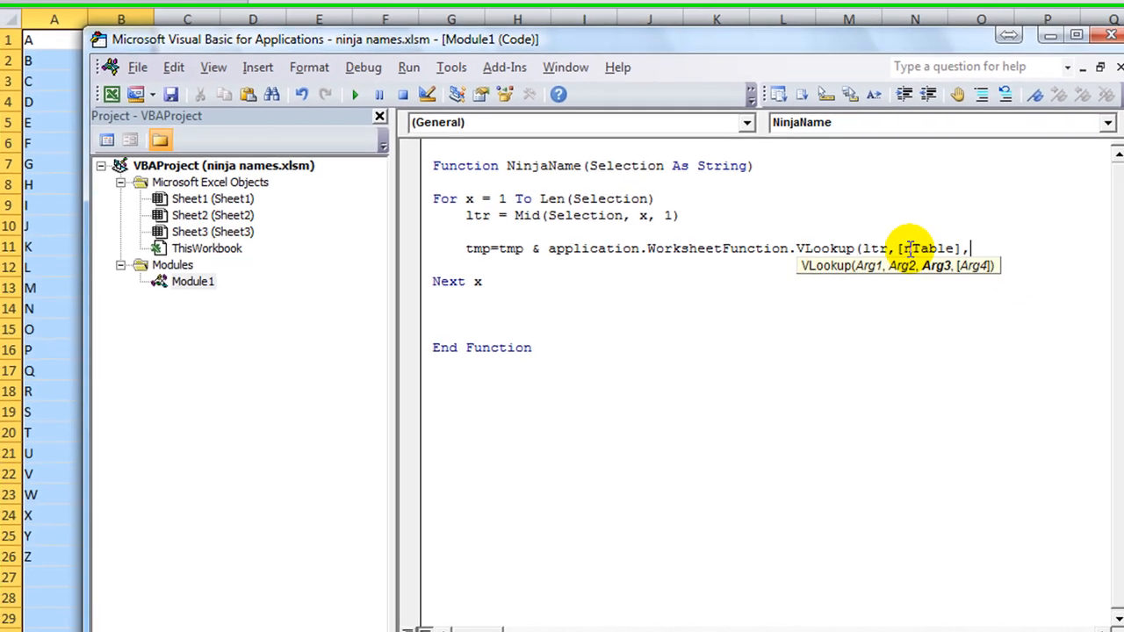
pyautogui.write('2,')
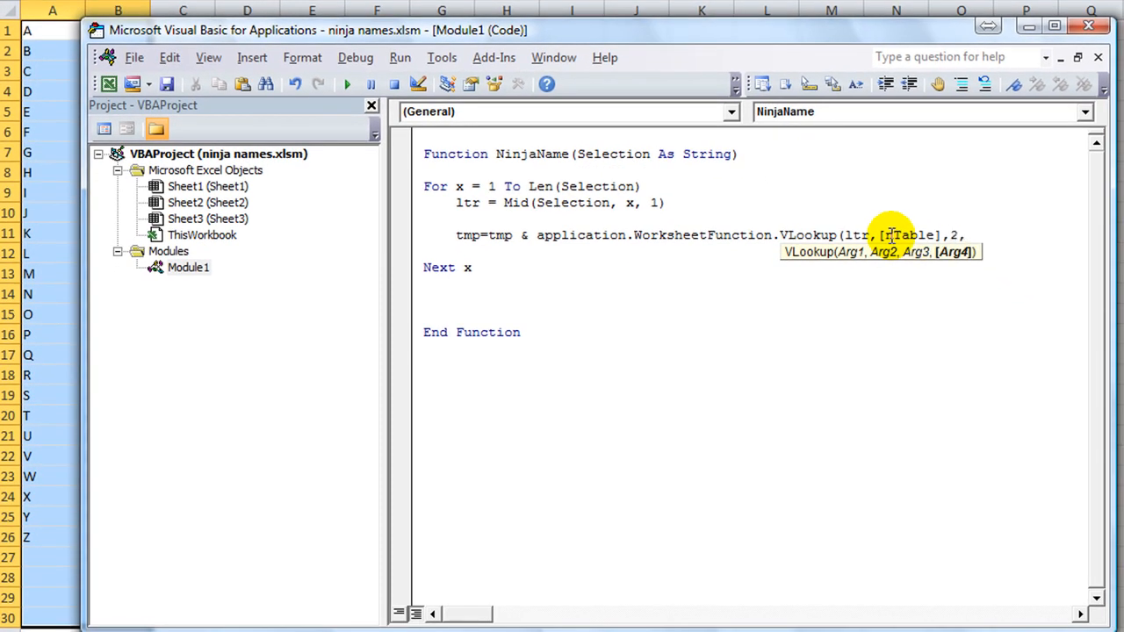
pyautogui.write('0)')
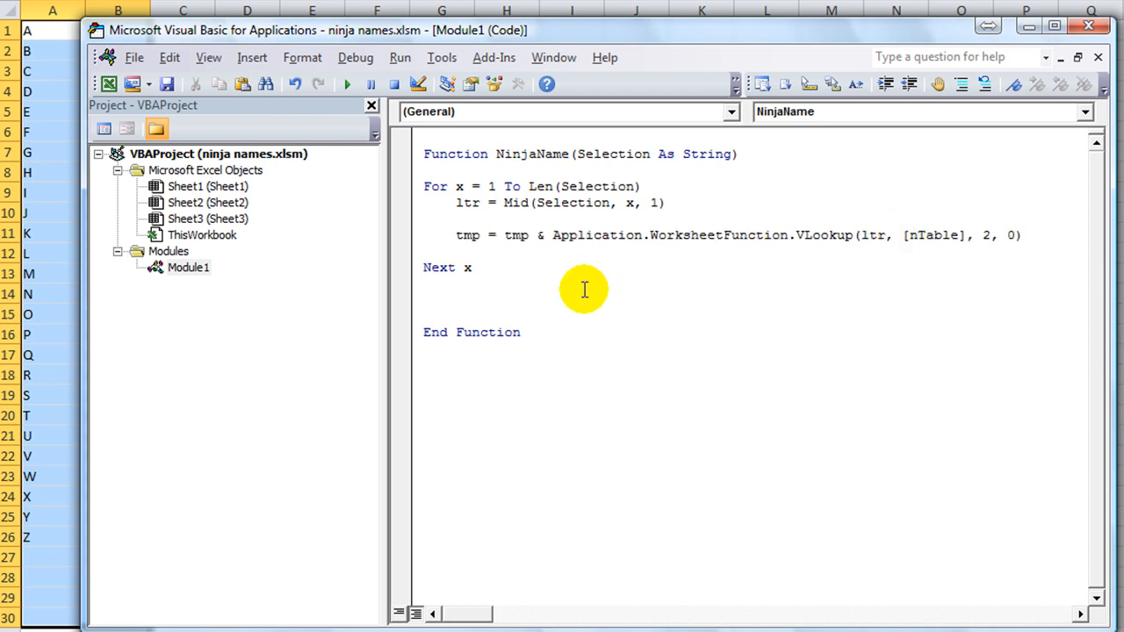
pyautogui.write('Nin')
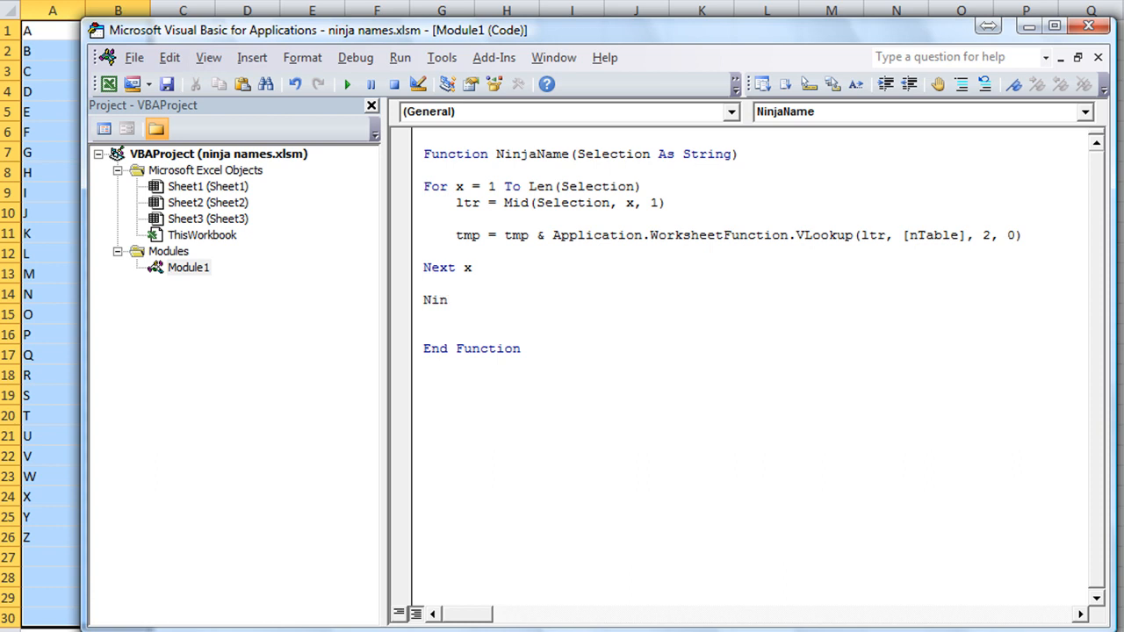
pyautogui.write('jaName')
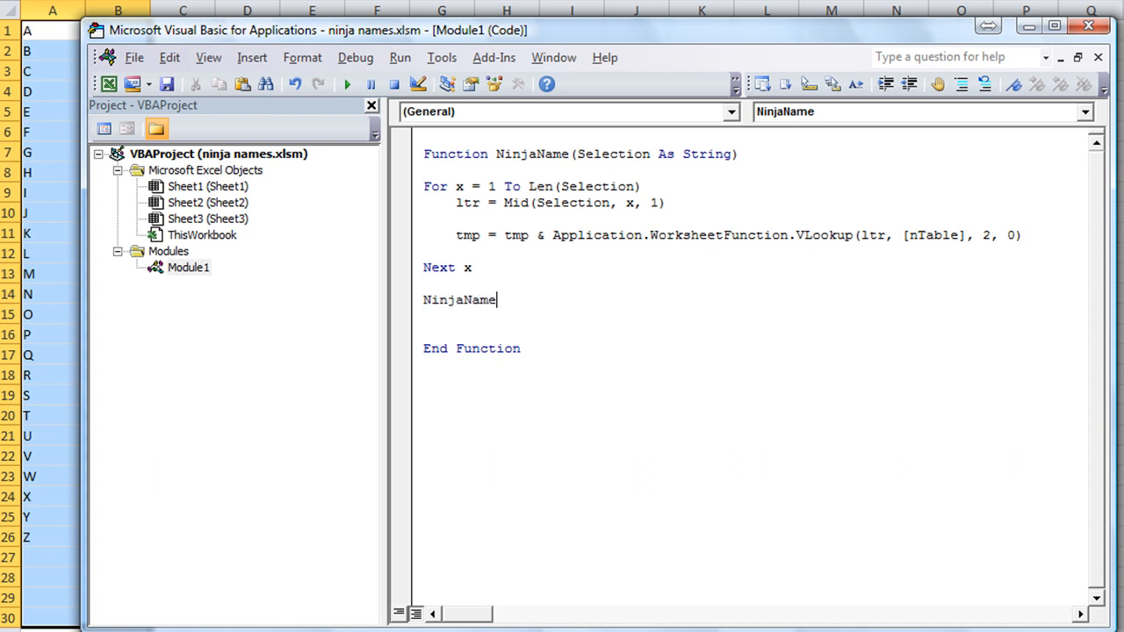
pyautogui.write('=tm')
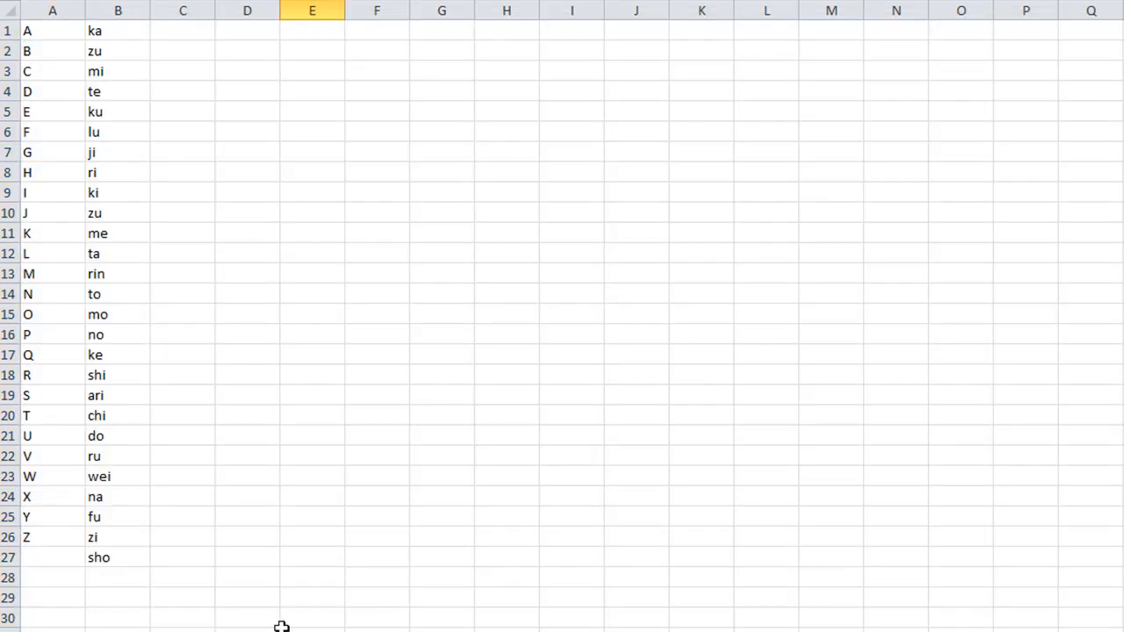
# Enter Dan in E10 and start =NinjaName( in F10 pointing at Dan
pyautogui.click(312, 213)
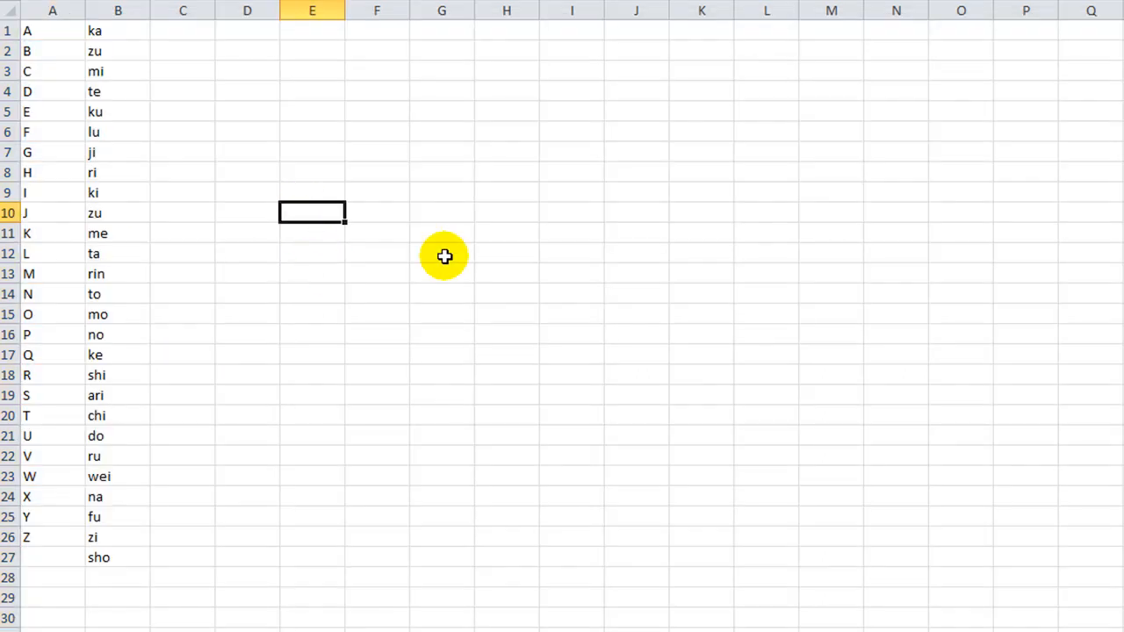
pyautogui.write('Dan')
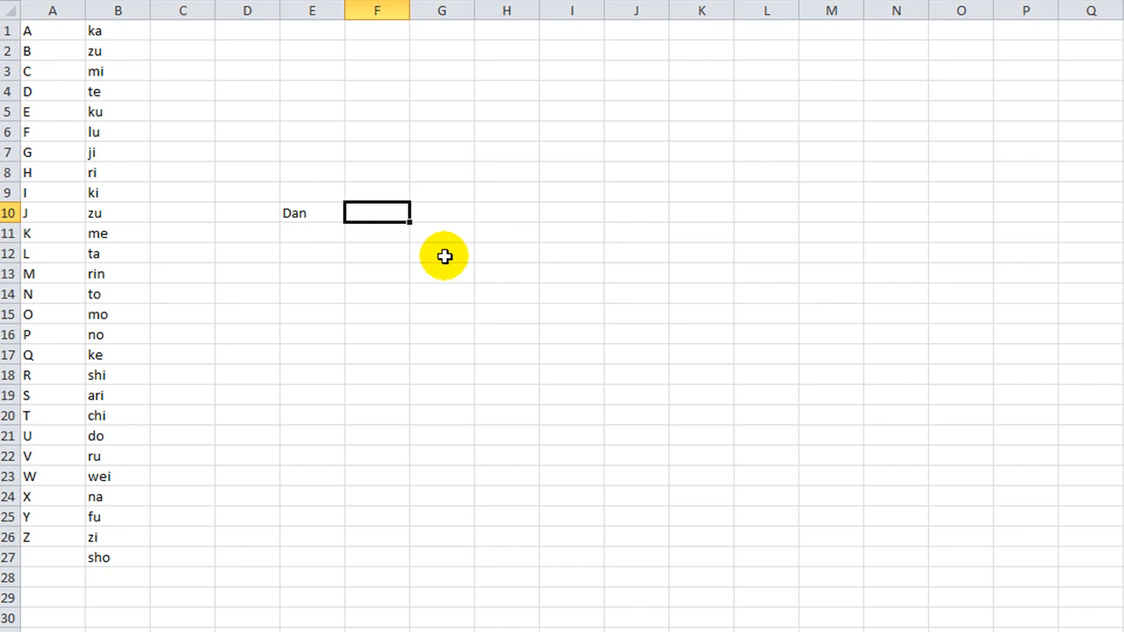
pyautogui.write('=')
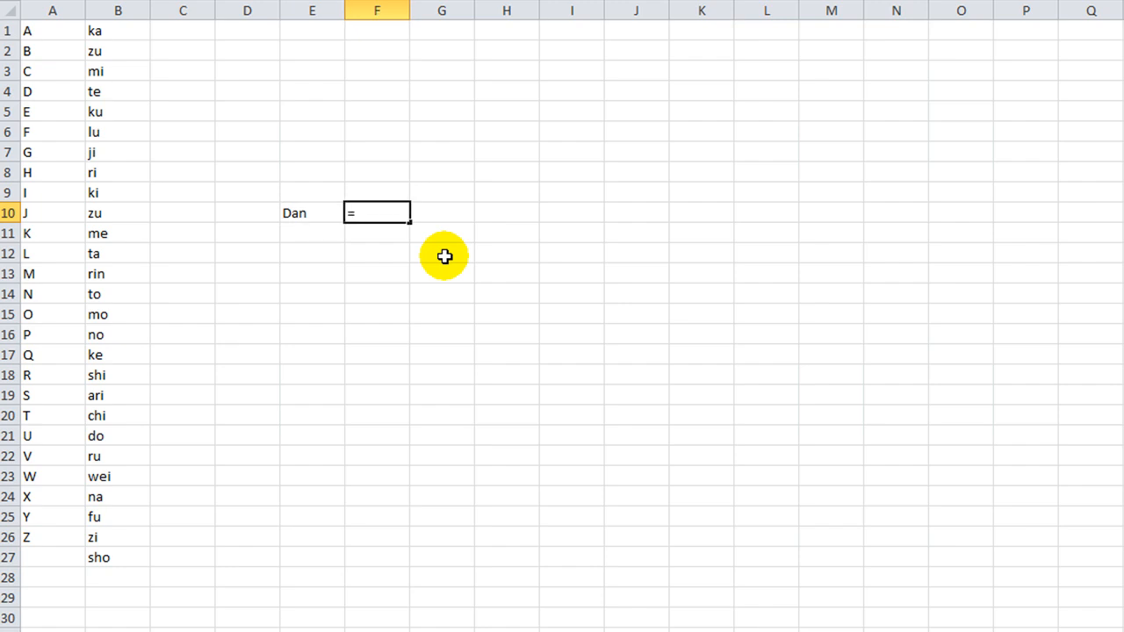
pyautogui.write('NinjaName(')
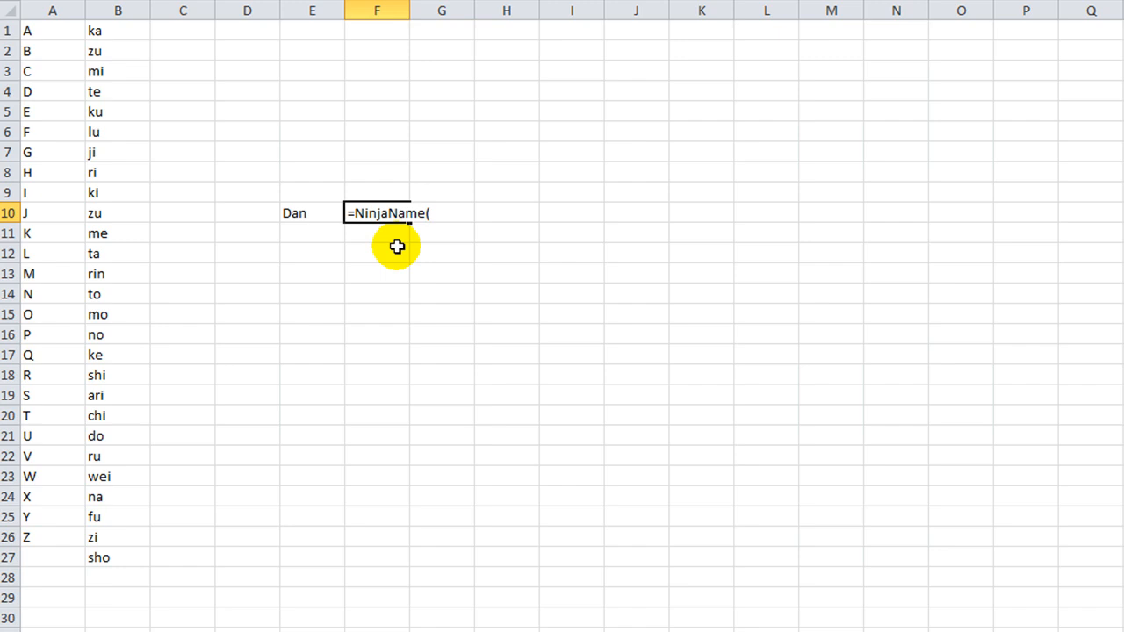
pyautogui.click(312, 212)
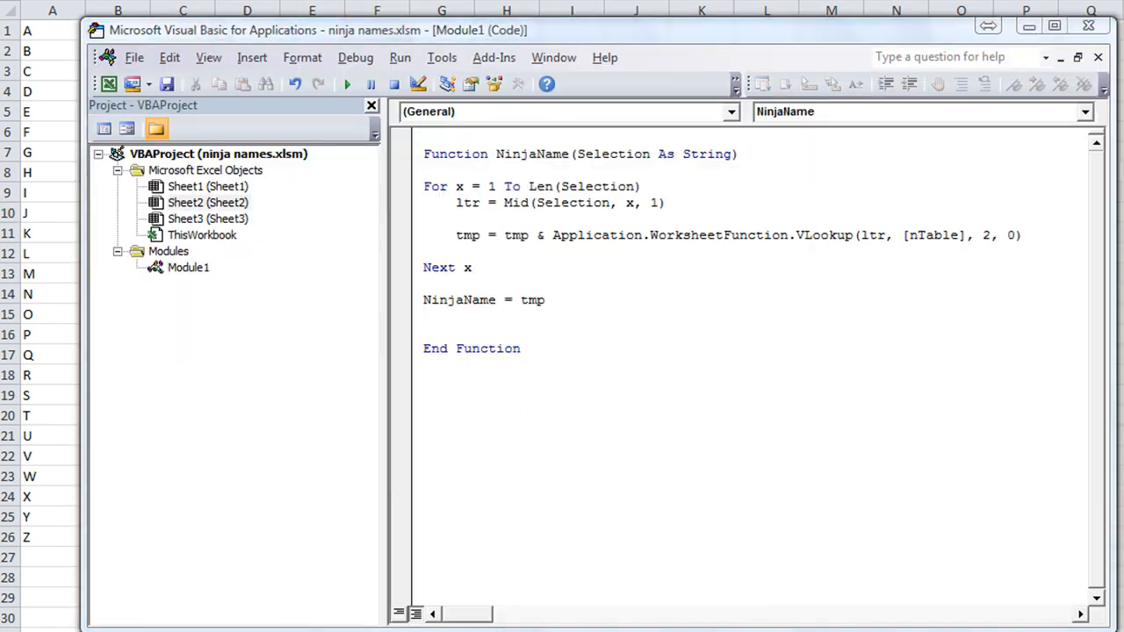
# Return to the worksheet and select the result cell showing tekato for Dan
pyautogui.click(400, 204)
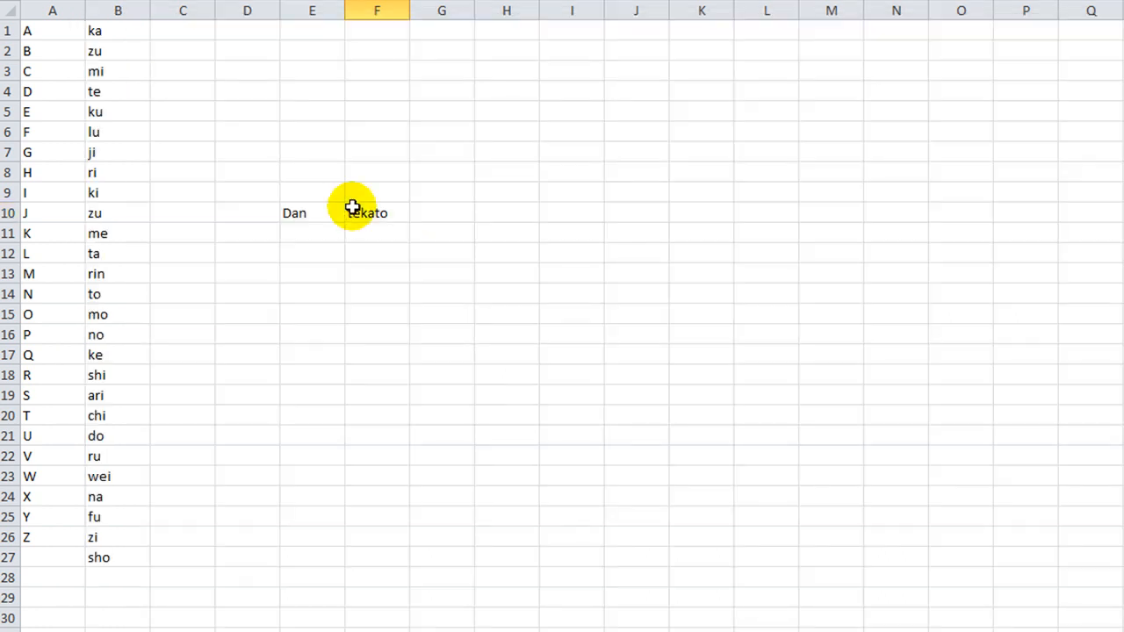
pyautogui.click(312, 212)
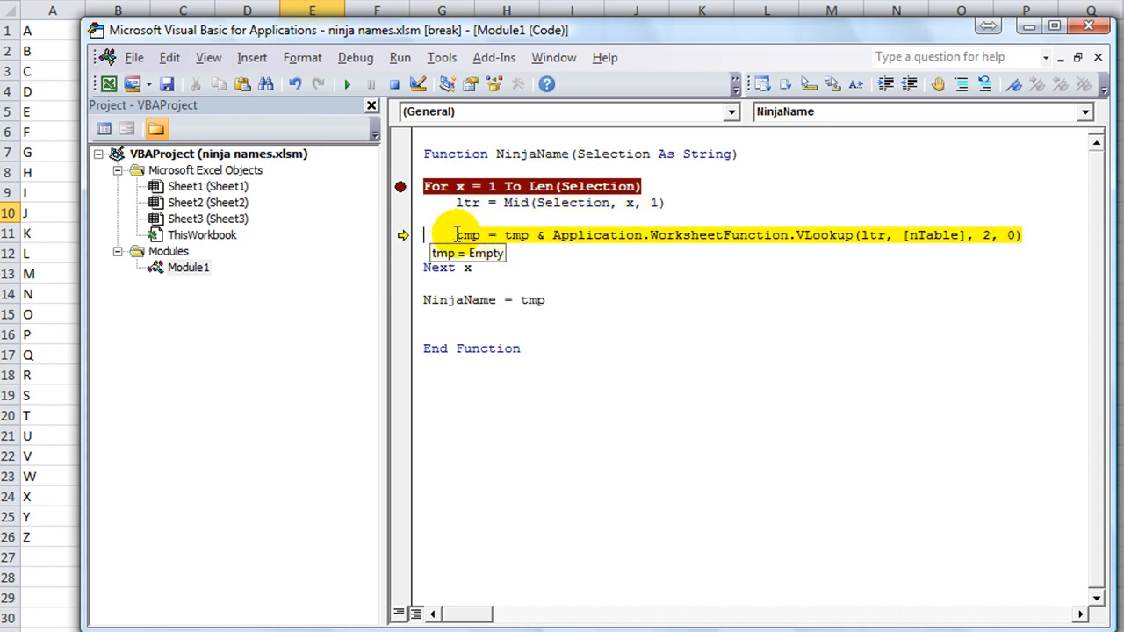
pyautogui.moveTo(518, 243)
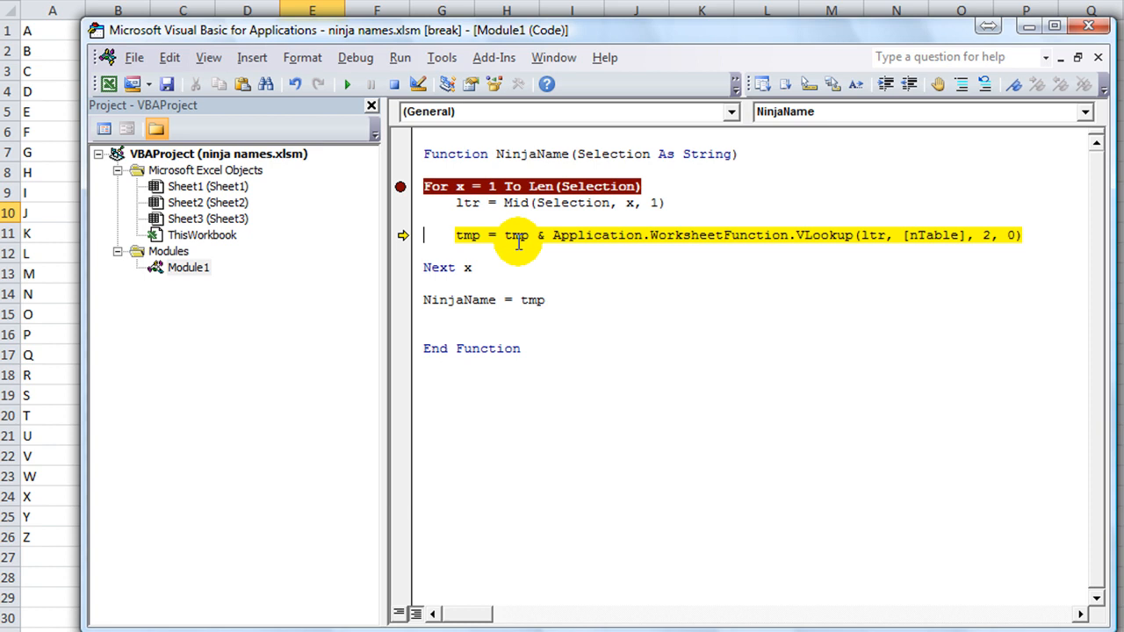
pyautogui.moveTo(516, 235)
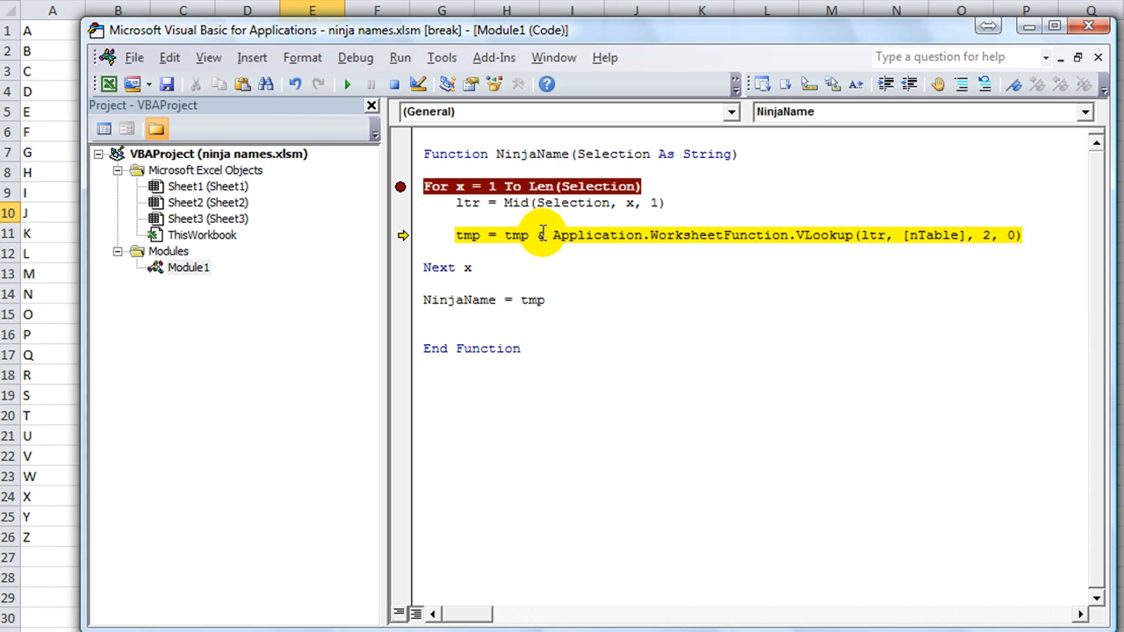
pyautogui.moveTo(870, 235)
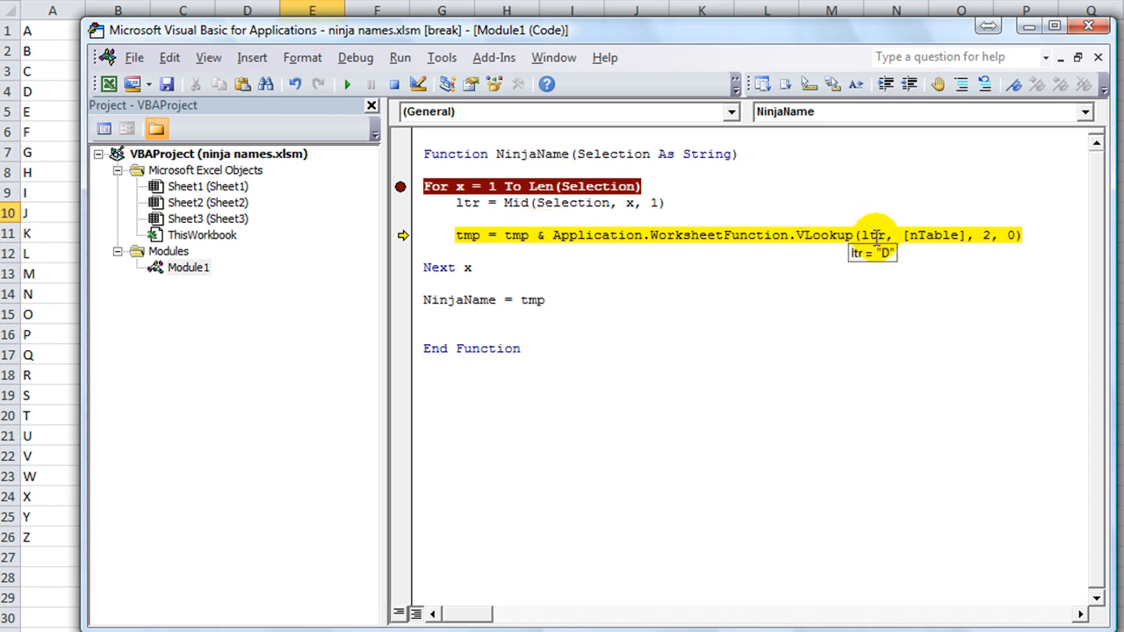
pyautogui.moveTo(932, 236)
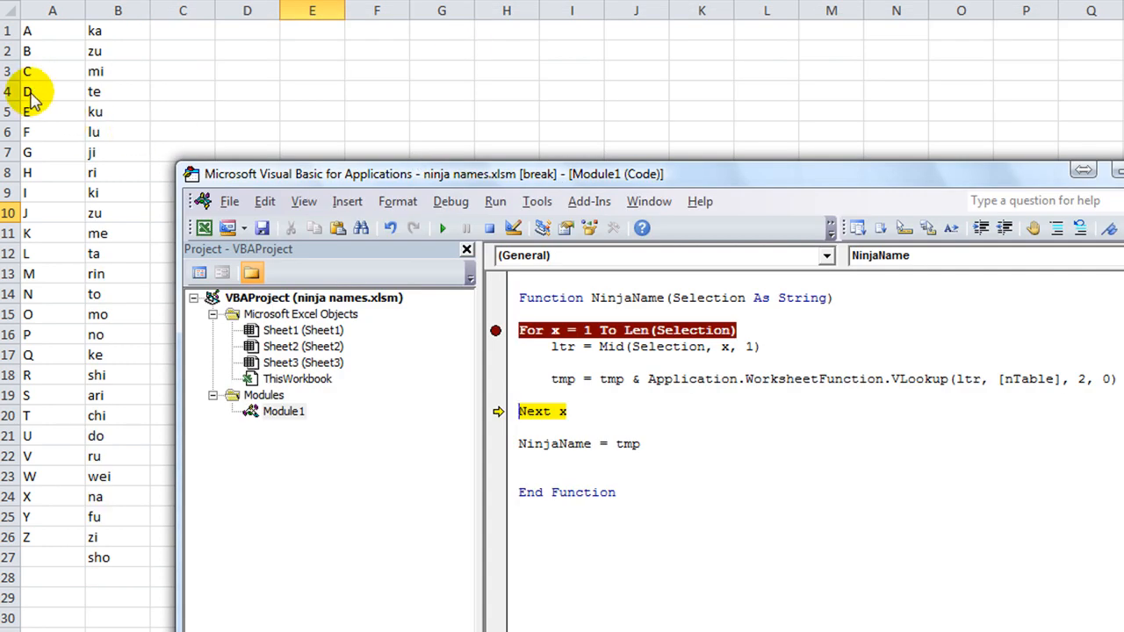
pyautogui.moveTo(94, 92)
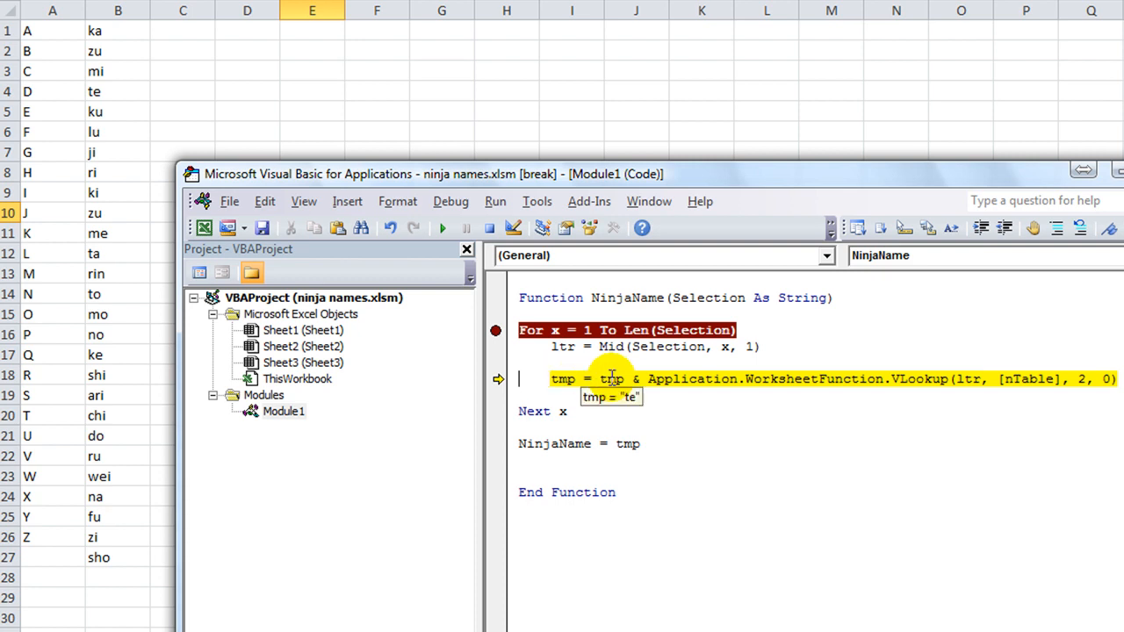
pyautogui.moveTo(676, 379)
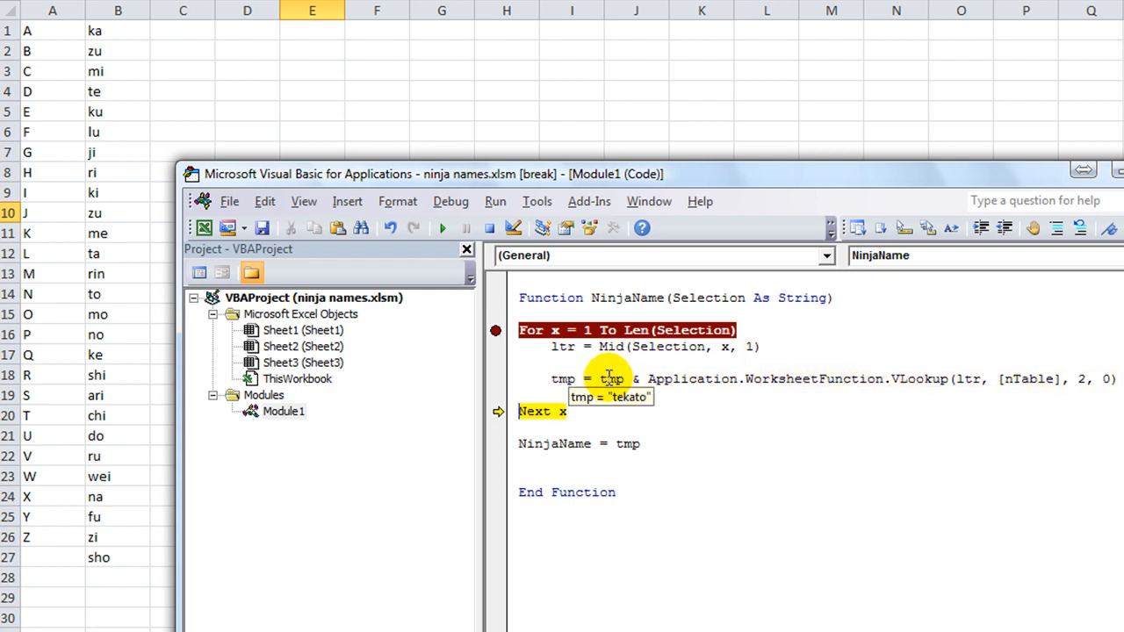
# Finish stepping through NinjaName with F8 and leave break mode
pyautogui.press('F8')
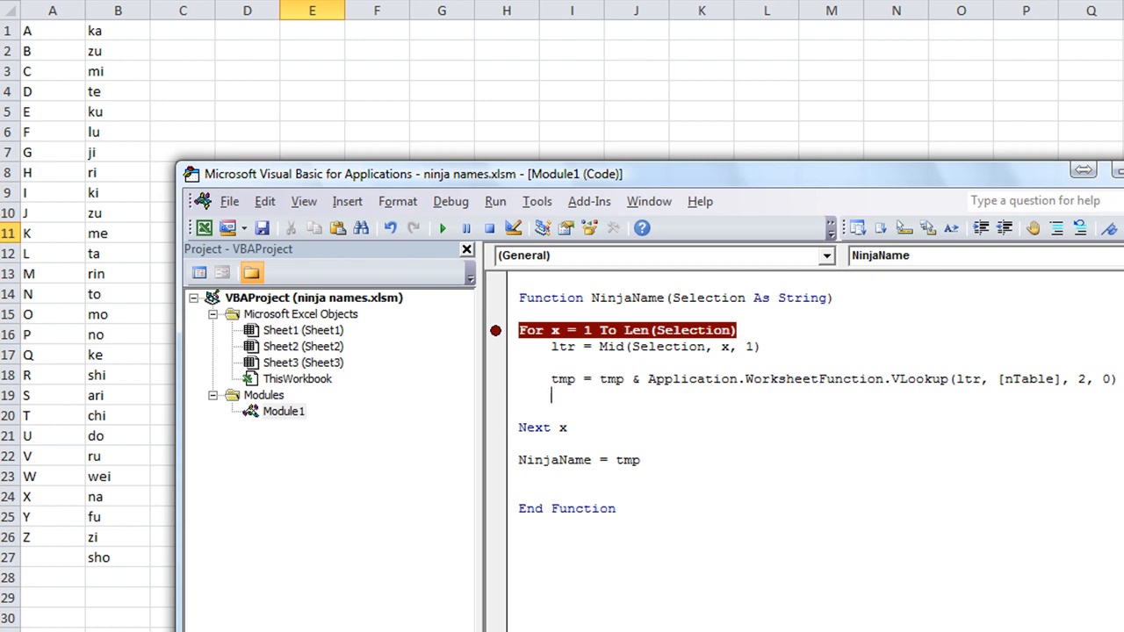
pyautogui.moveTo(625, 393)
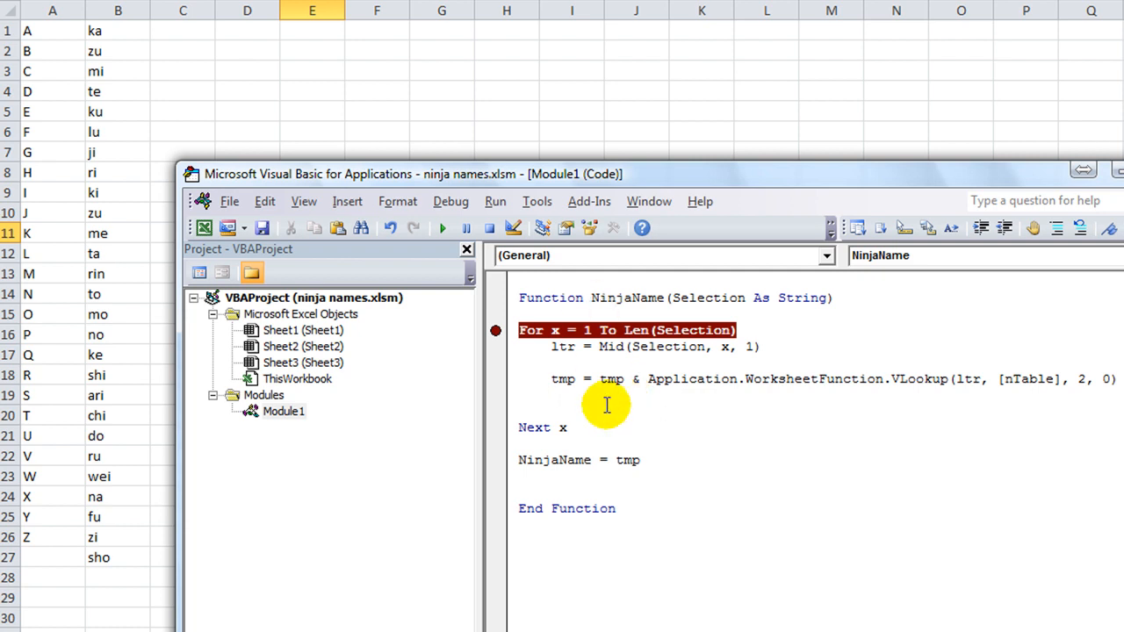
# Add a commented line rs = Application.WorksheetFunction.RandBetween(1, 10) inside the loop
pyautogui.write("'")
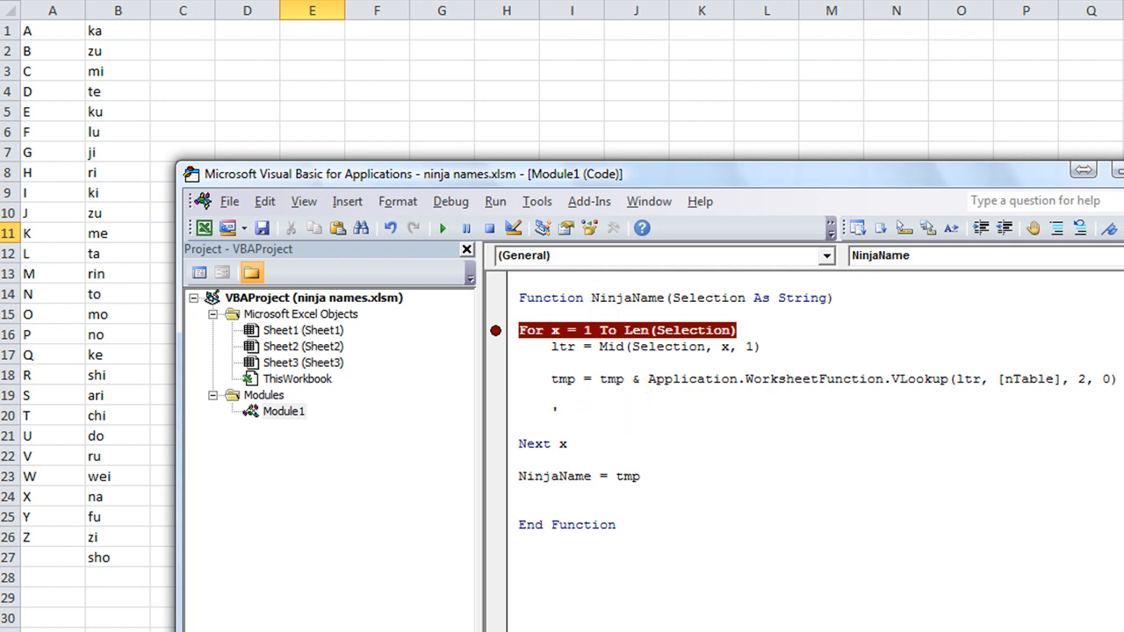
pyautogui.write('add')
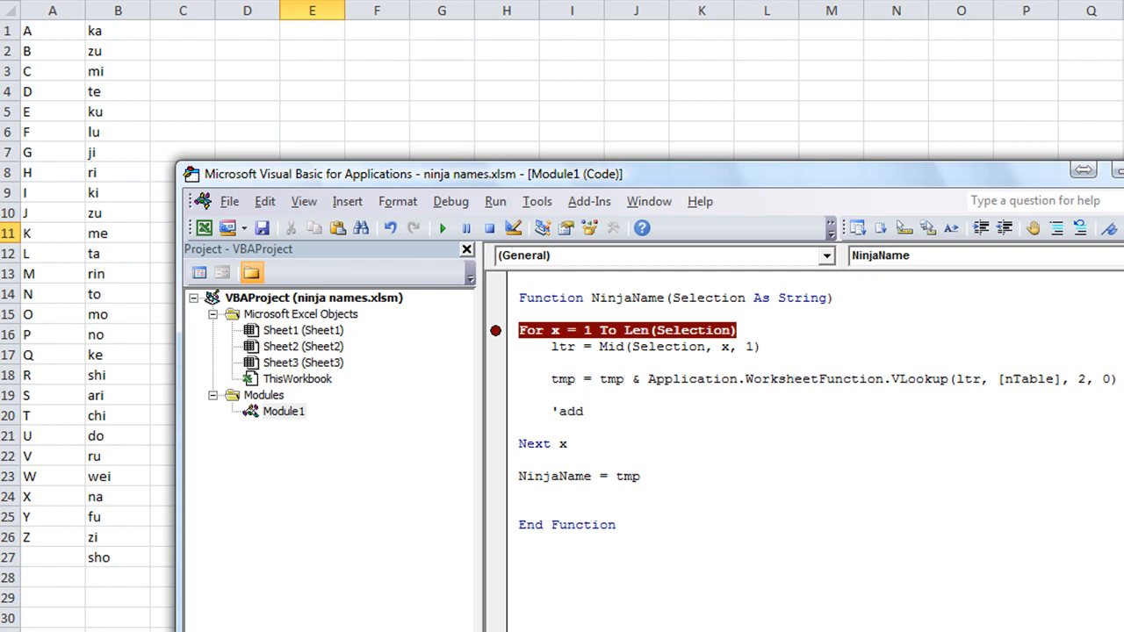
pyautogui.write('spaced')
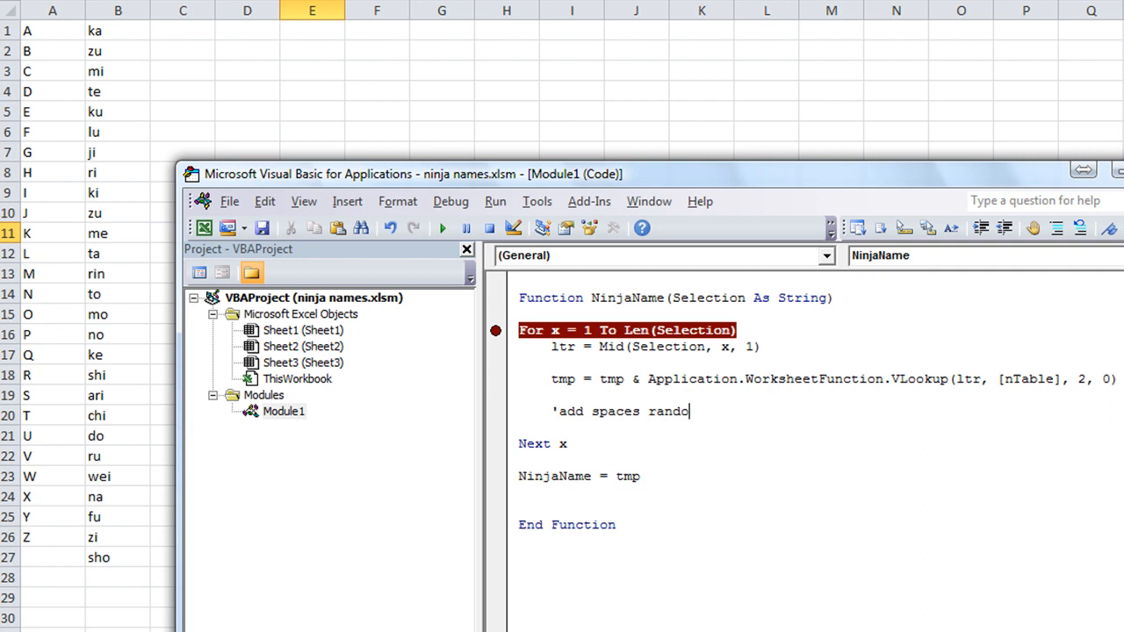
pyautogui.write('mly')
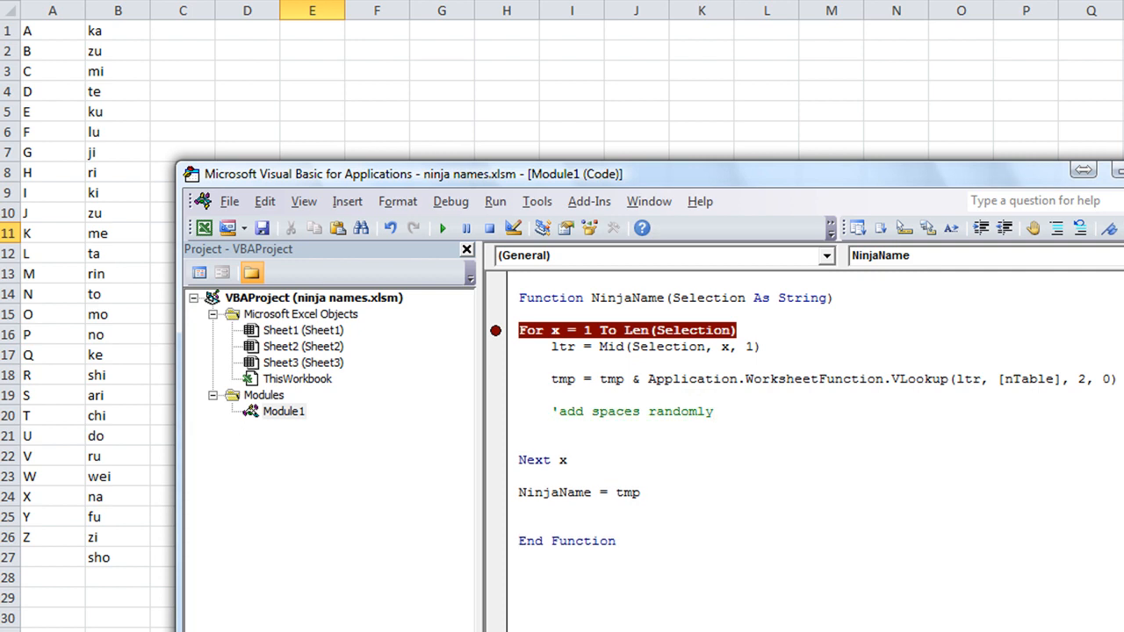
pyautogui.write('rs')
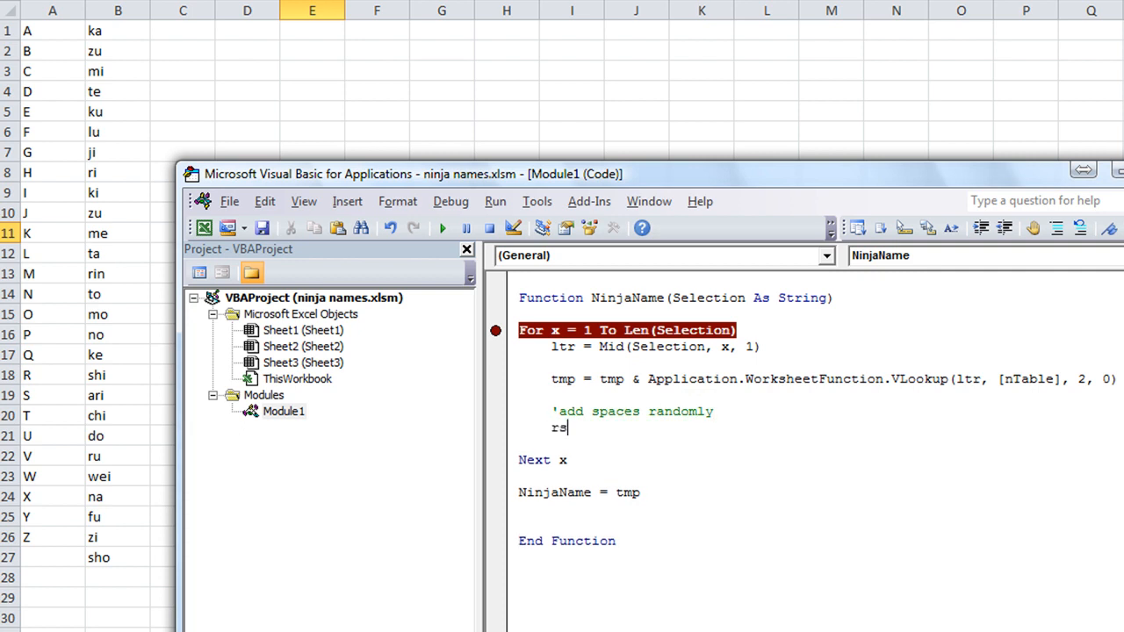
pyautogui.write('=')
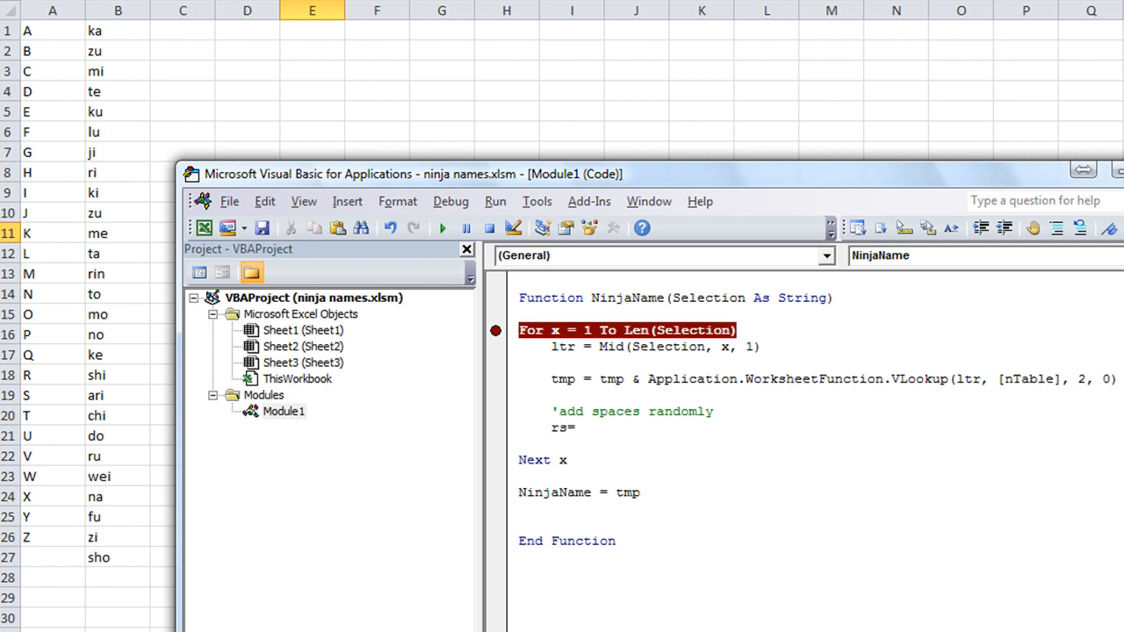
pyautogui.write('application')
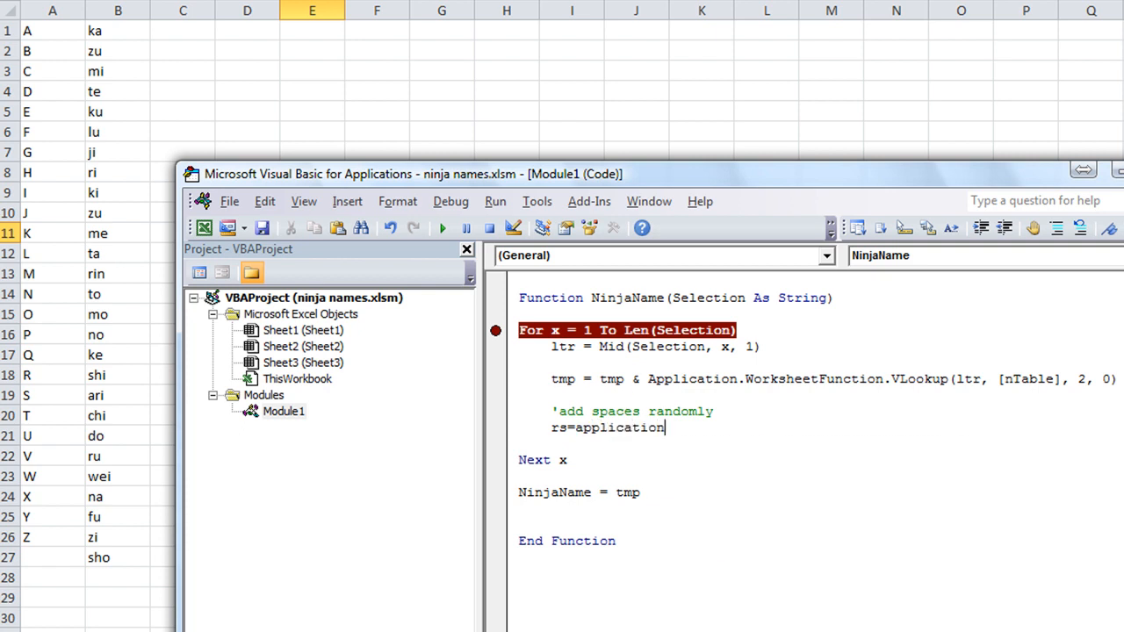
pyautogui.write('.worksheetFunction.RandBetween')
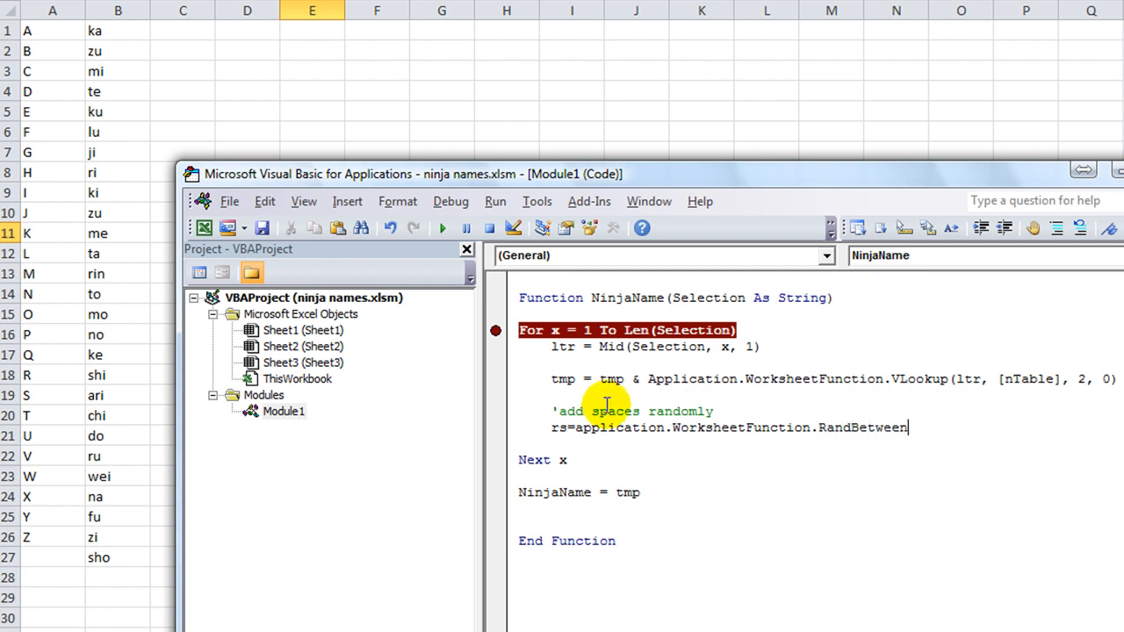
pyautogui.write('(')
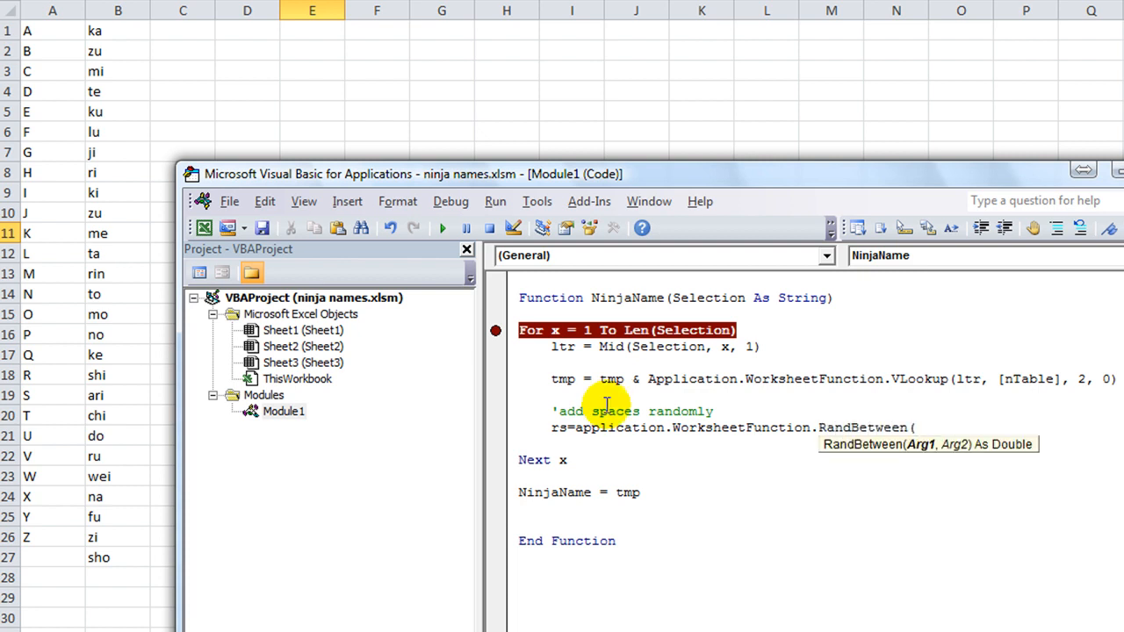
pyautogui.write('1,')
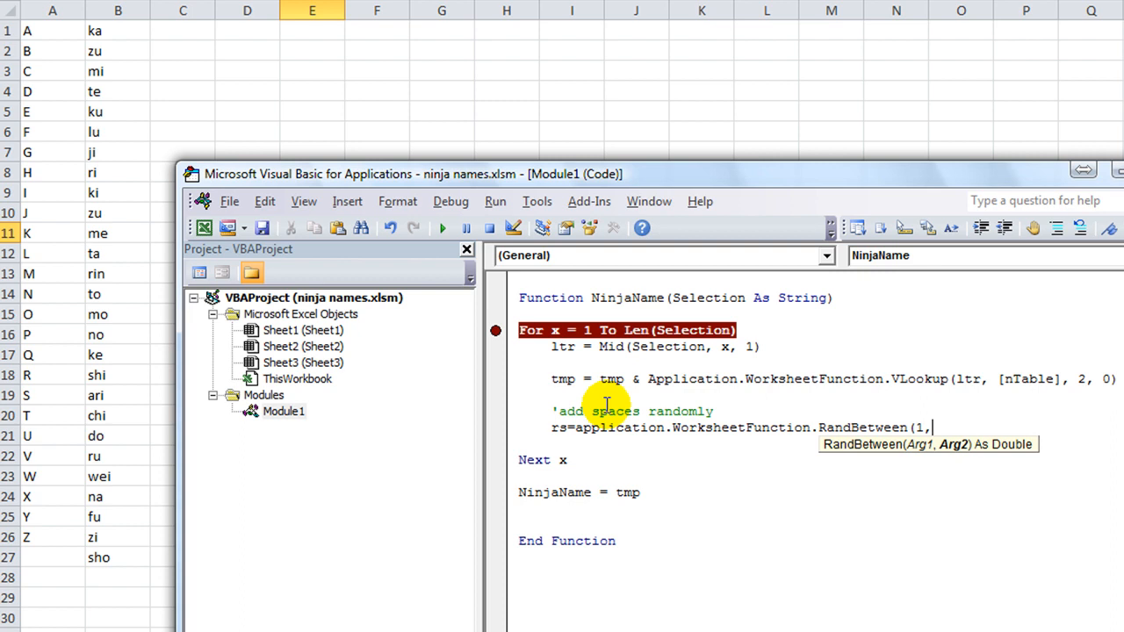
pyautogui.write('10)')
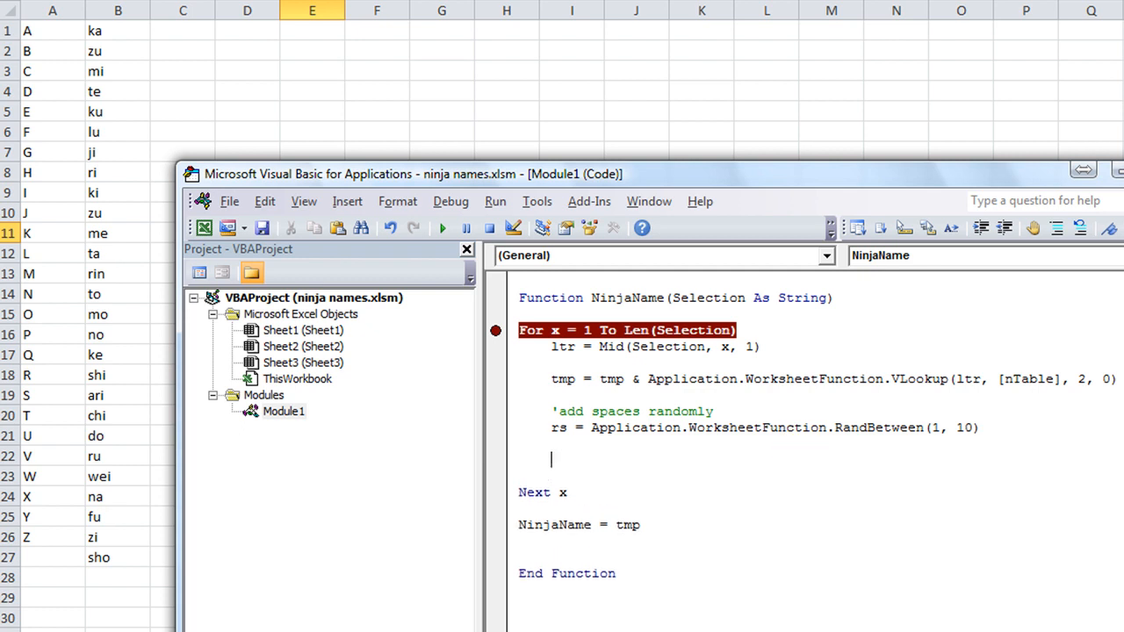
# Write the If rs = 4 / ElseIf rs = 7 block appending " " or "-" to tmp
pyautogui.write('if rs')
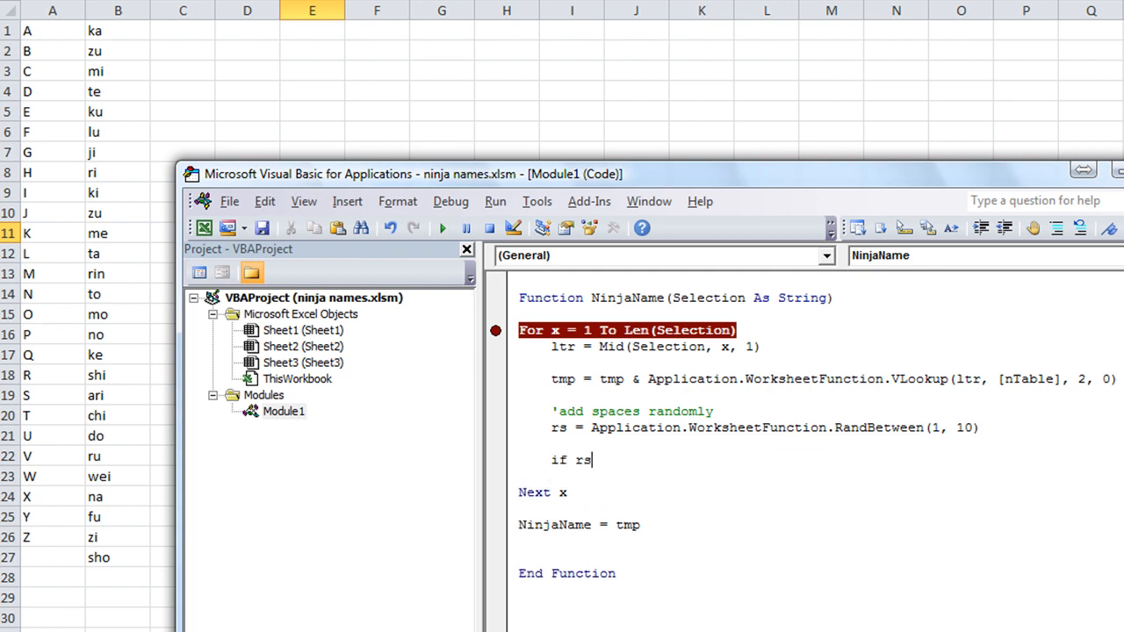
pyautogui.write('=')
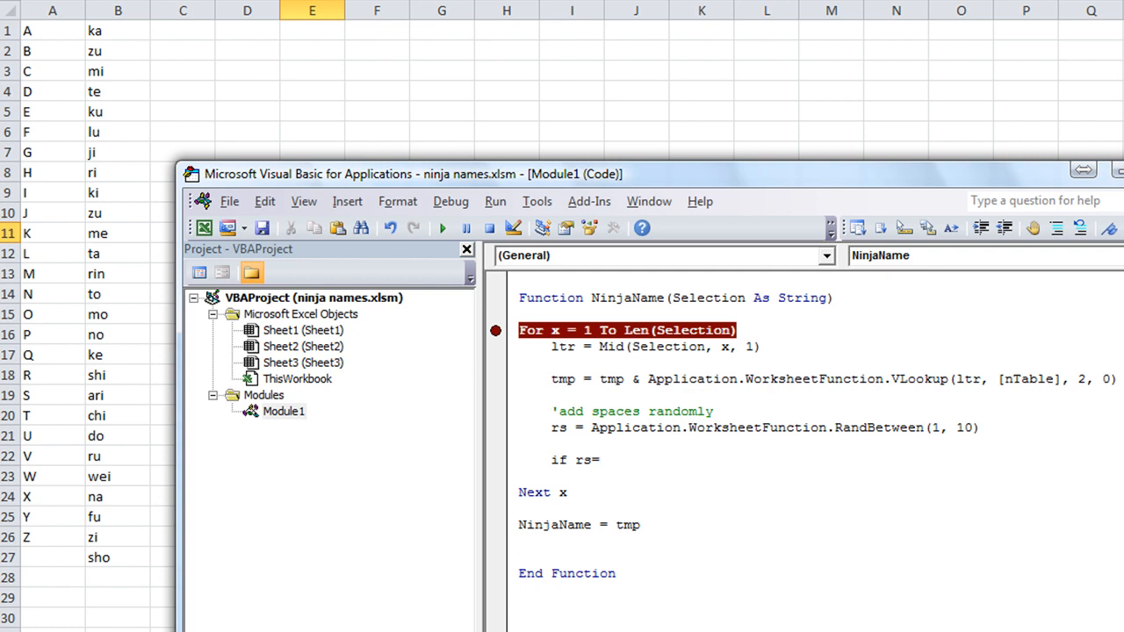
pyautogui.write('4 Then')
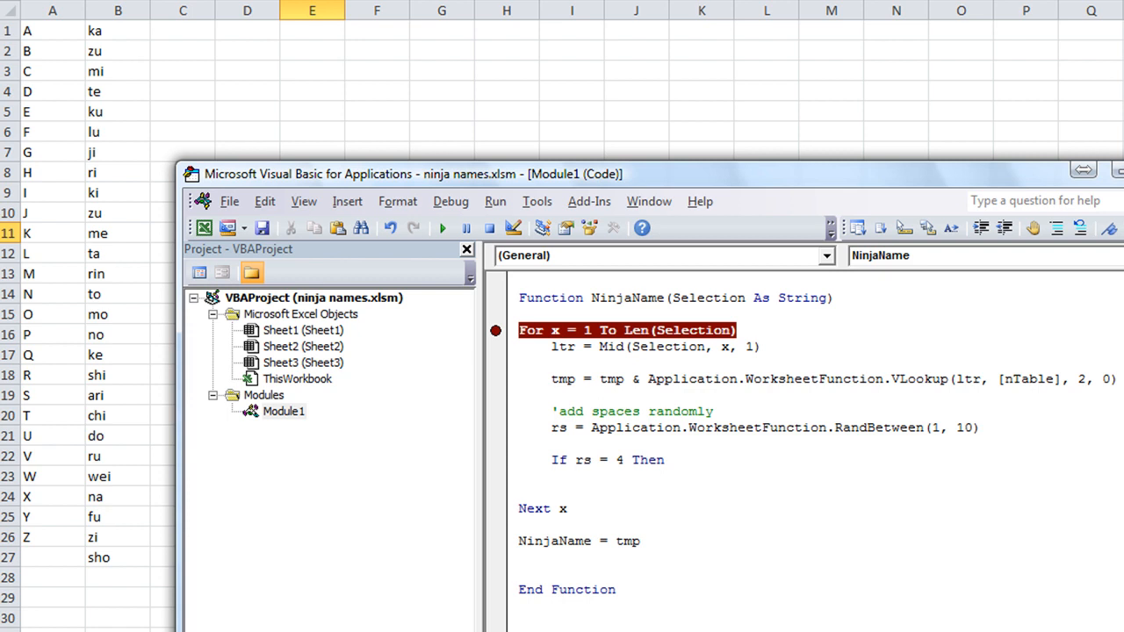
pyautogui.write('tmp')
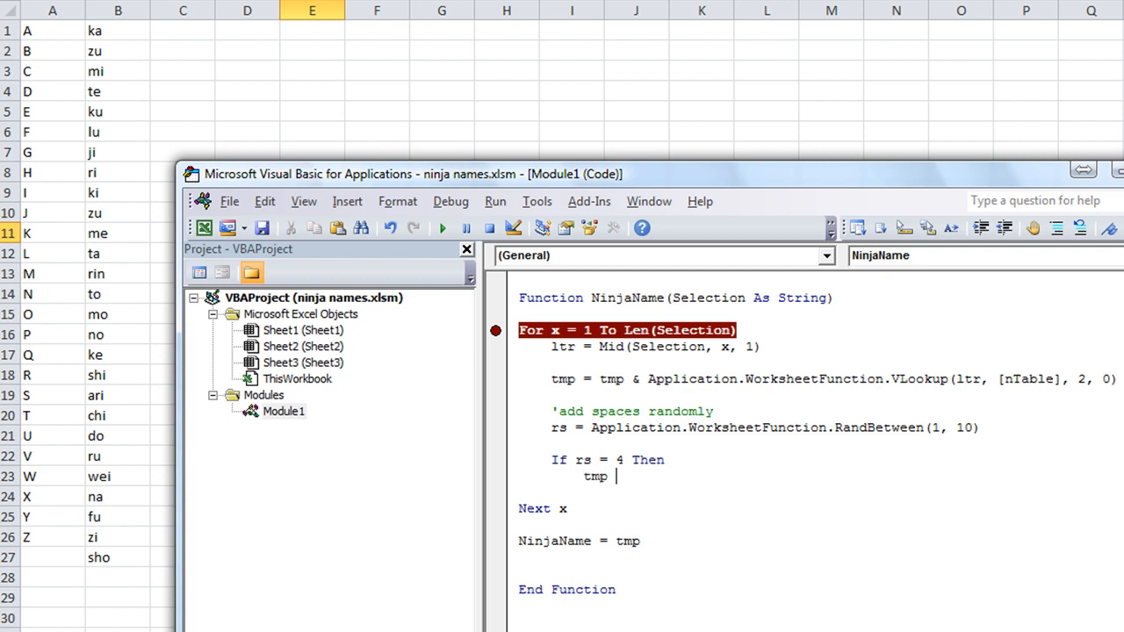
pyautogui.write('= tmp')
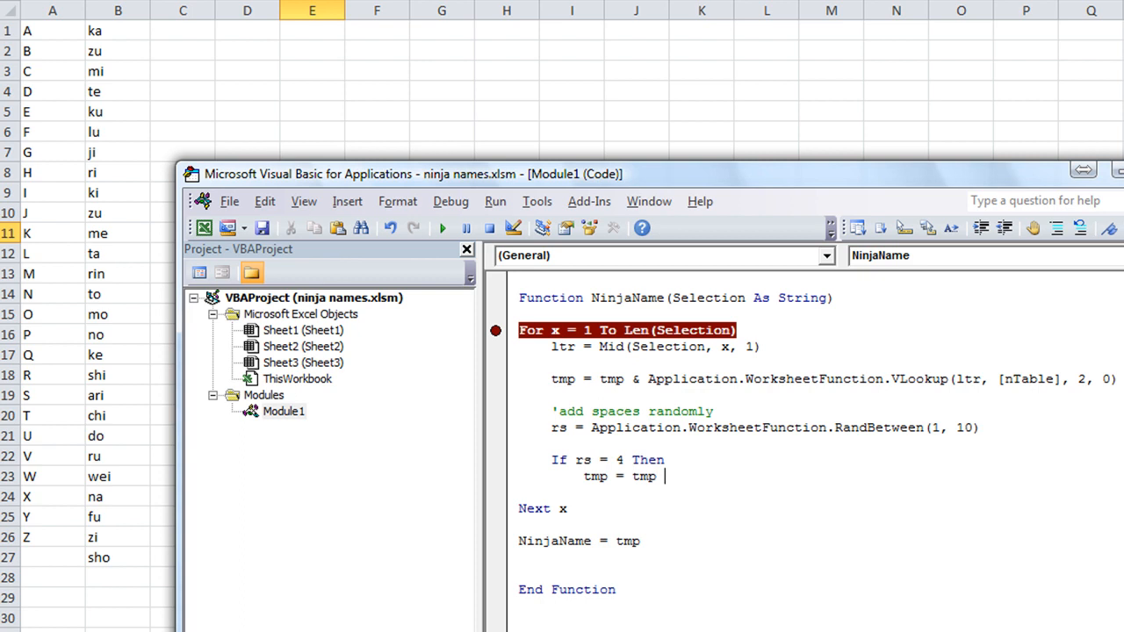
pyautogui.write('& " "')
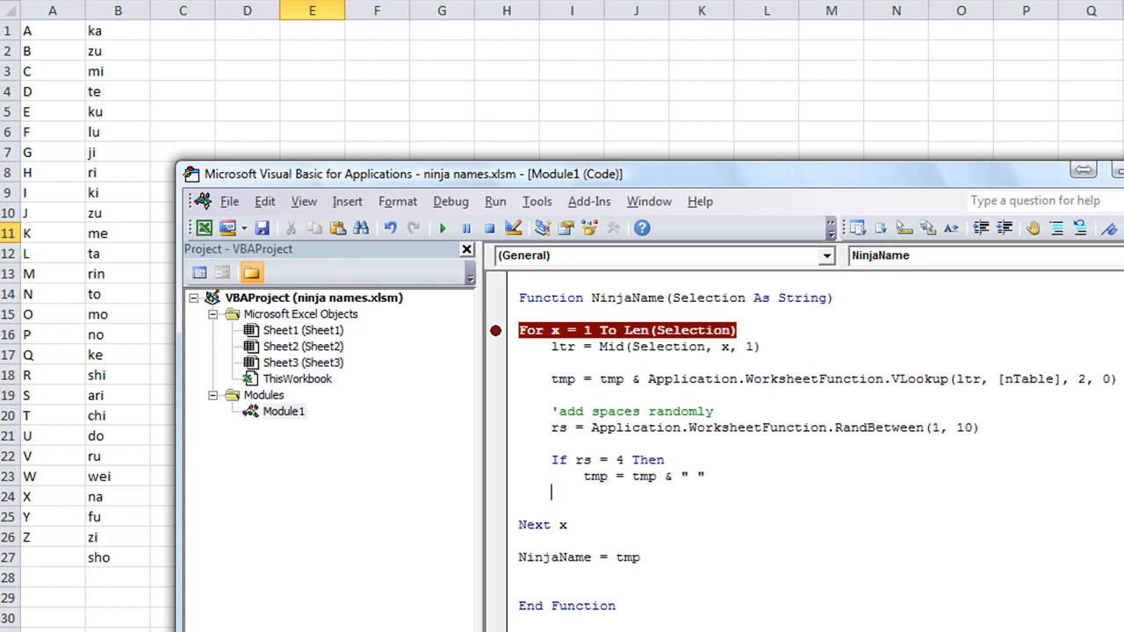
pyautogui.write('elseif rs')
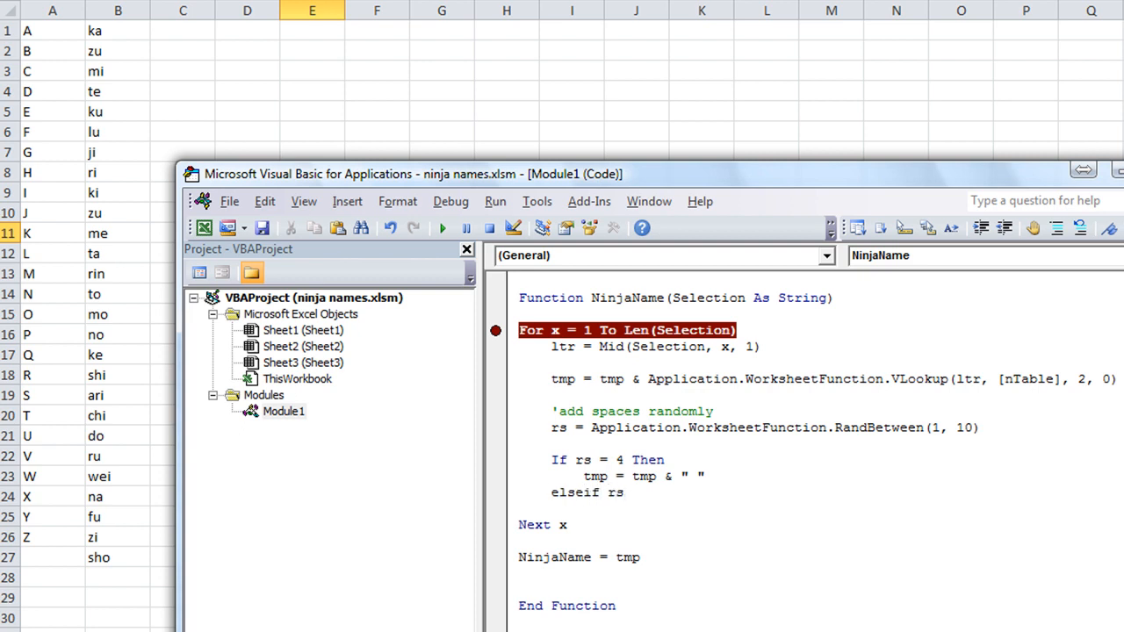
pyautogui.write('= 7 Then')
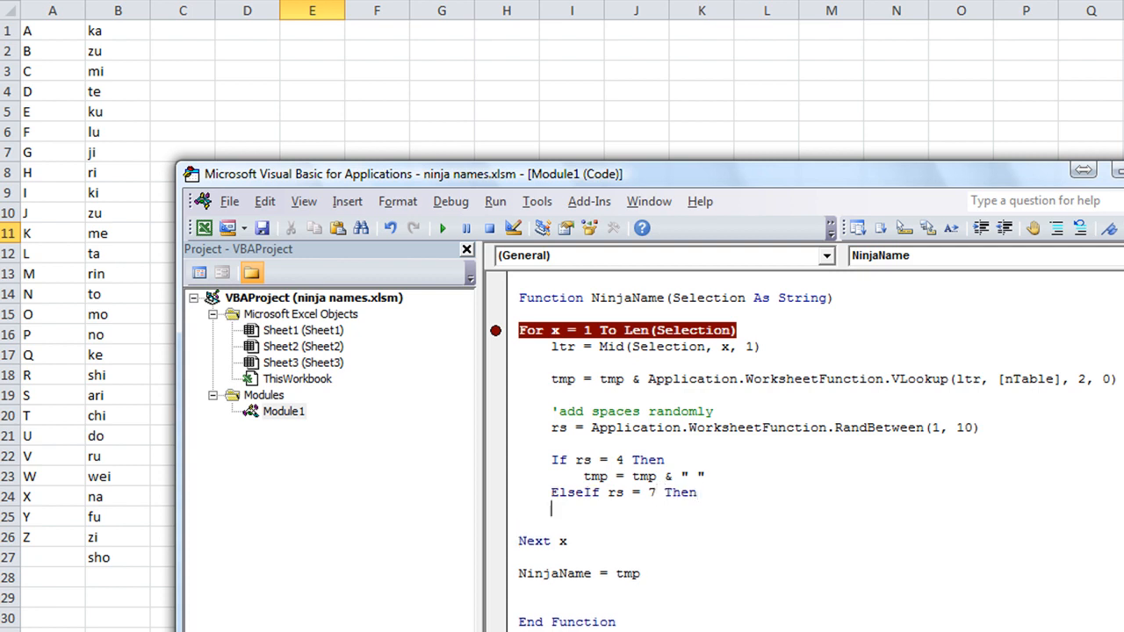
pyautogui.write('tmp =')
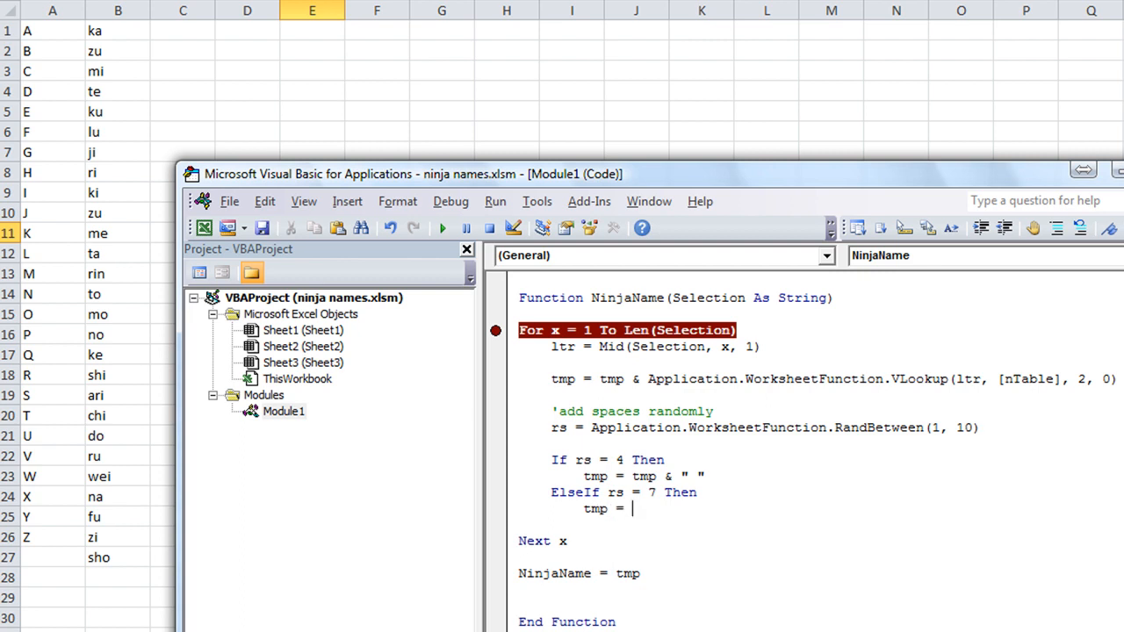
pyautogui.write('tmp')
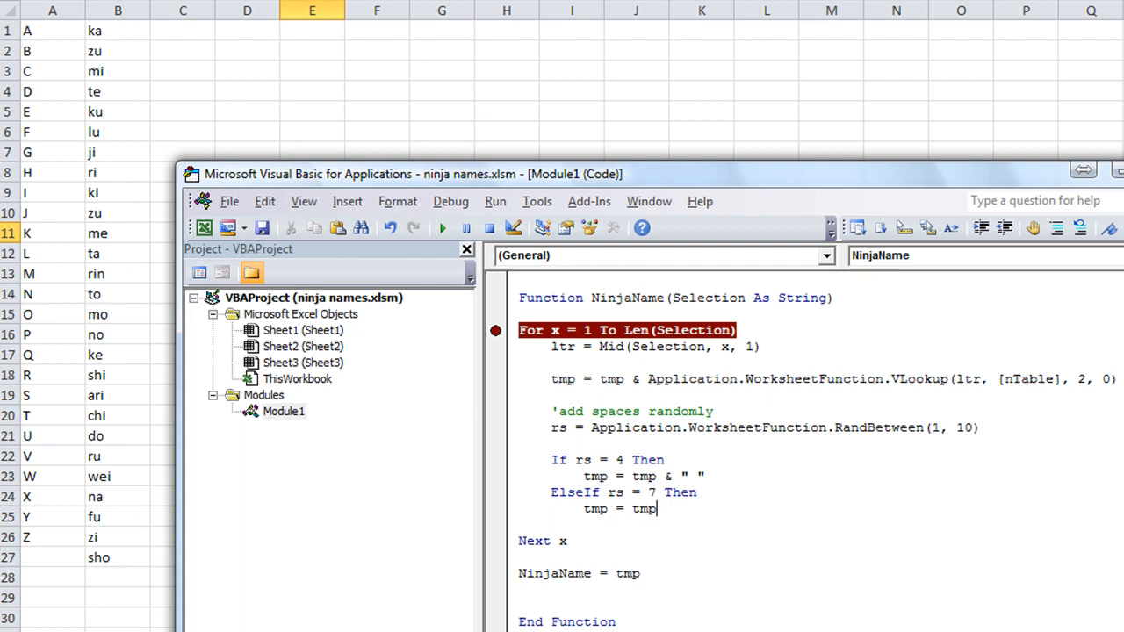
pyautogui.write('& "-')
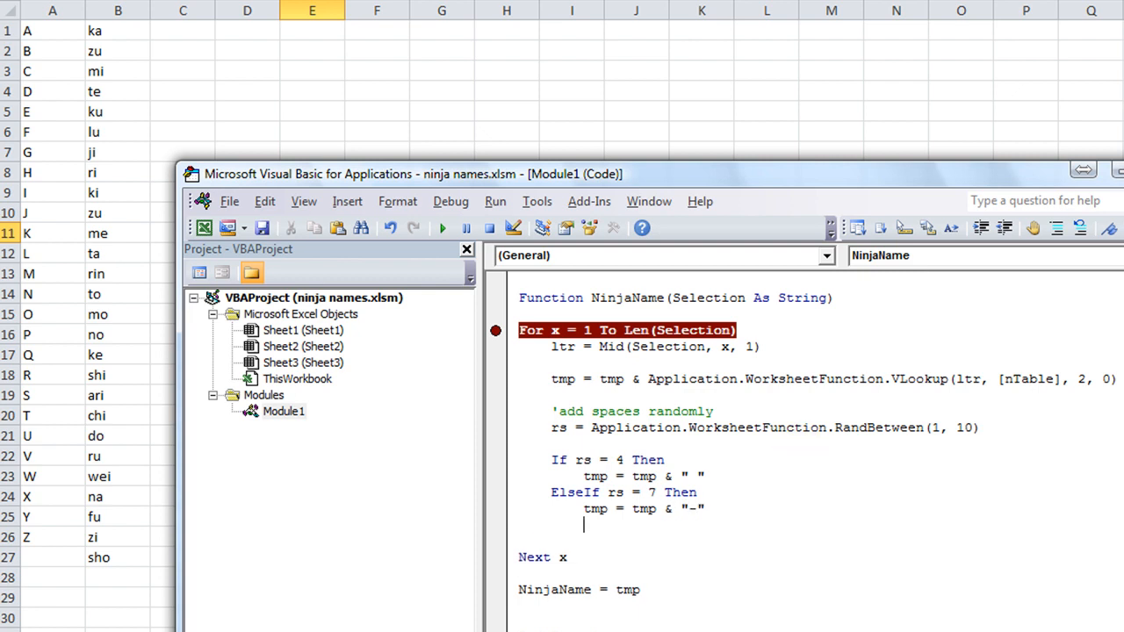
pyautogui.write('end')
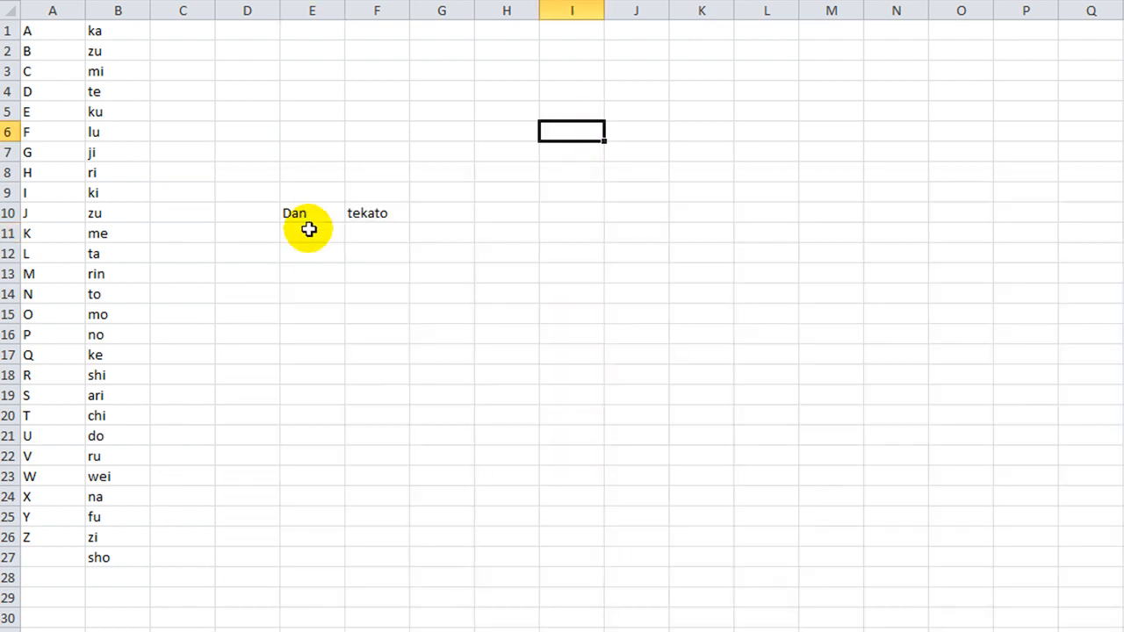
# Re-enter the Dan cell to hit the breakpoint and step through the loop with F8
pyautogui.click(312, 212)
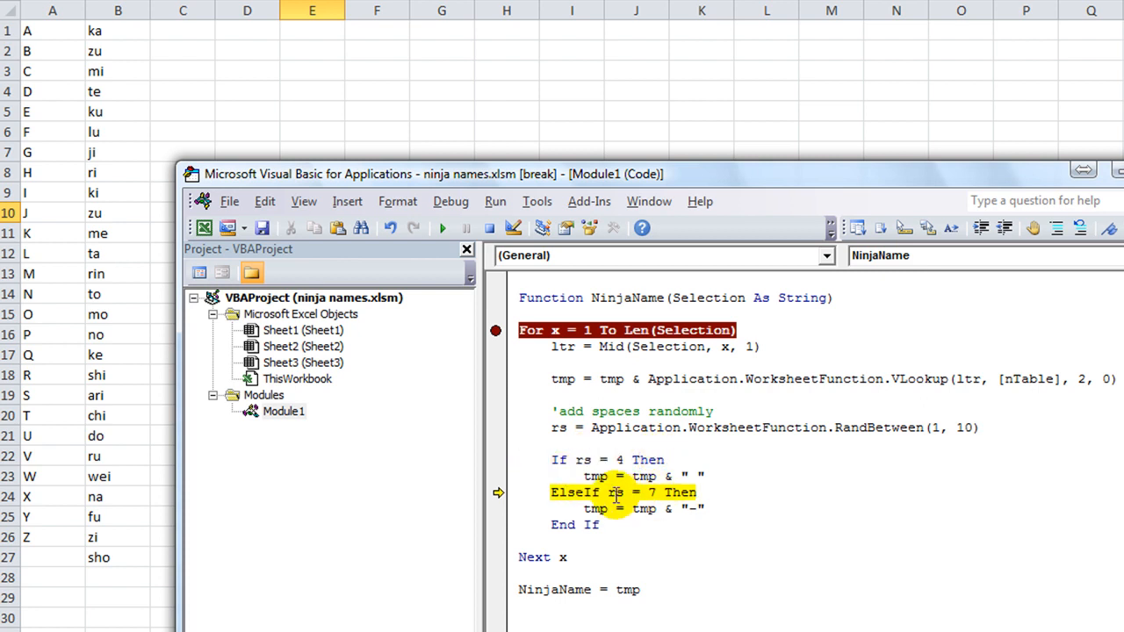
pyautogui.press('F8')
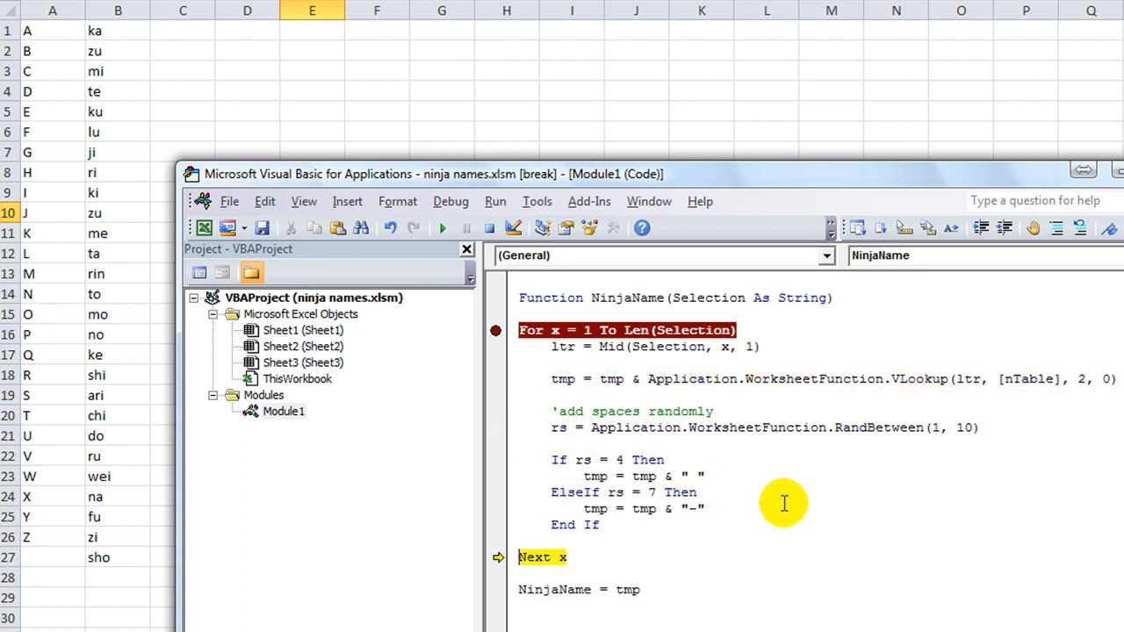
pyautogui.press('F8')
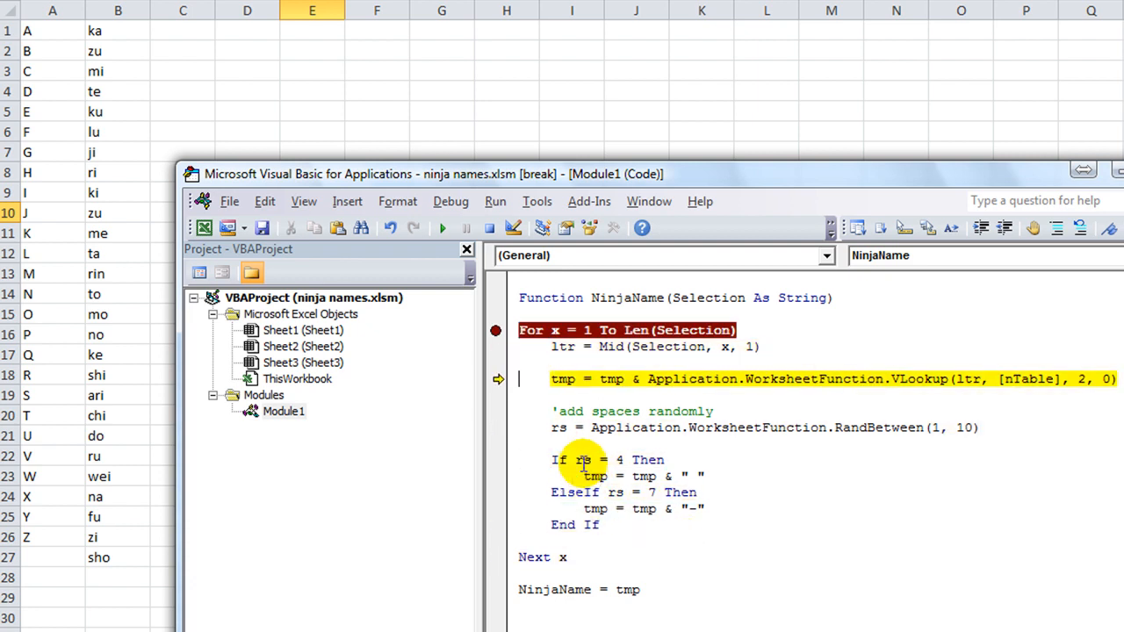
pyautogui.press('F8')
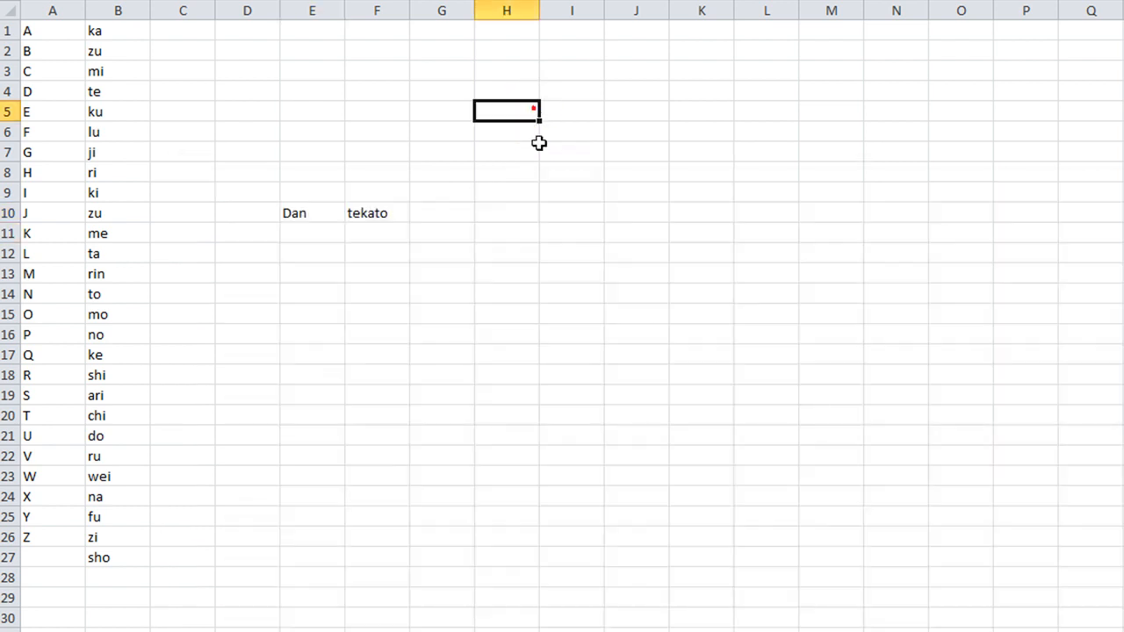
# Change the test name to Daniel and recalculate several times for different random separators
pyautogui.click(313, 212)
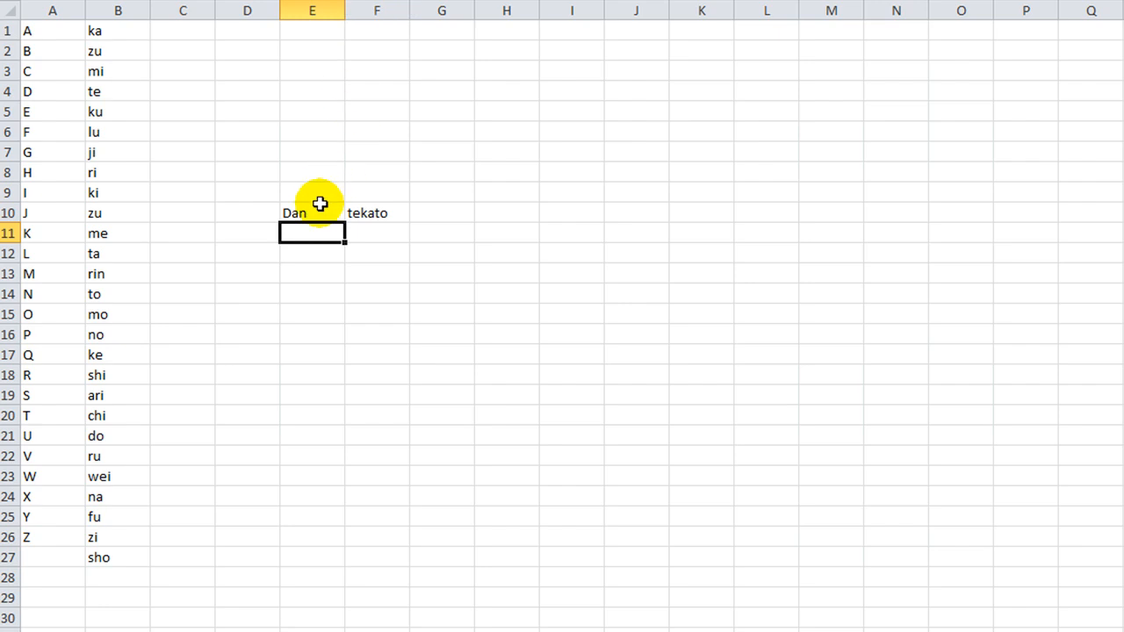
pyautogui.click(376, 212)
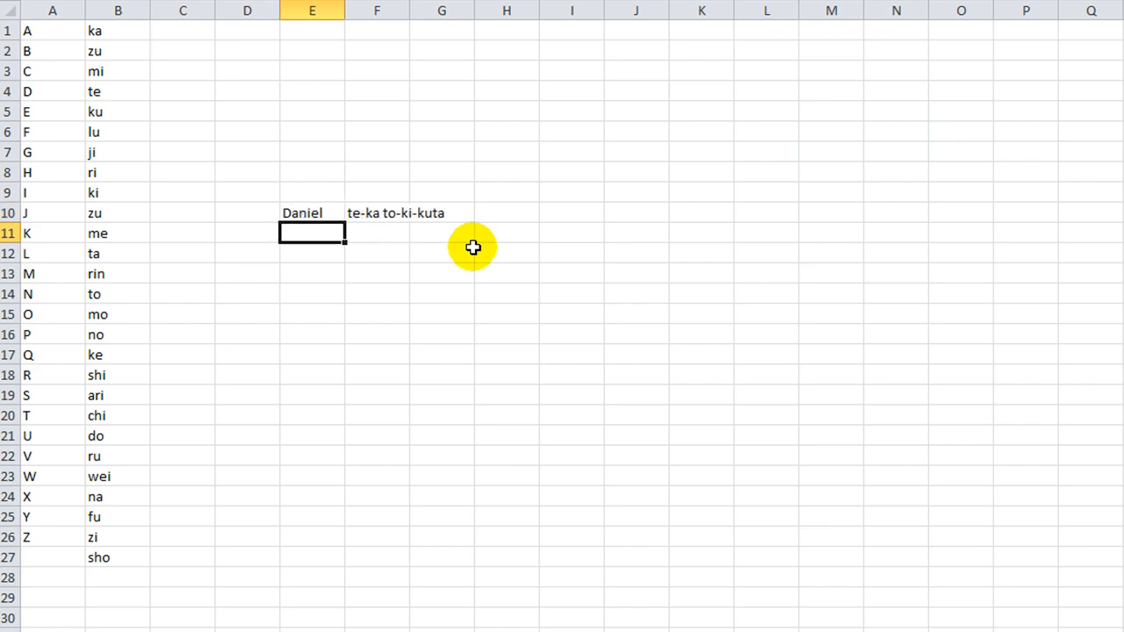
pyautogui.click(313, 212)
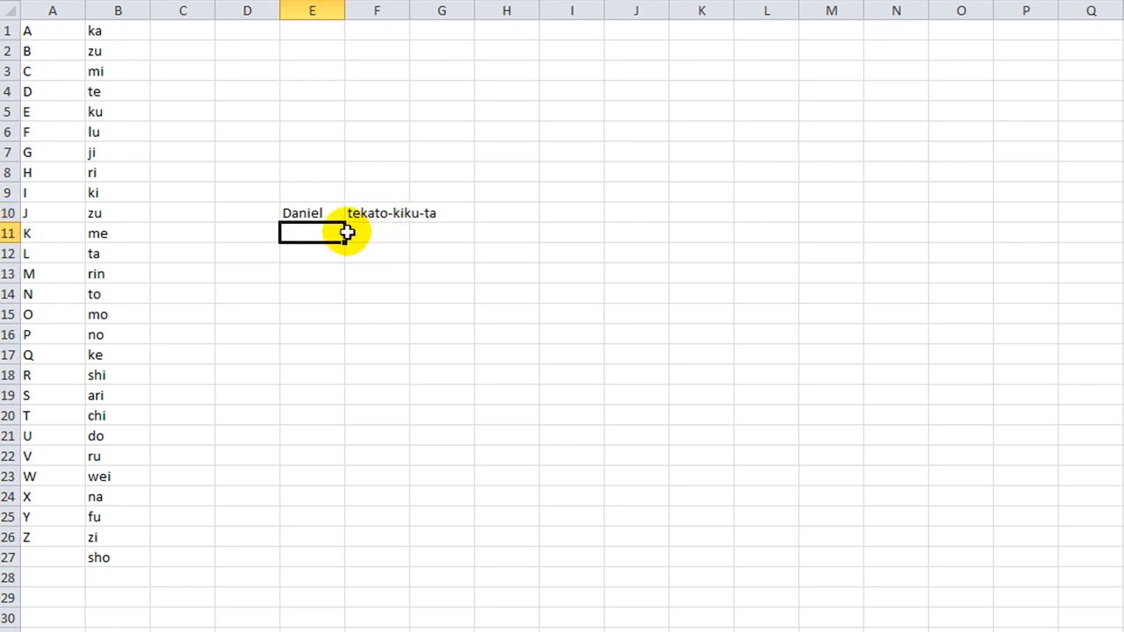
pyautogui.click(313, 213)
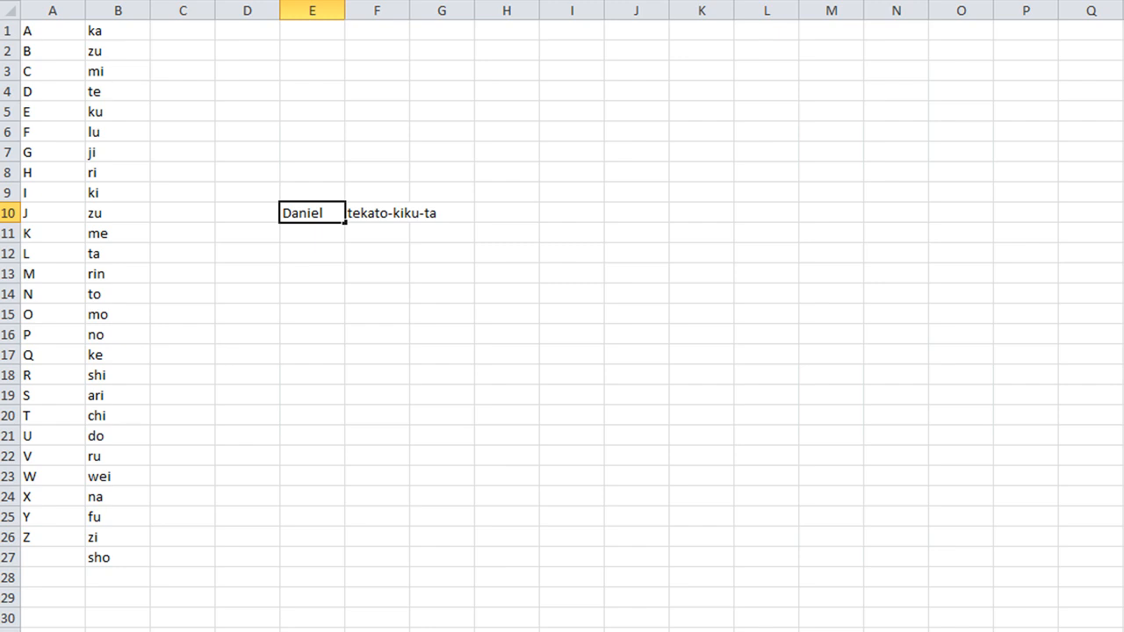
pyautogui.click(313, 231)
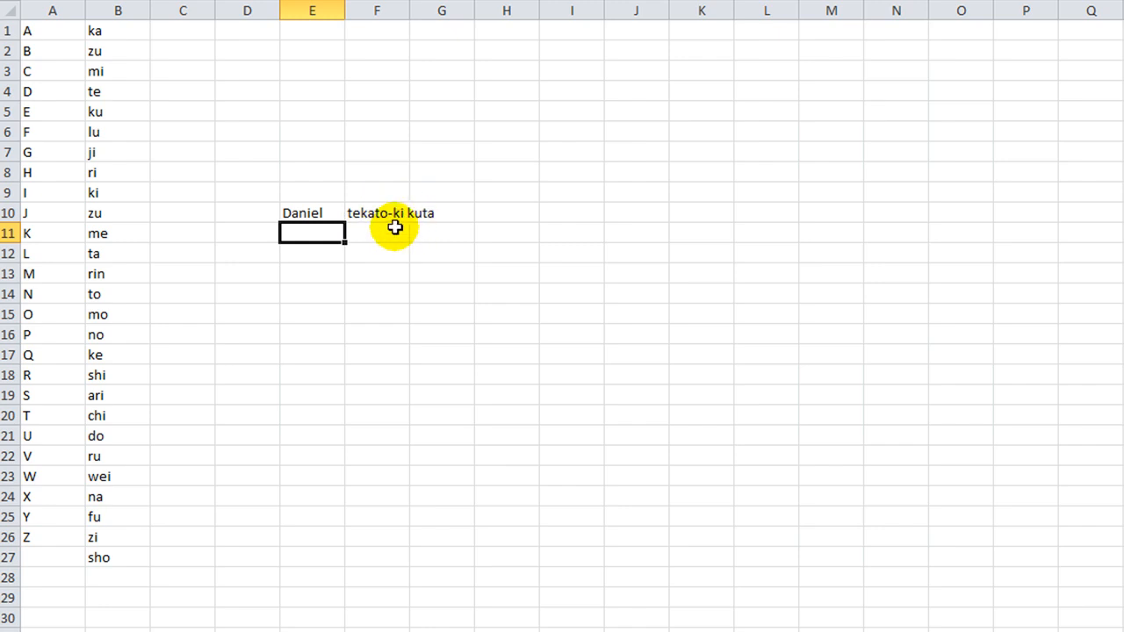
pyautogui.moveTo(436, 218)
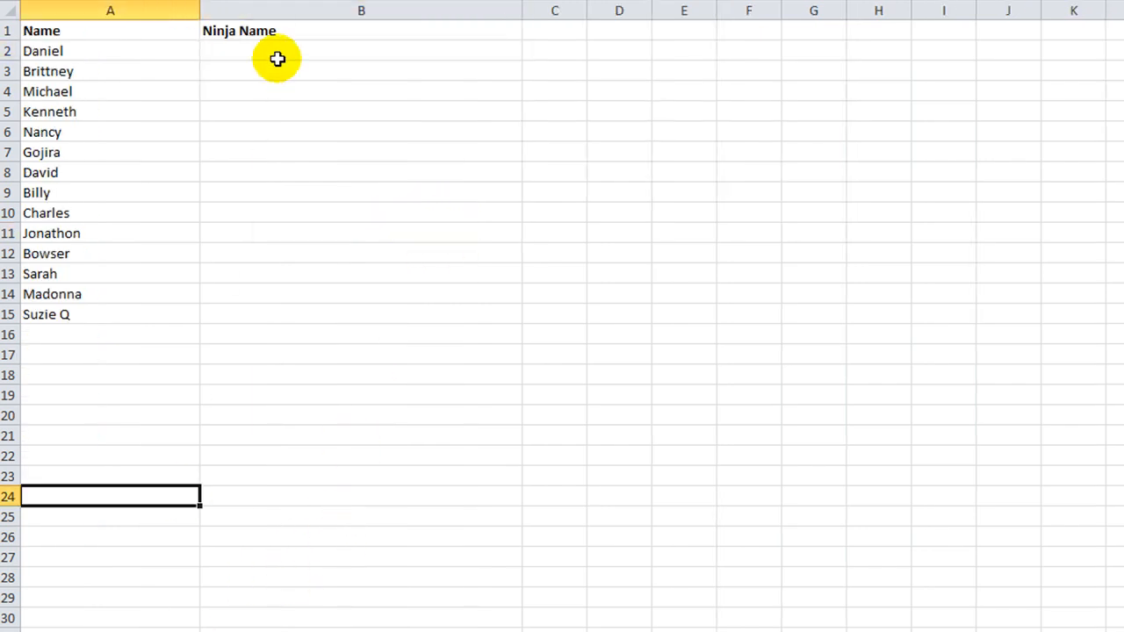
# Enter =NinjaName(A2) in B2, accepting the autocomplete suggestion
pyautogui.write('=nin')
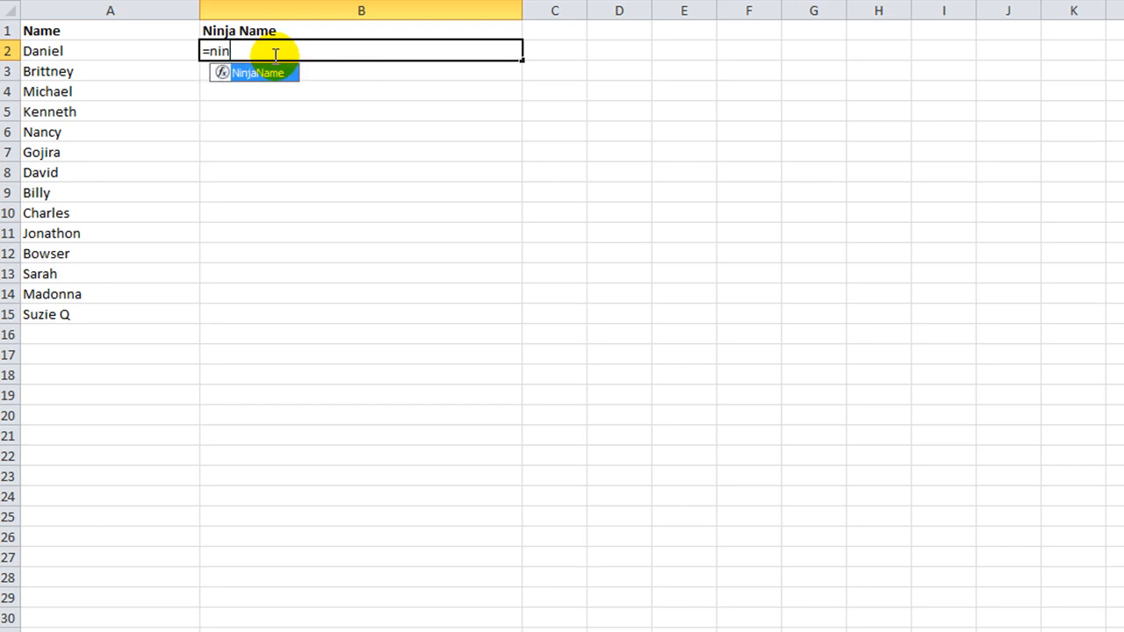
pyautogui.press('Tab')
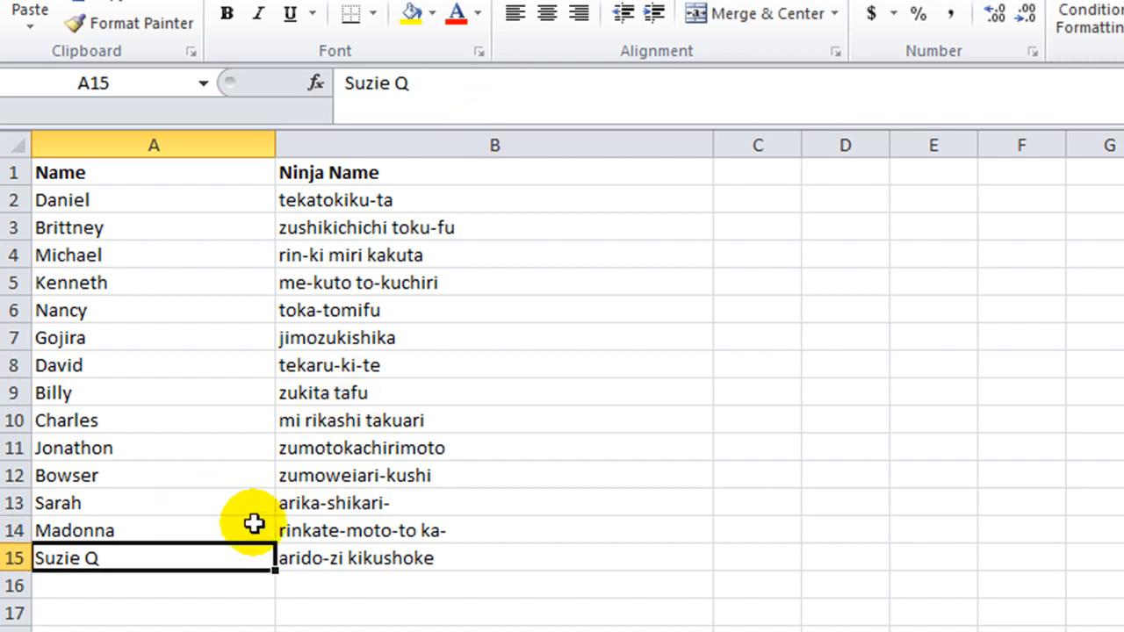
pyautogui.moveTo(338, 523)
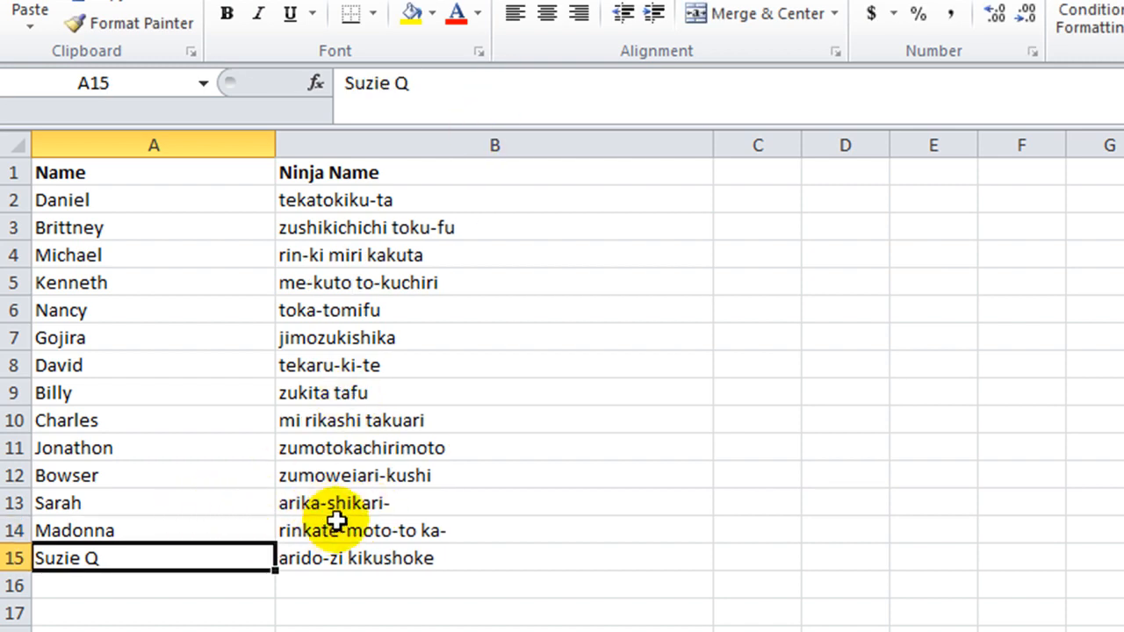